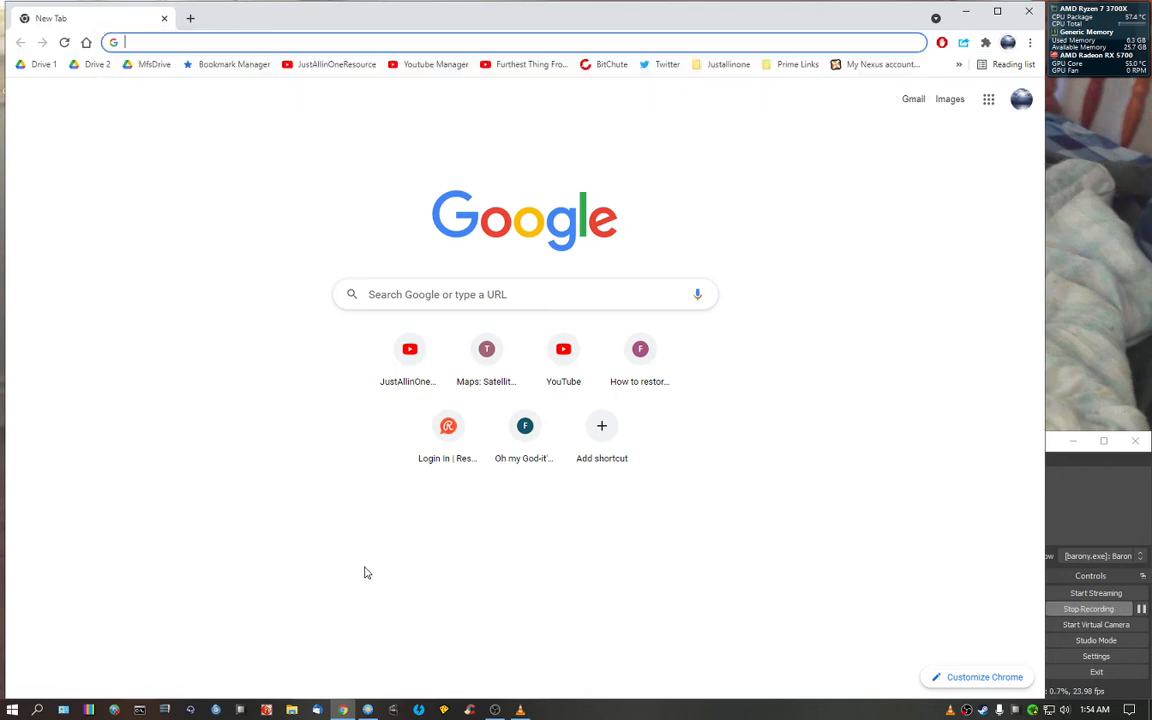
mouse_move(340, 585)
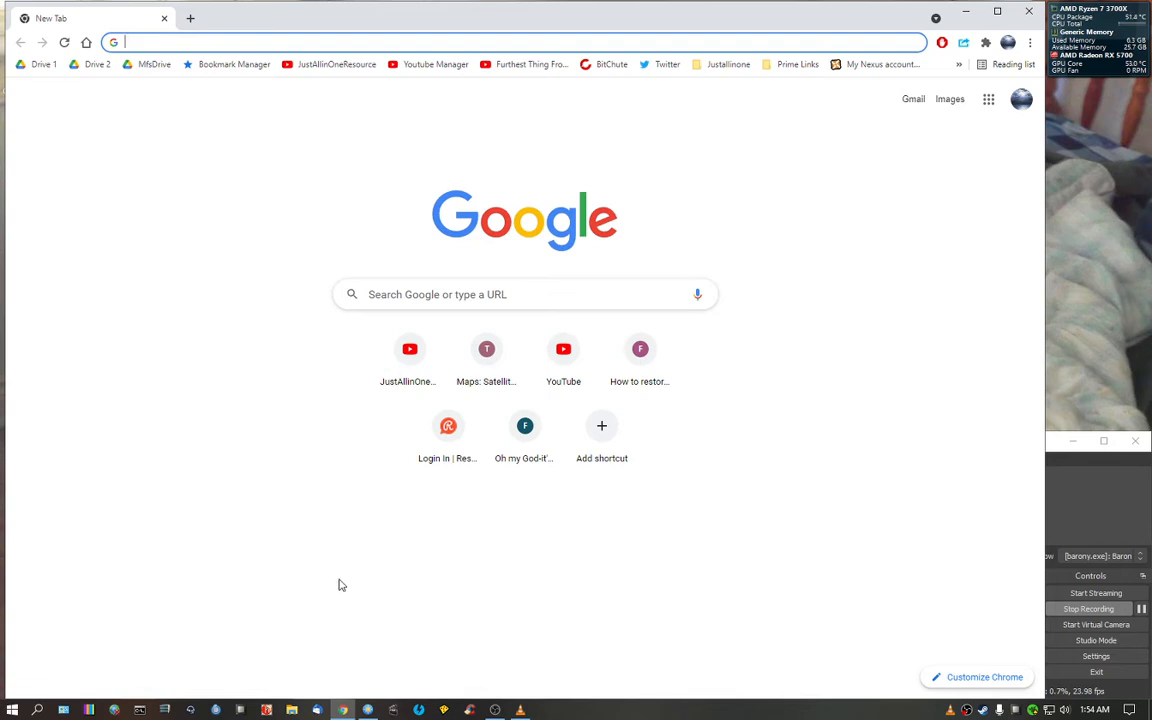
mouse_move(621, 633)
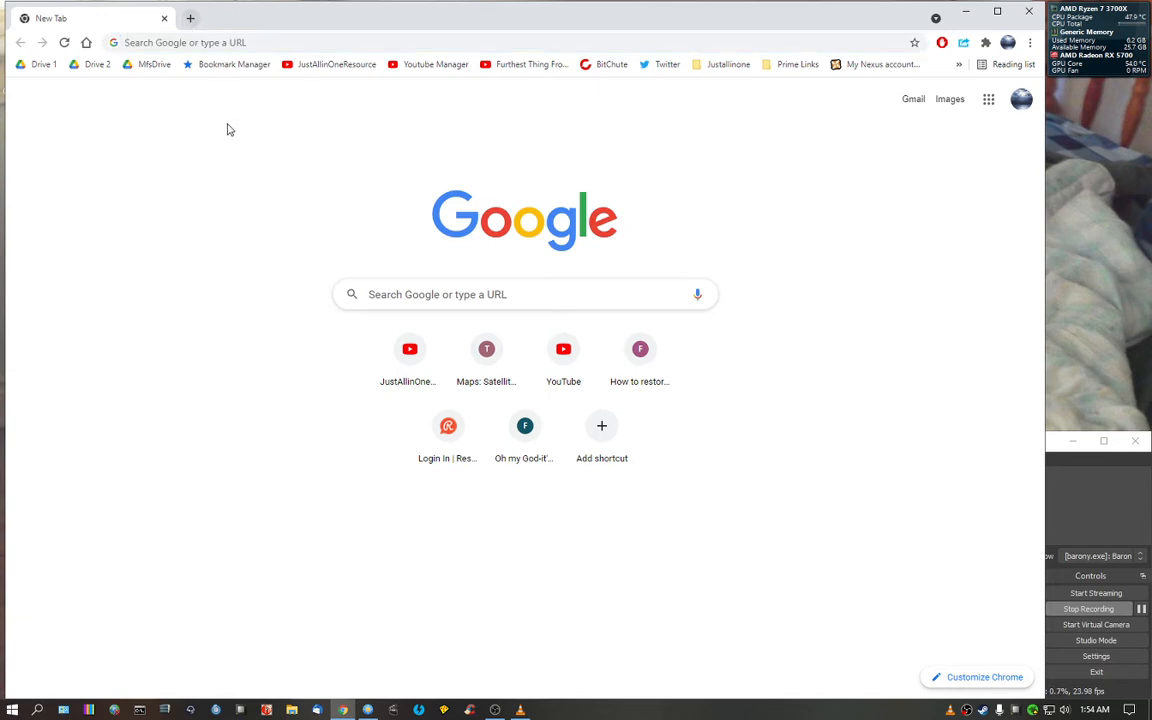
mouse_move(231, 155)
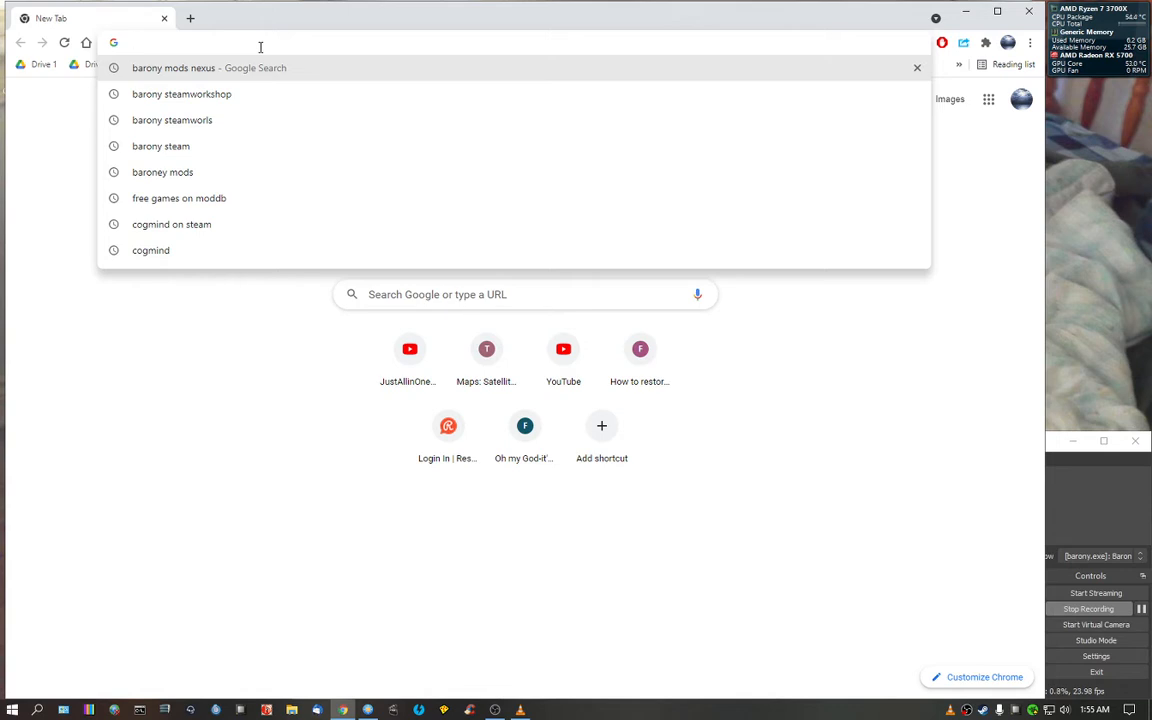
Step: Open the Barony Steam Workshop, then the Halloween Celebration item in a second tab
key("ctrl+a")
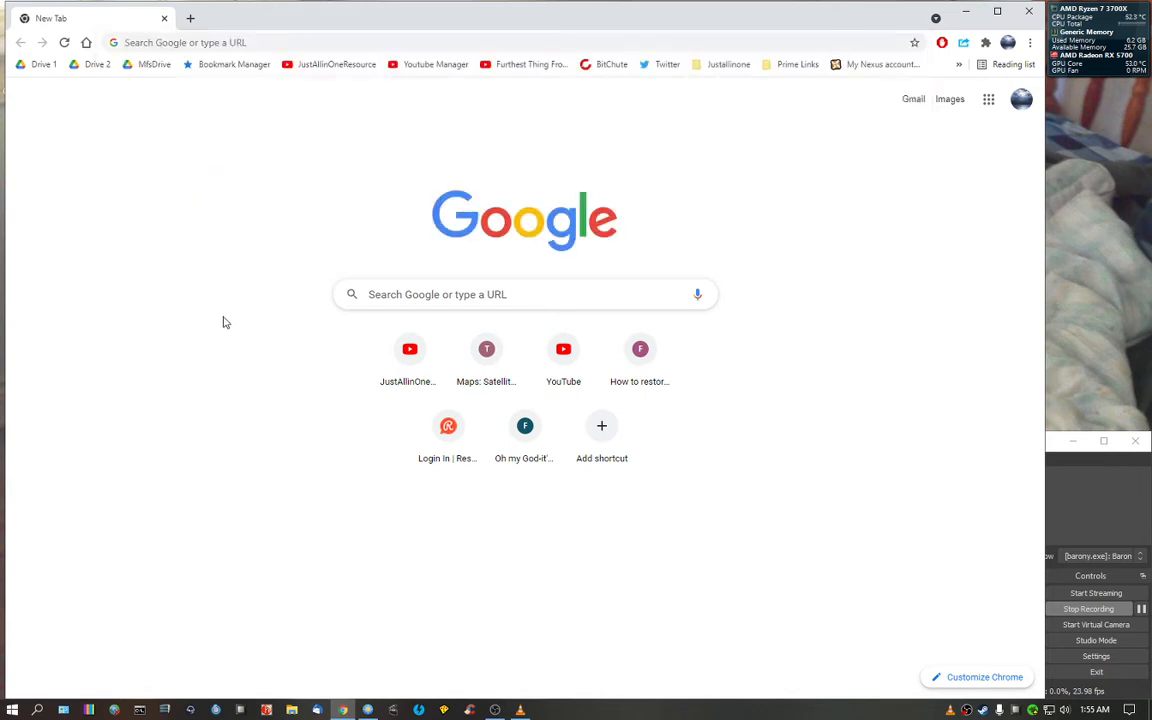
mouse_move(604, 259)
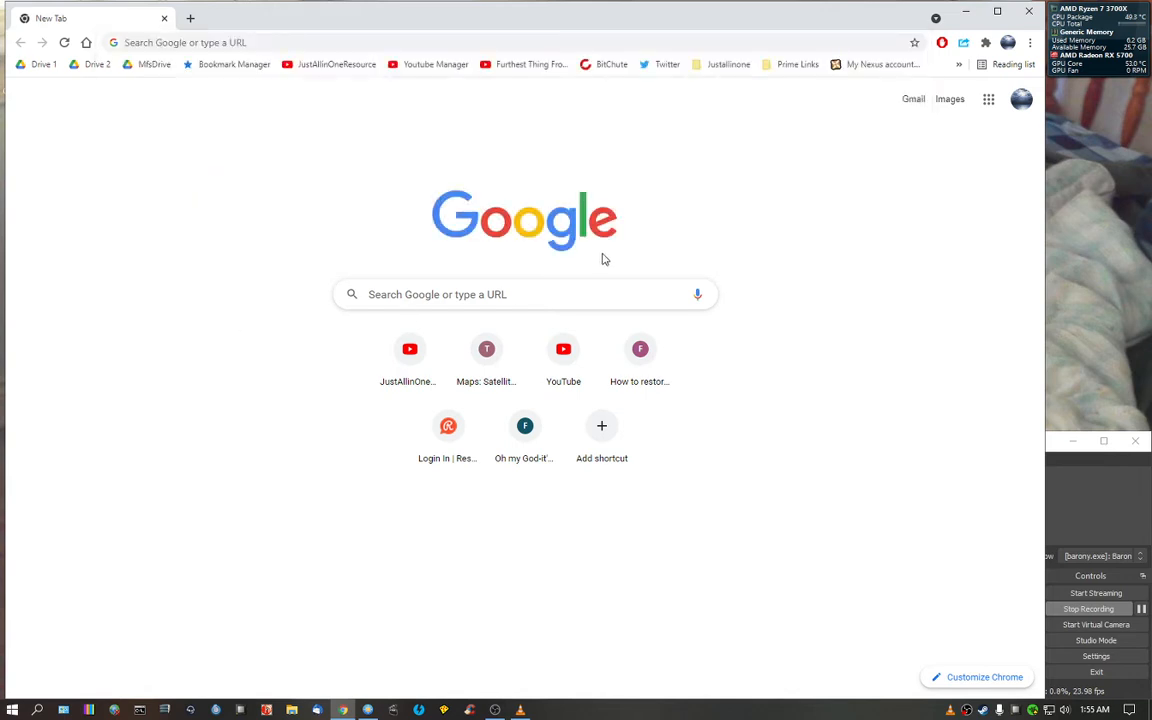
mouse_move(417, 168)
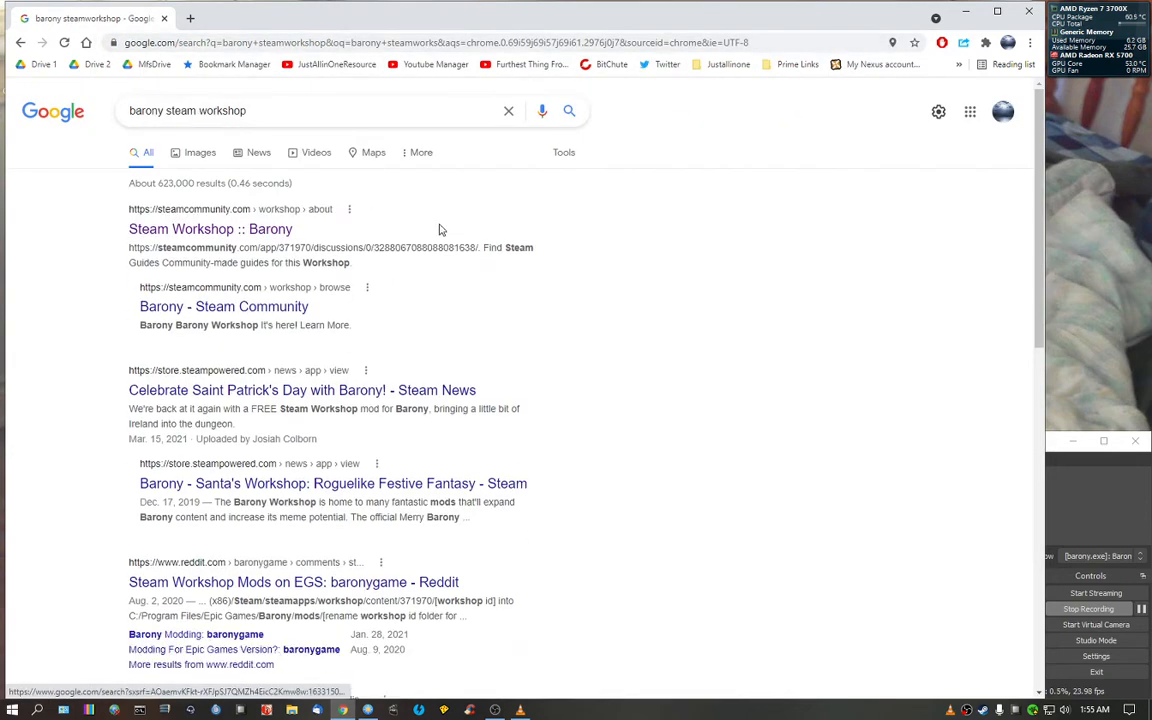
mouse_move(265, 237)
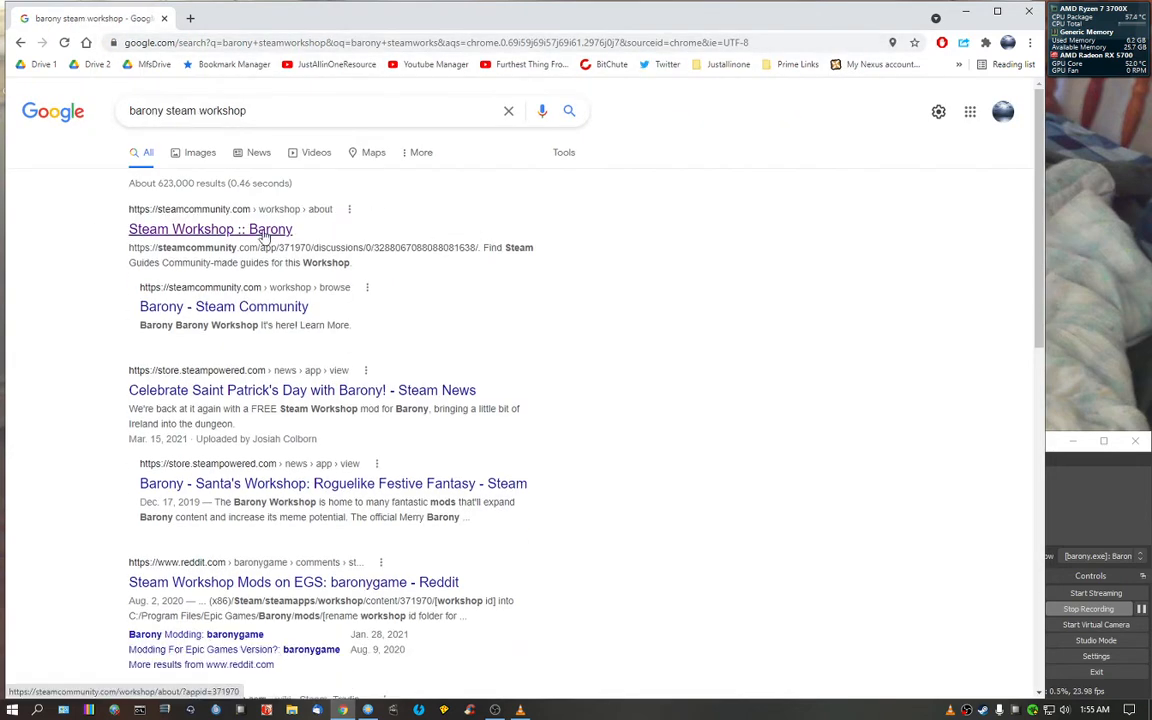
left_click(210, 229)
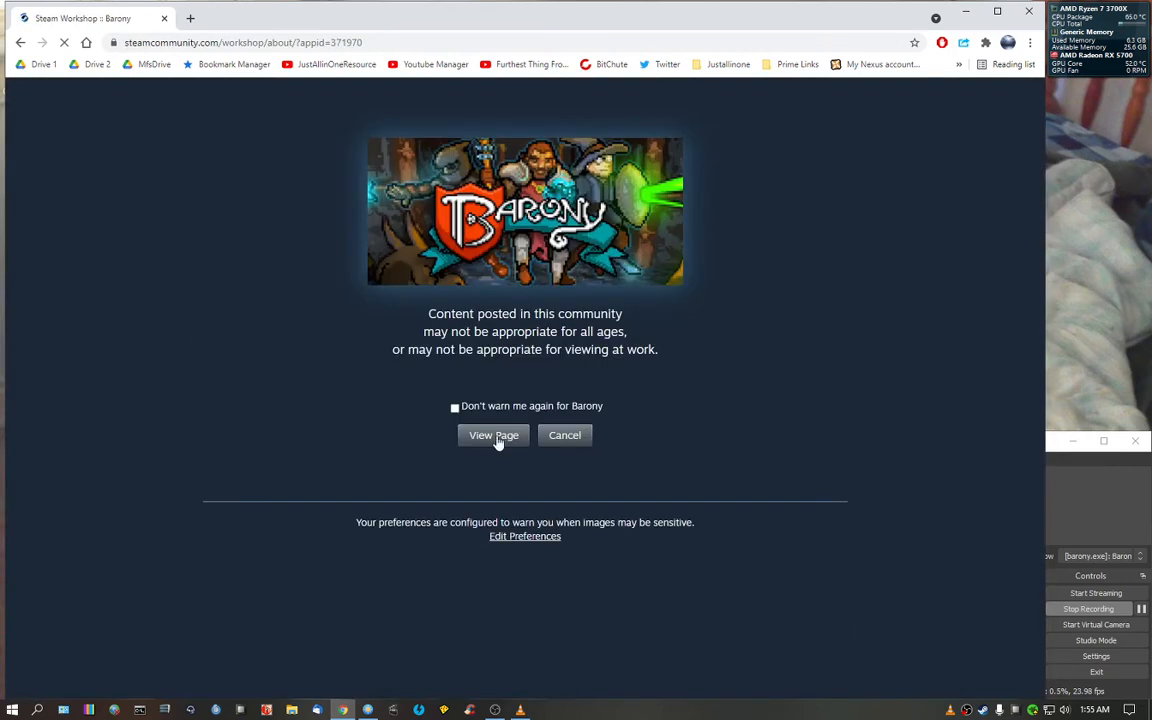
left_click(493, 435)
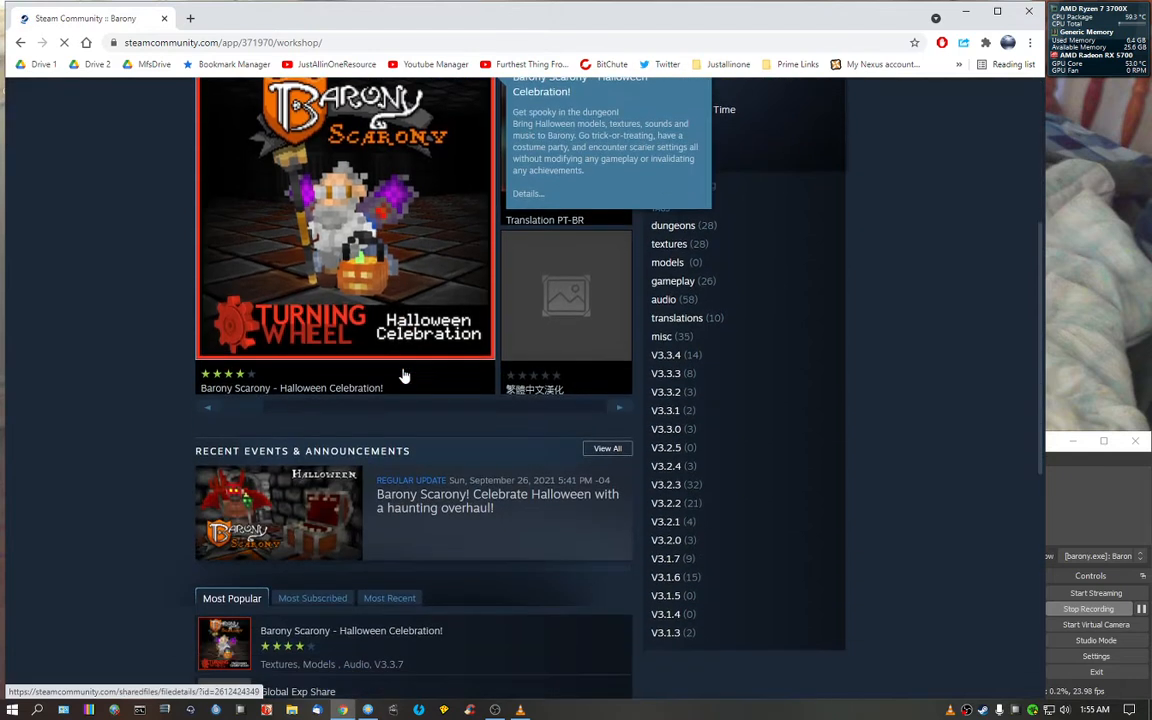
scroll("down", 3)
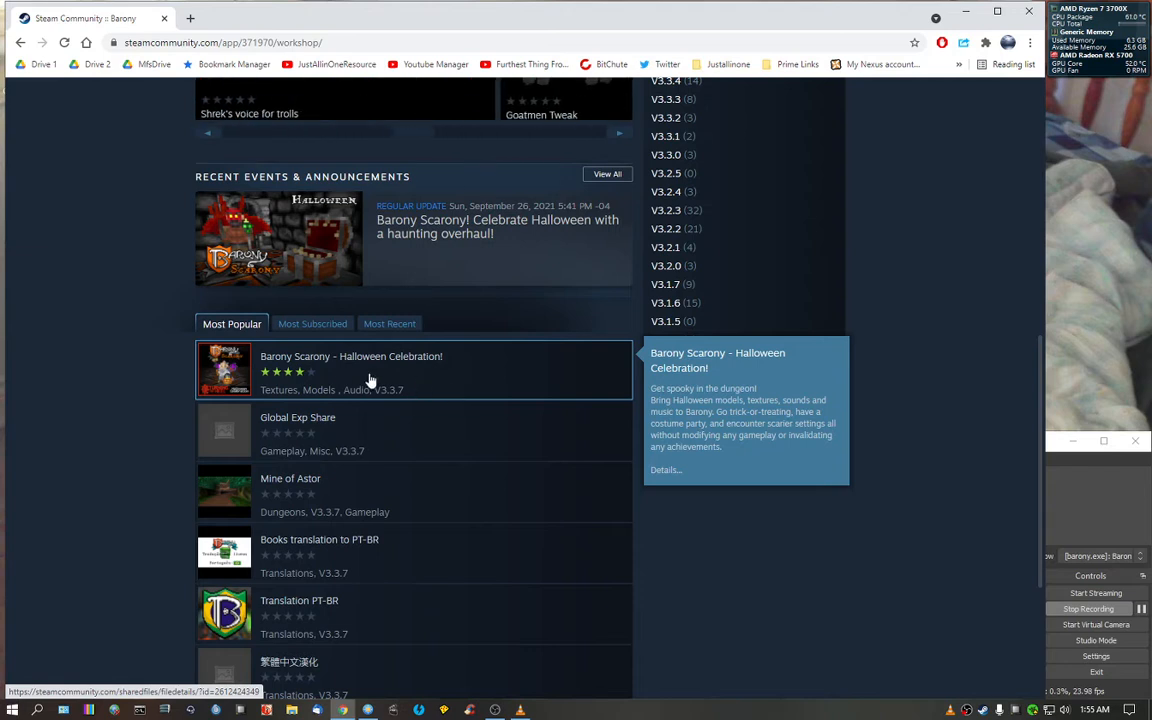
left_click(351, 356)
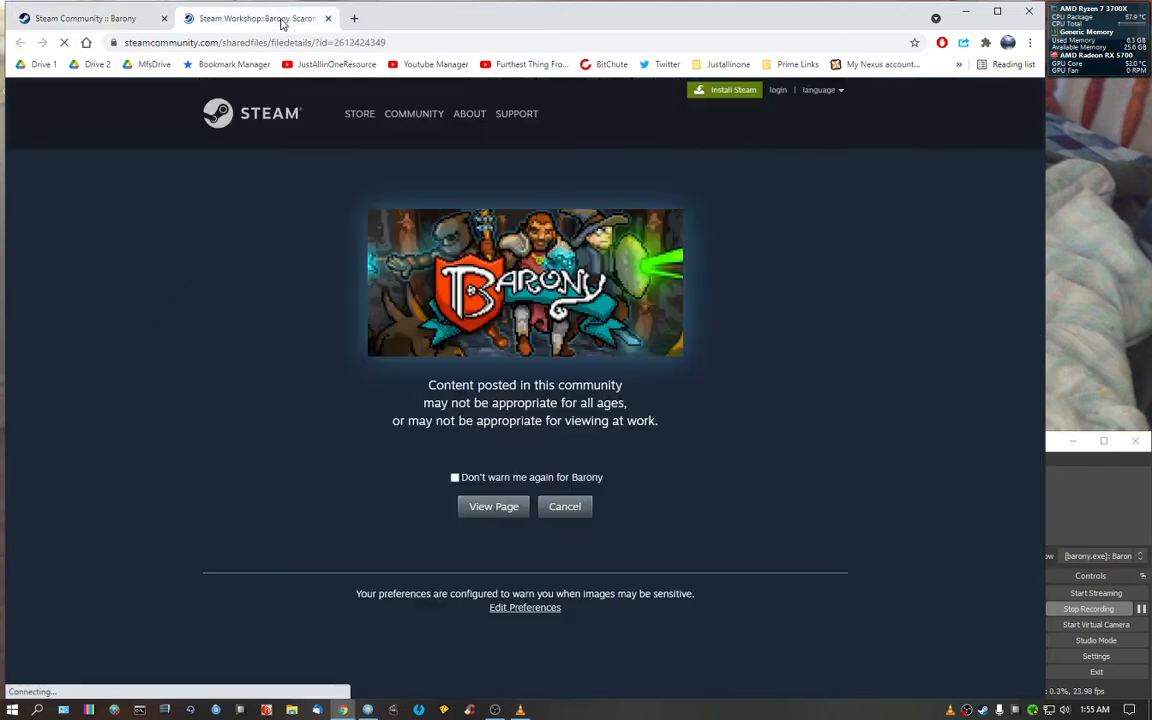
left_click(493, 506)
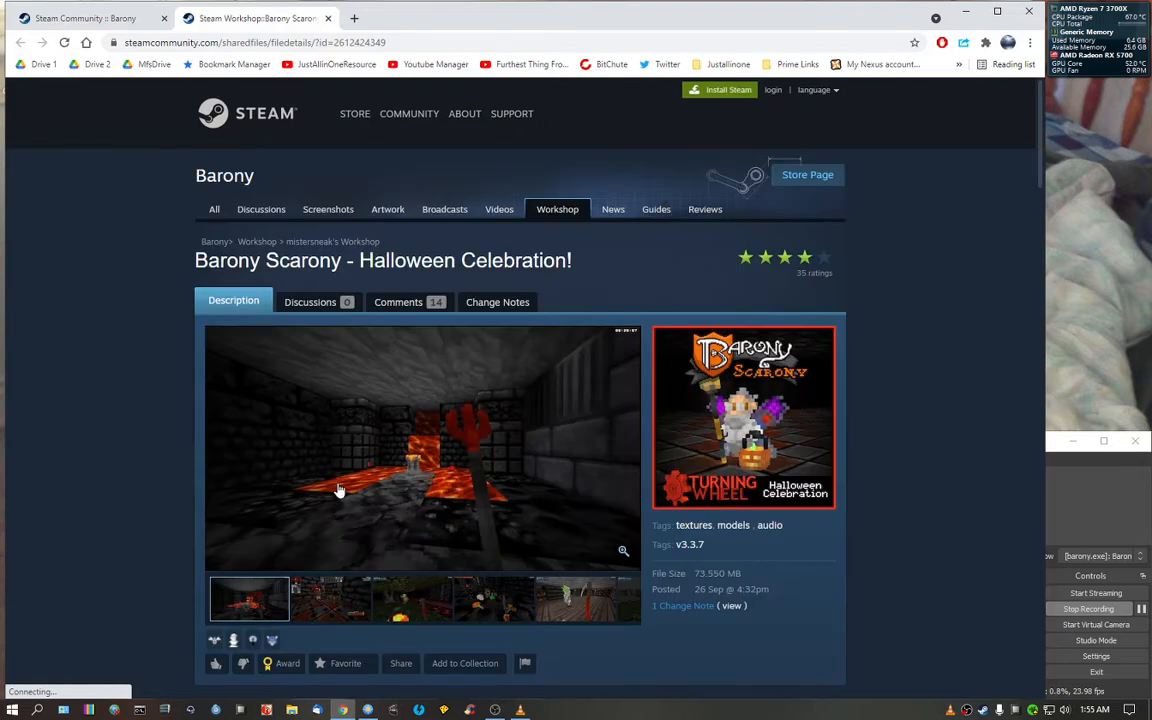
mouse_move(437, 370)
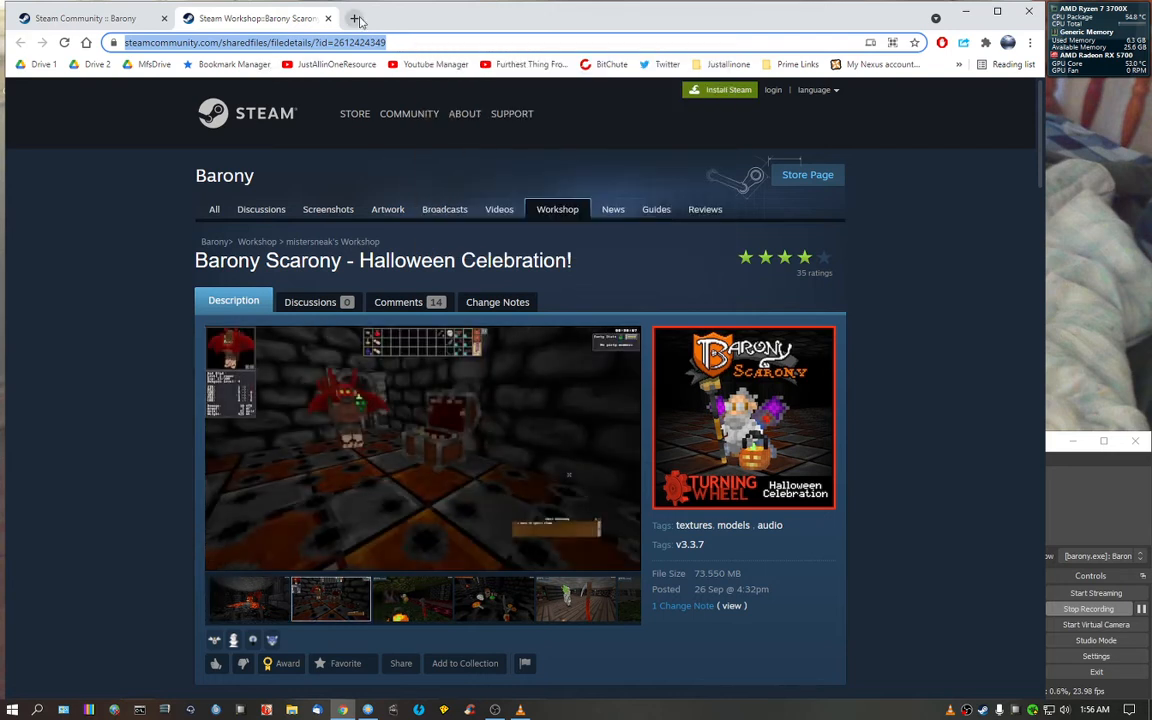
Step: Open a third tab and bring up Chrome's browsing history with Ctrl+H
left_click(355, 18)
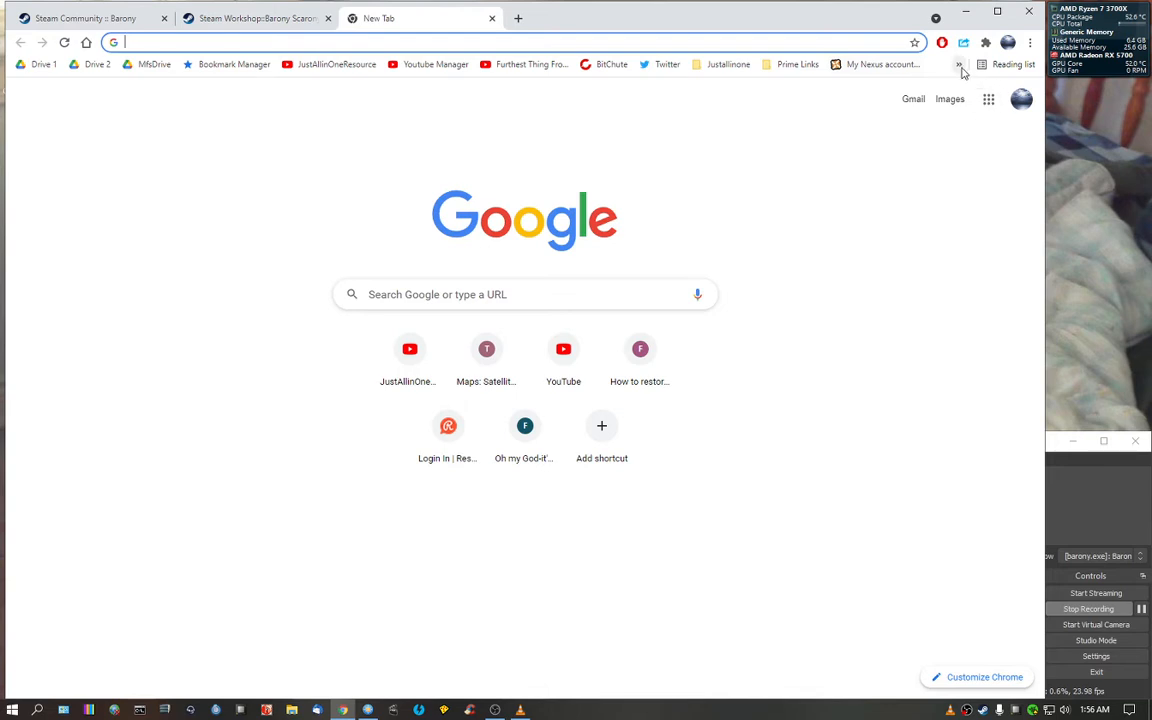
left_click(958, 64)
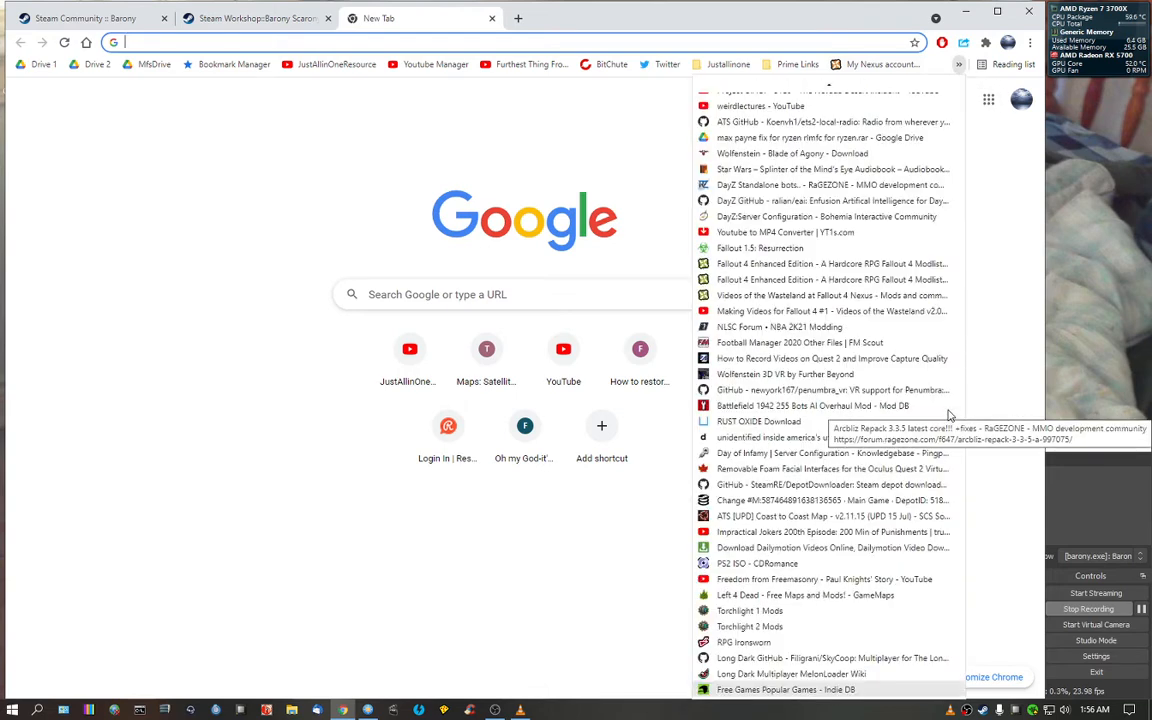
key("Escape")
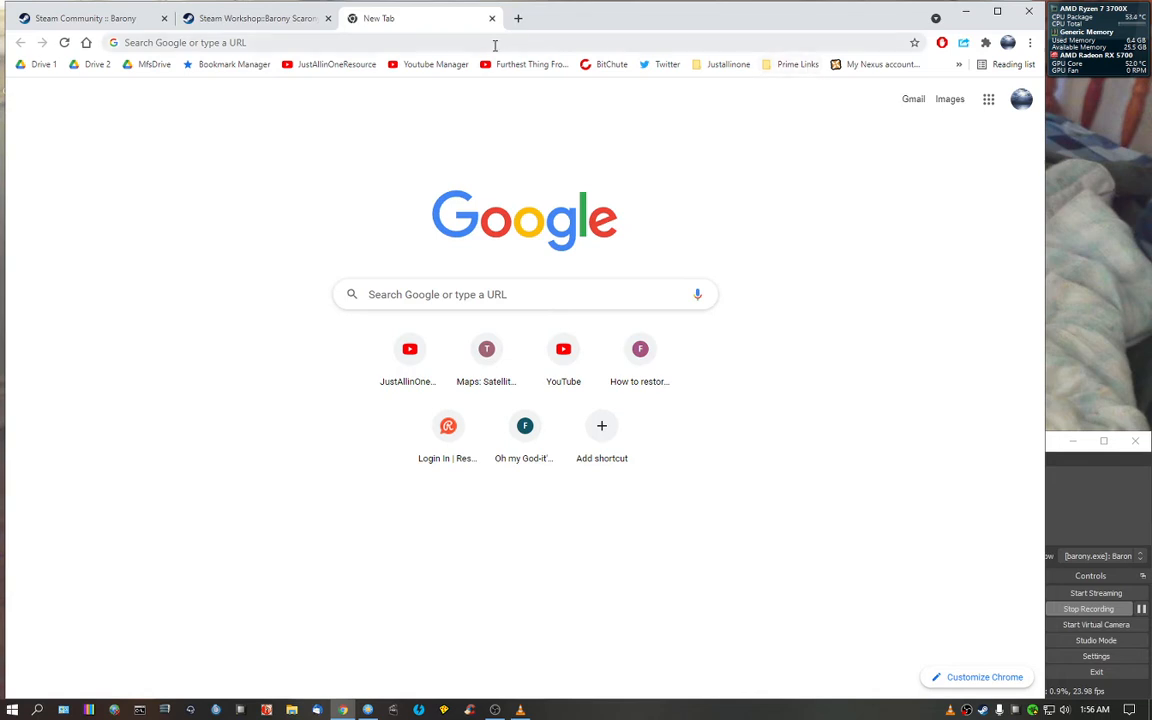
left_click(300, 42)
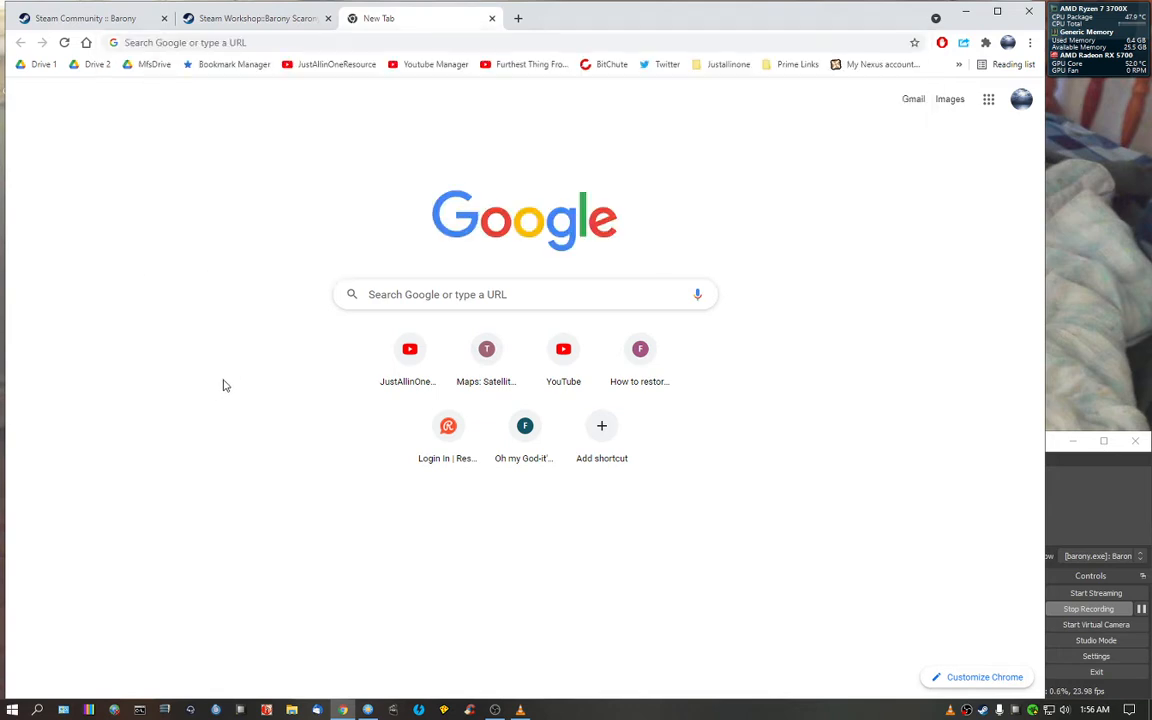
key("ctrl+h")
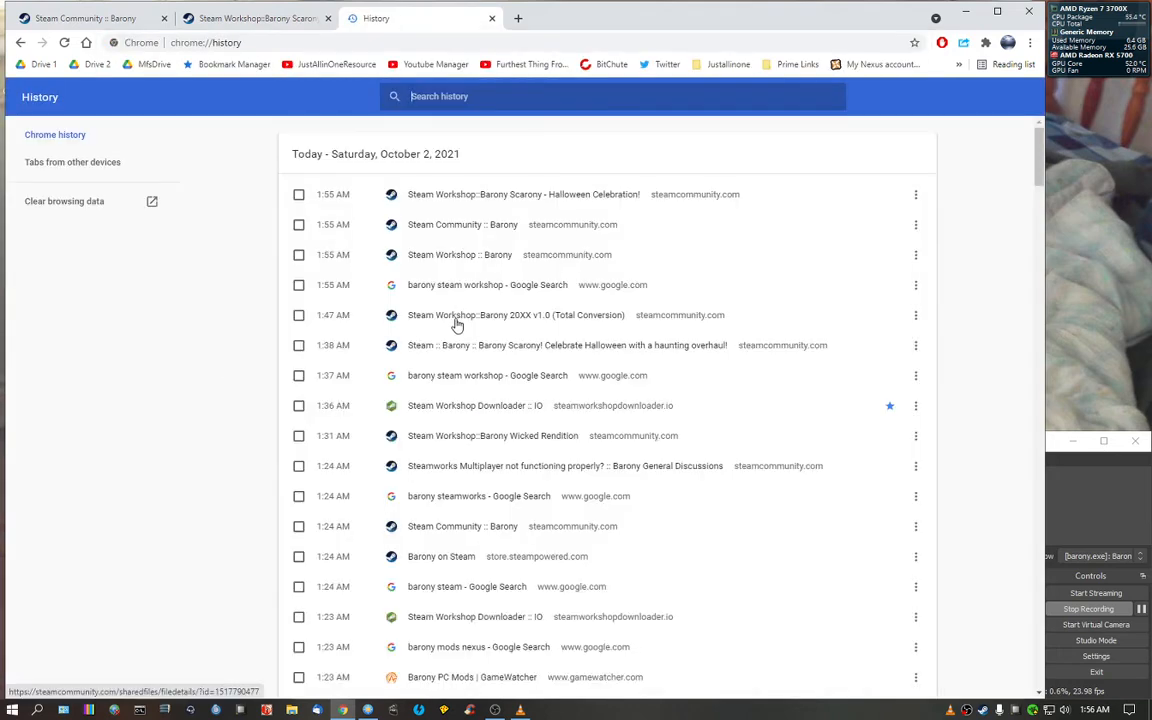
scroll("down", 3)
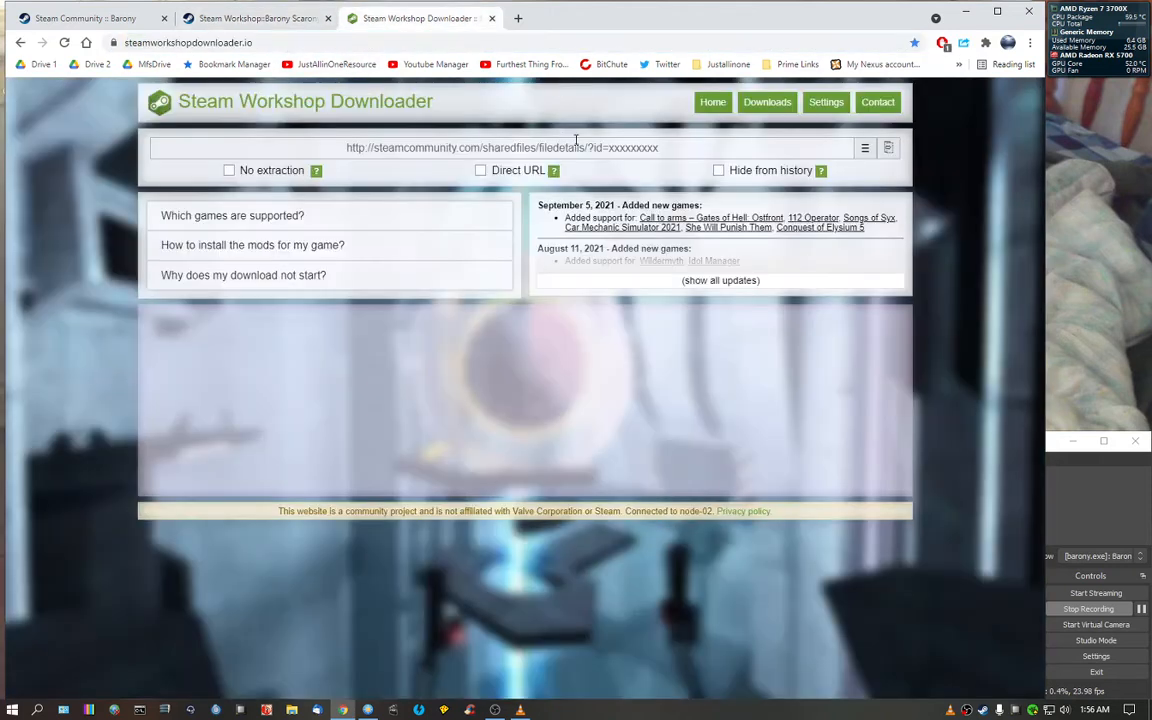
Step: Paste the Halloween Celebration link into the downloader and save the zip to Barony Mods
right_click(500, 147)
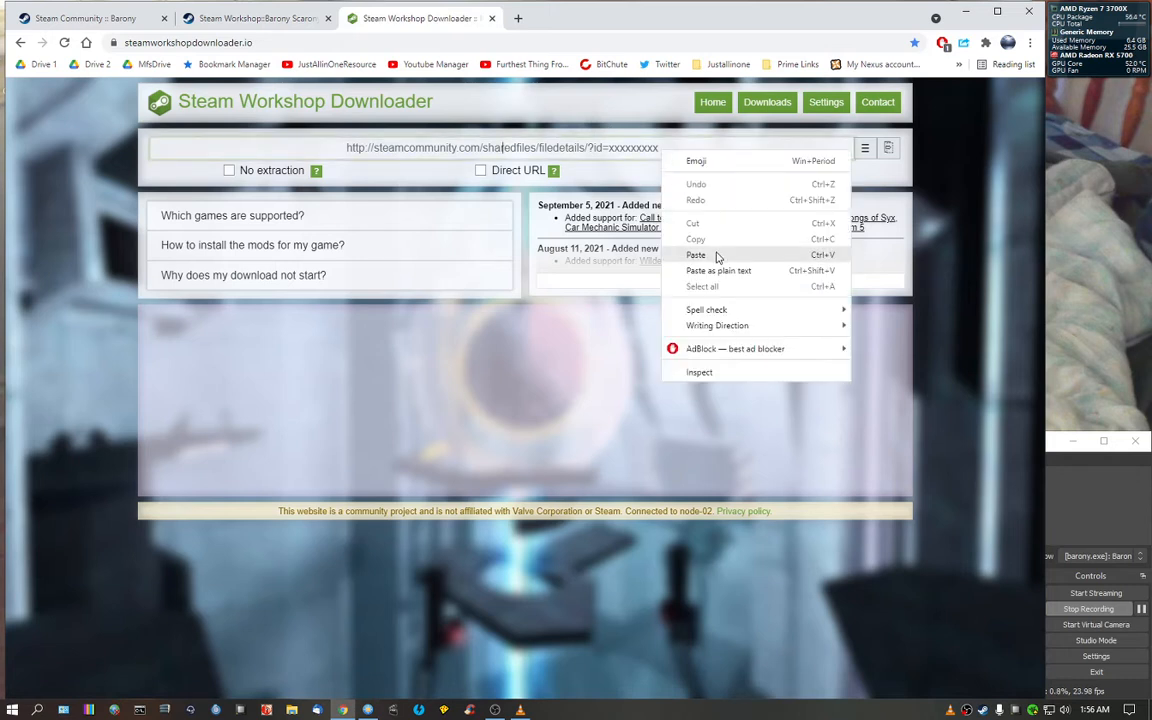
left_click(696, 255)
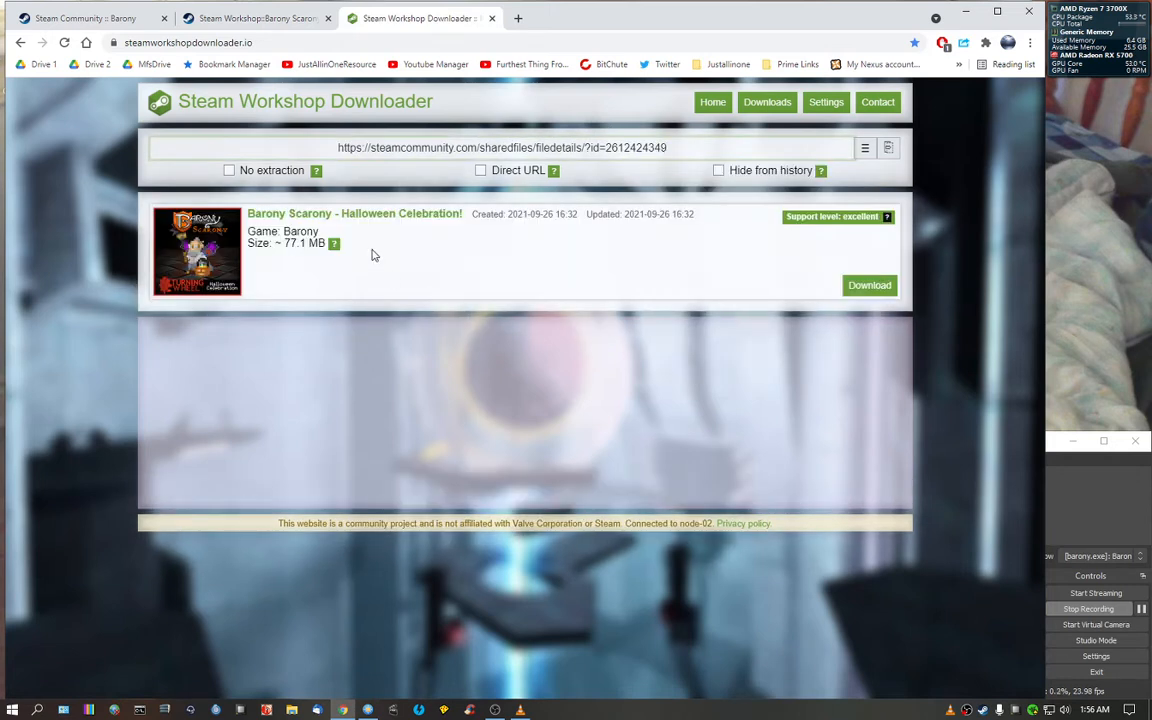
mouse_move(382, 226)
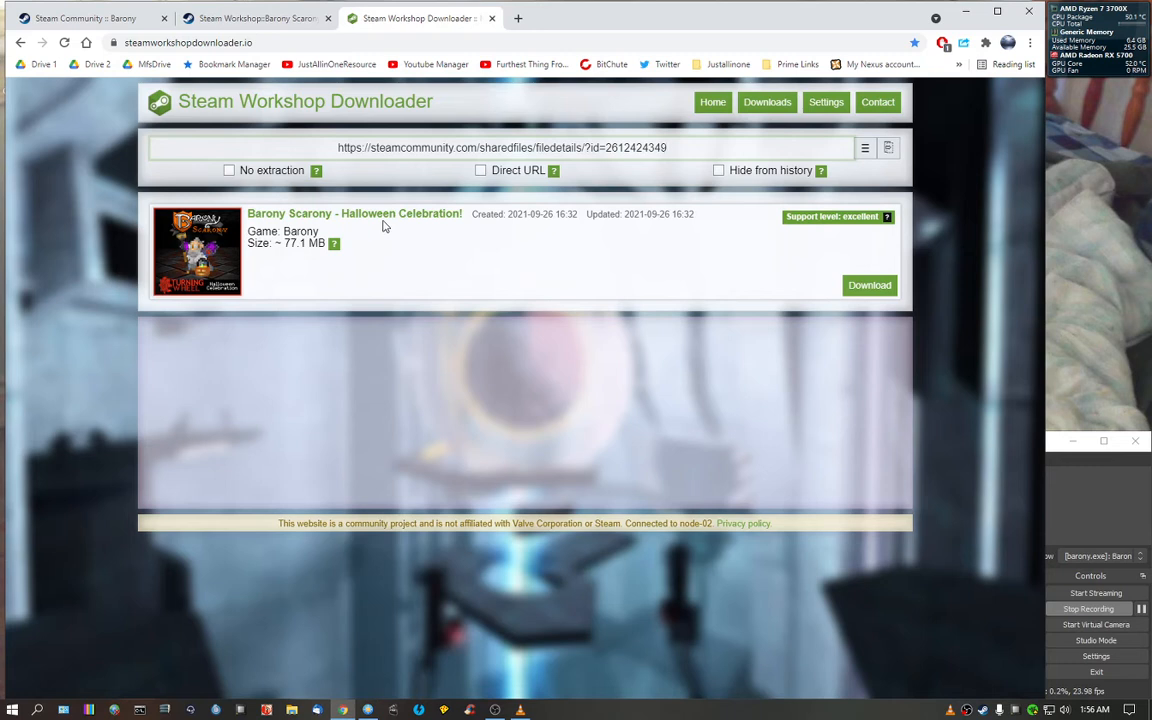
left_click(868, 285)
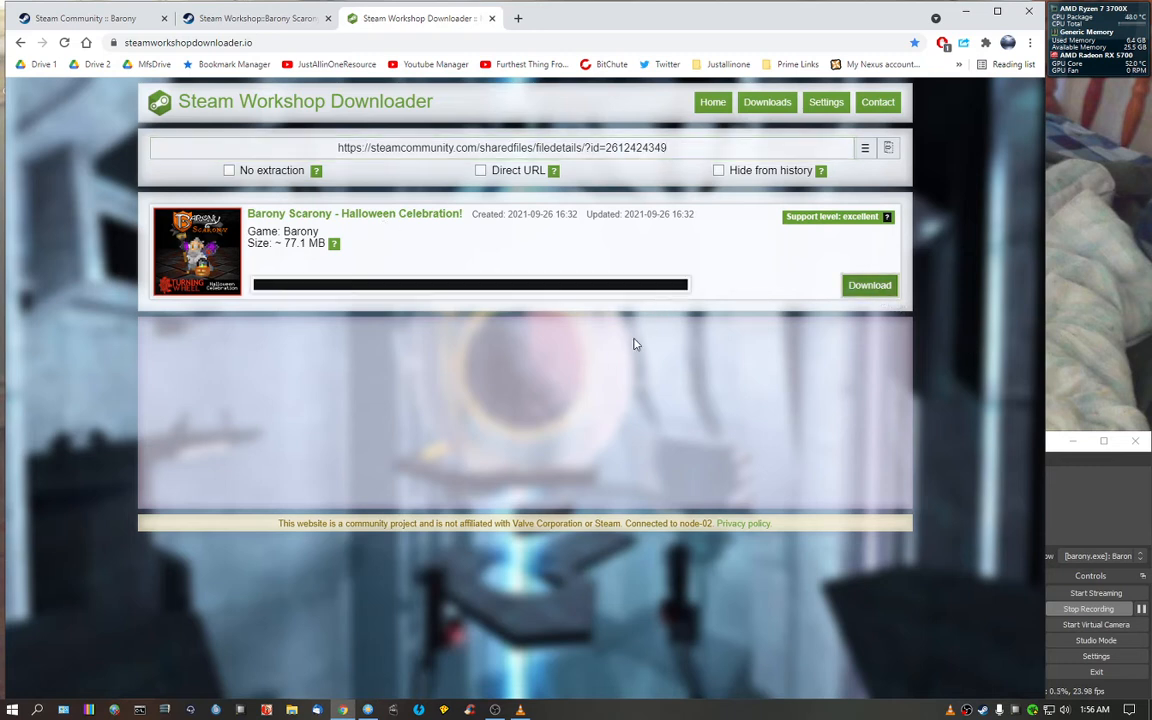
left_click(868, 285)
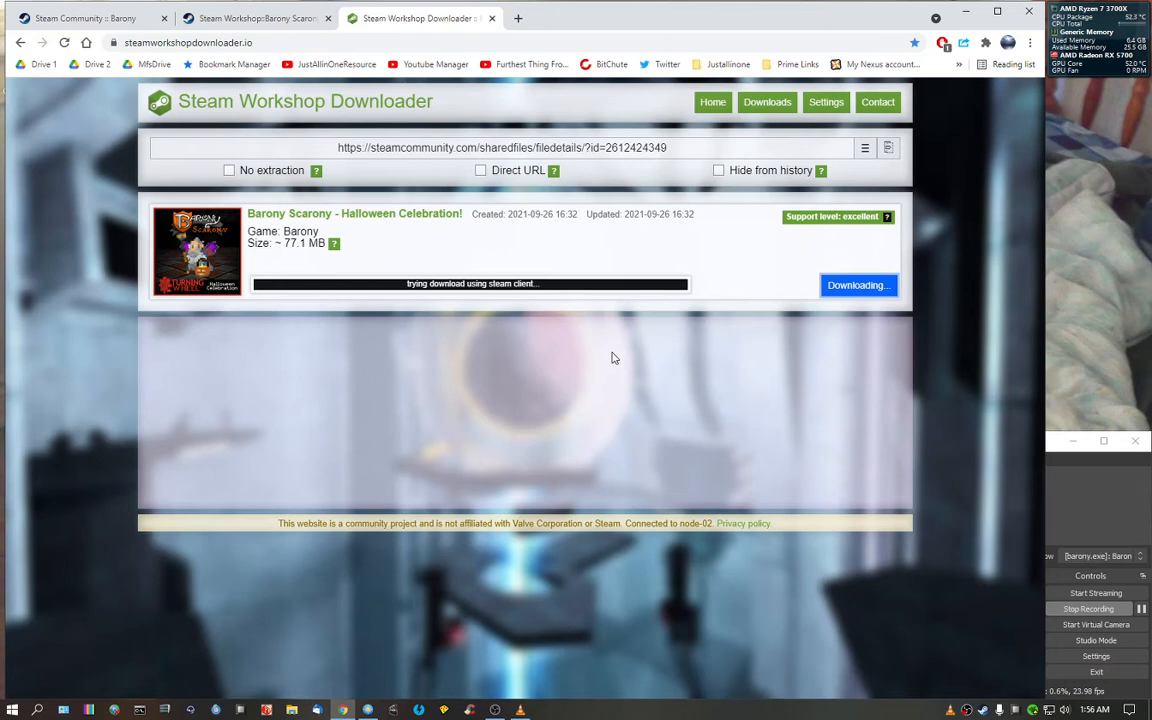
left_click(857, 285)
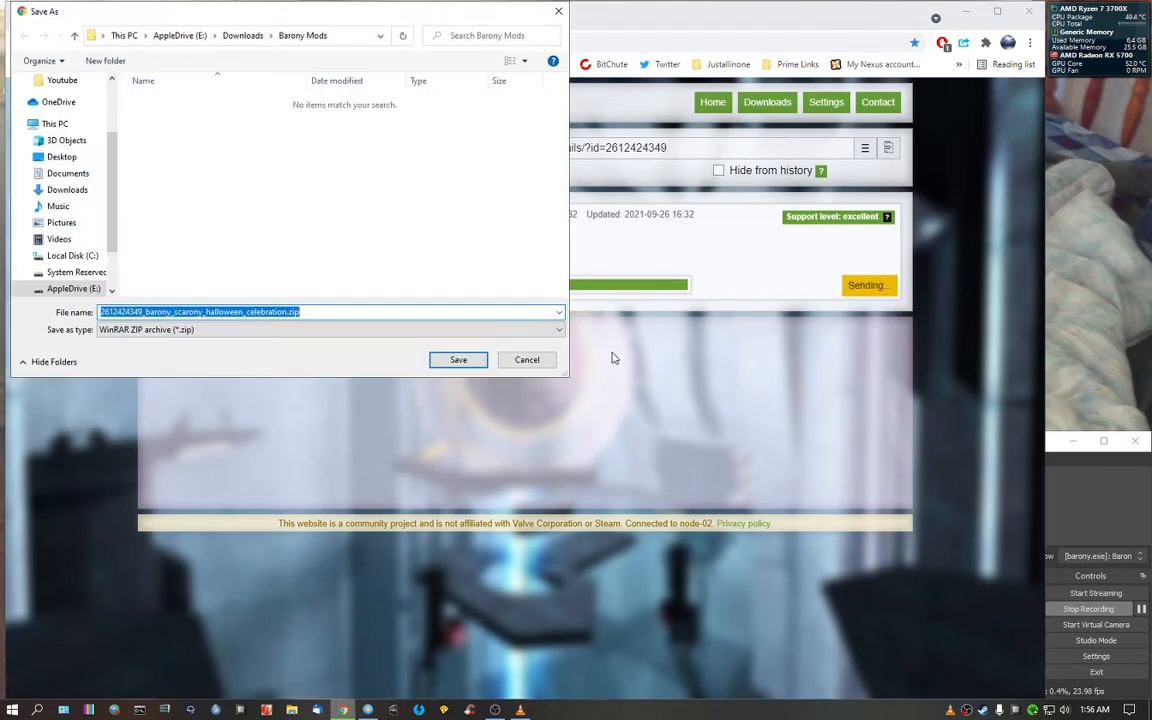
mouse_move(283, 83)
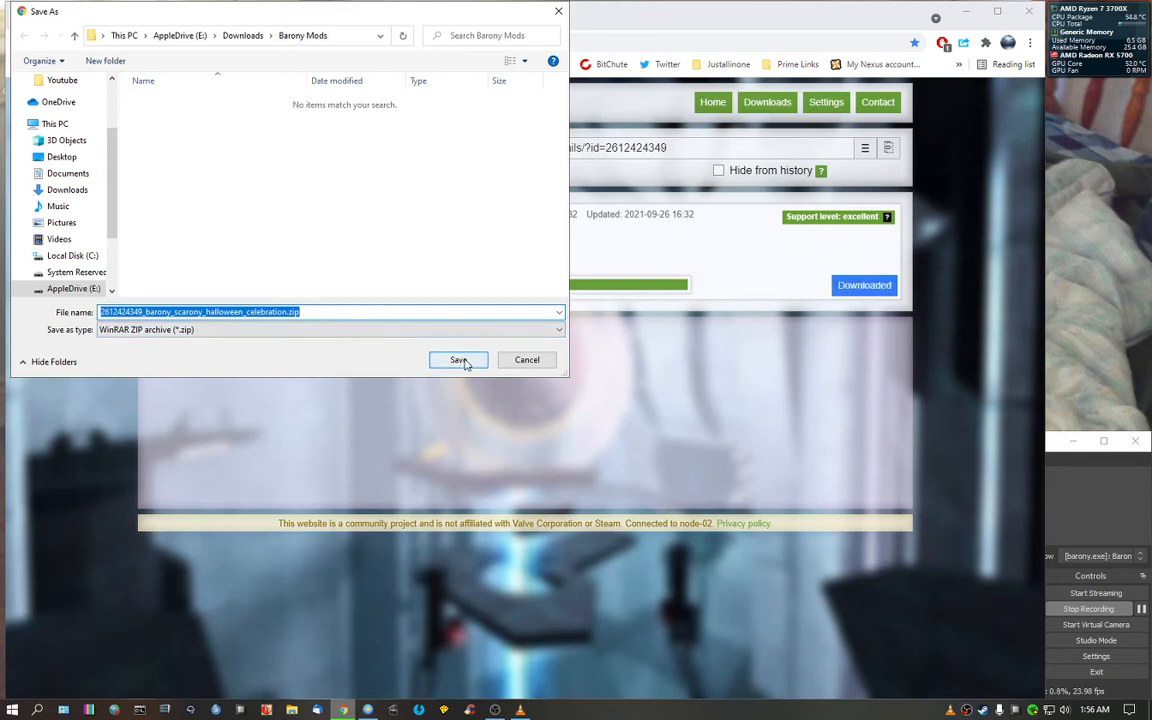
left_click(458, 359)
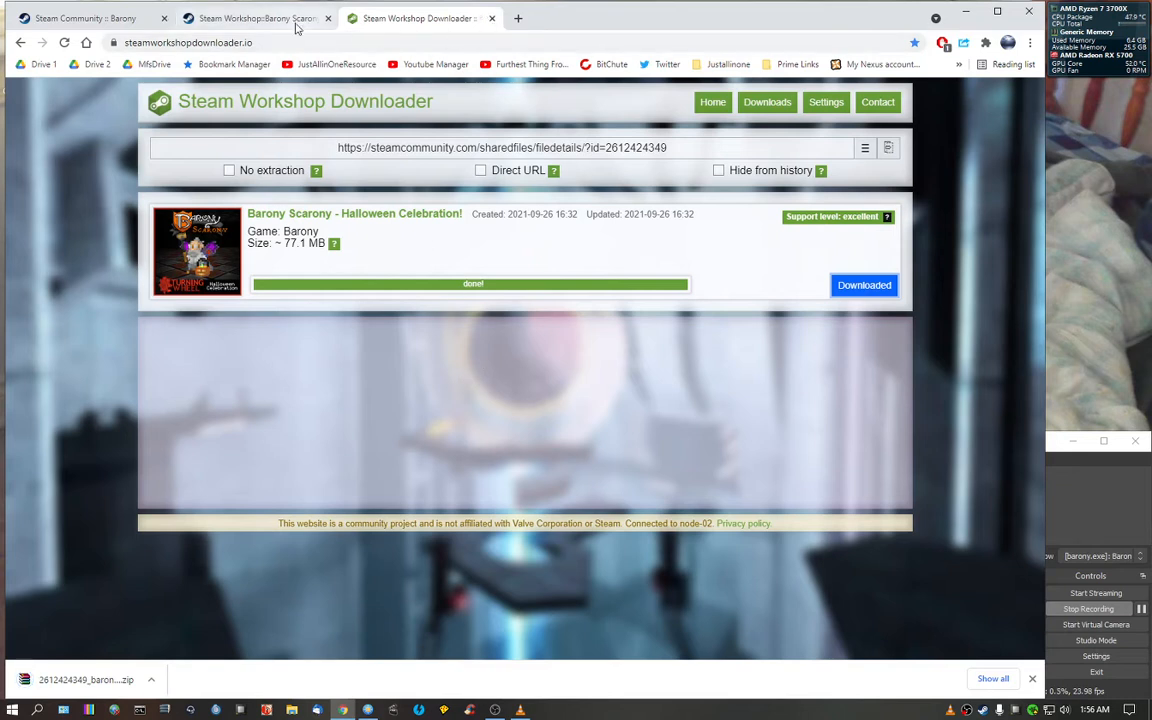
left_click(255, 18)
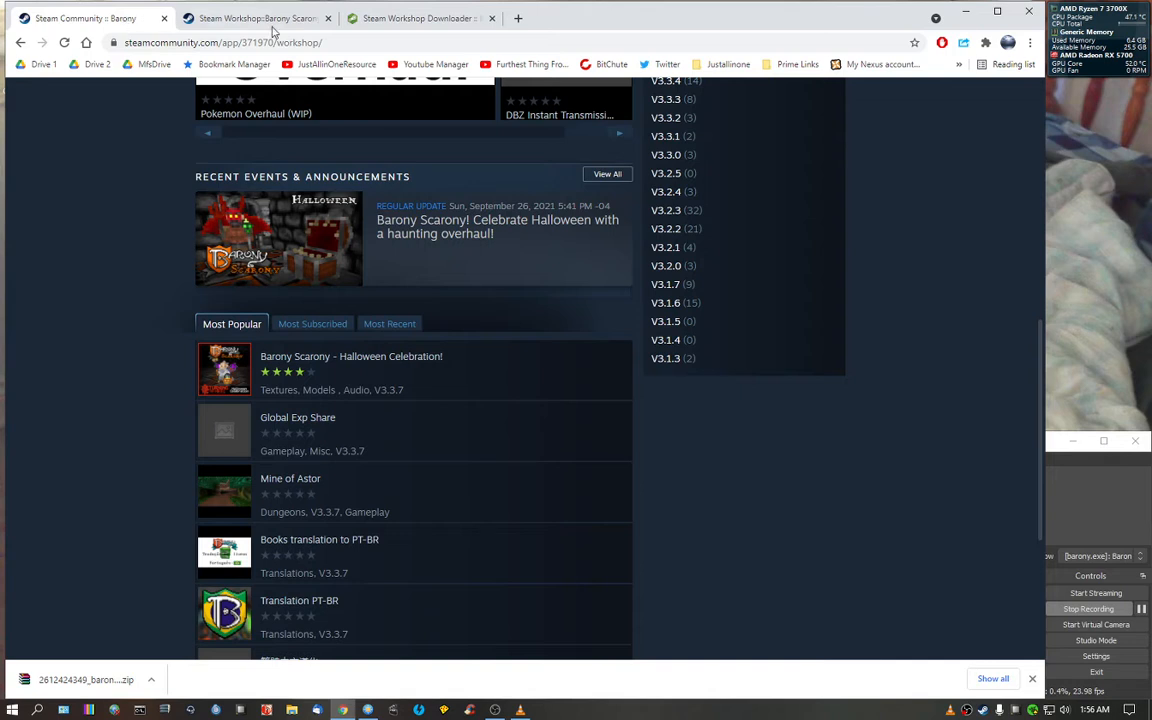
left_click(420, 18)
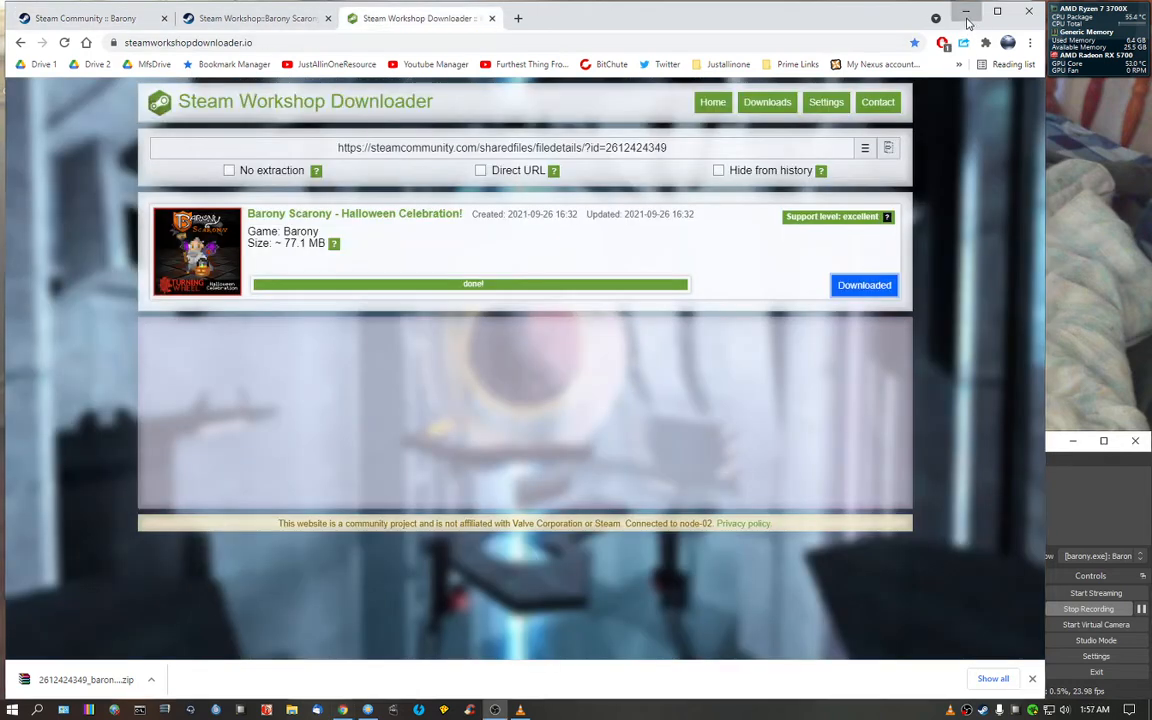
Step: Minimize Chrome and open the Halloween celebration zip in WinRAR from FreeCommander
left_click(966, 11)
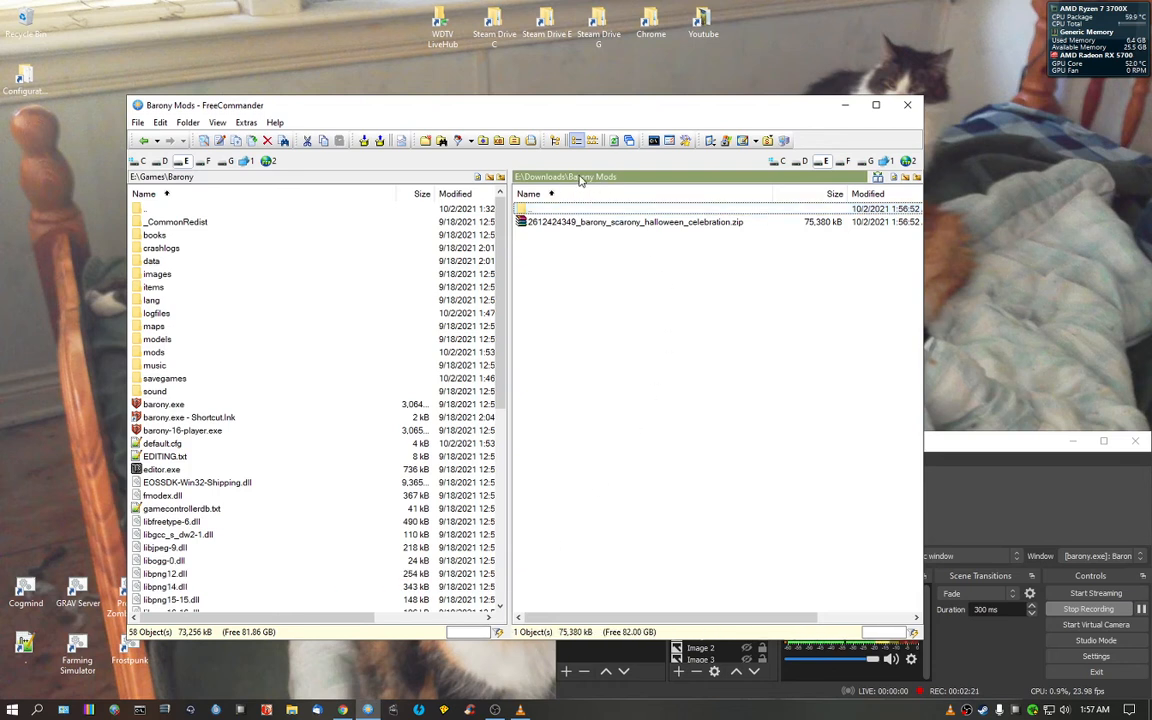
mouse_move(630, 317)
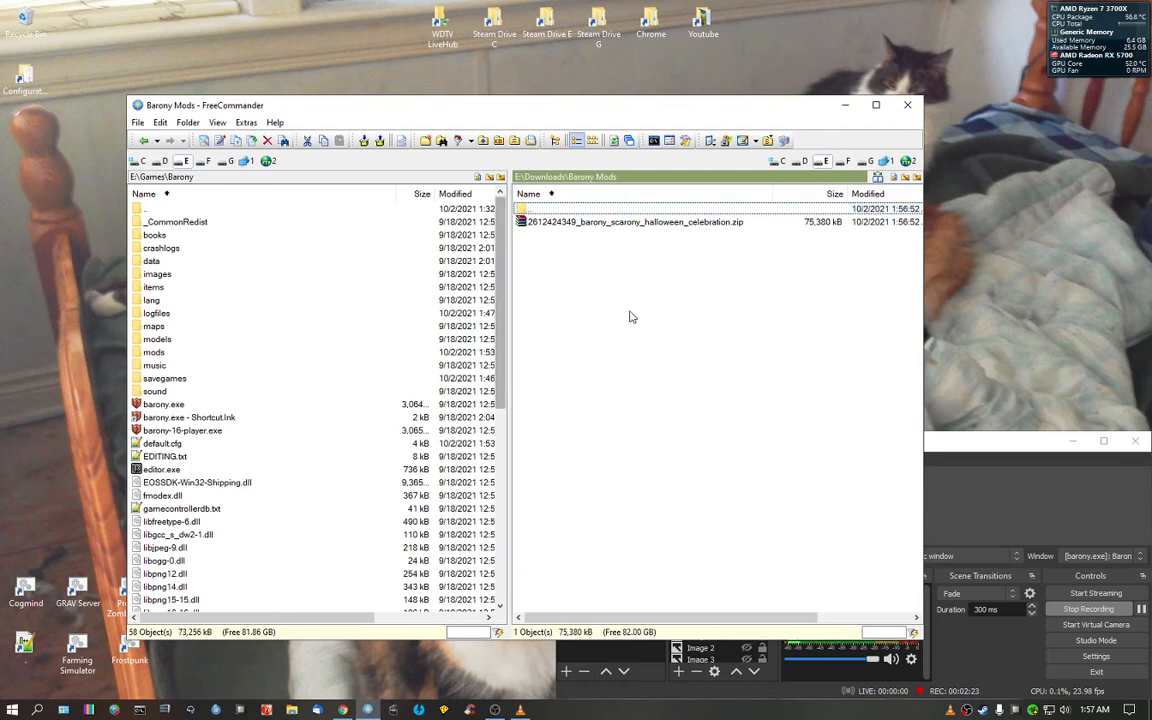
right_click(635, 221)
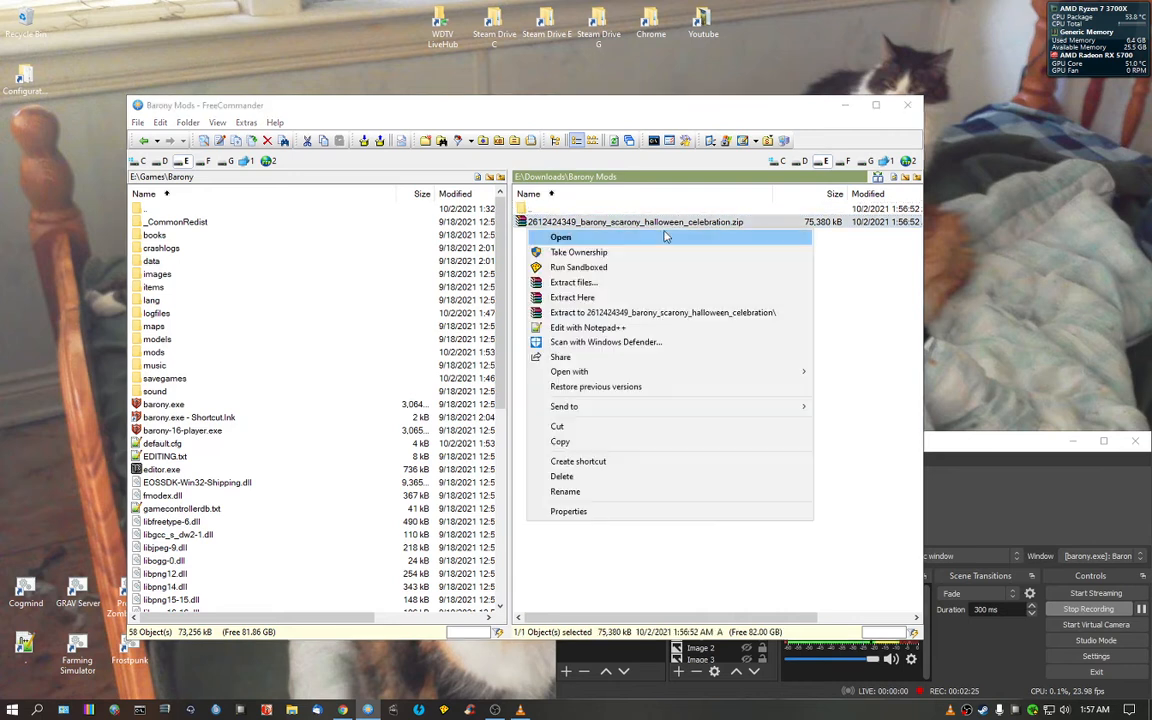
left_click(561, 237)
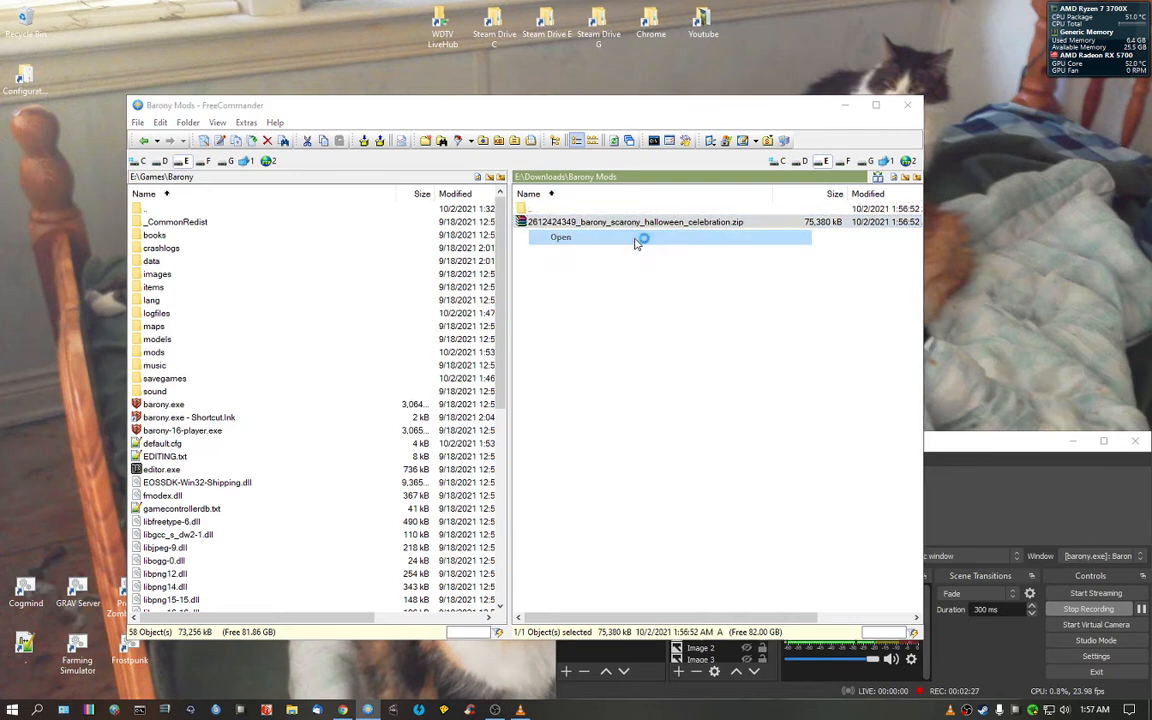
left_click(560, 237)
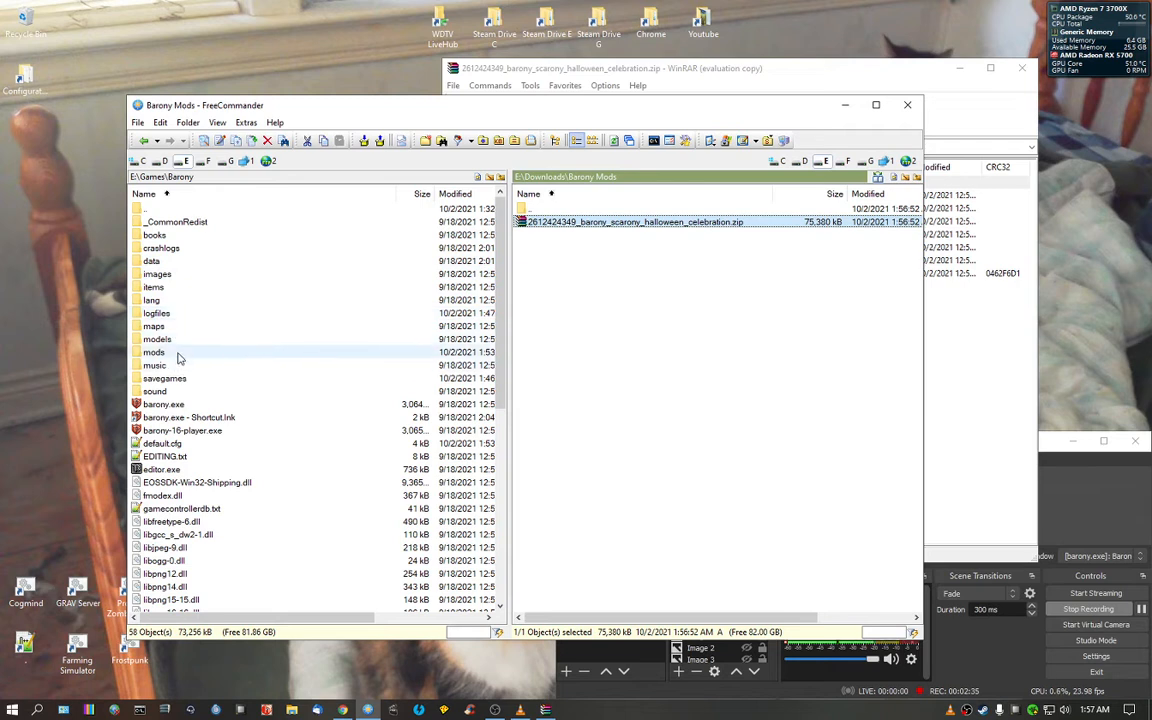
mouse_move(154, 352)
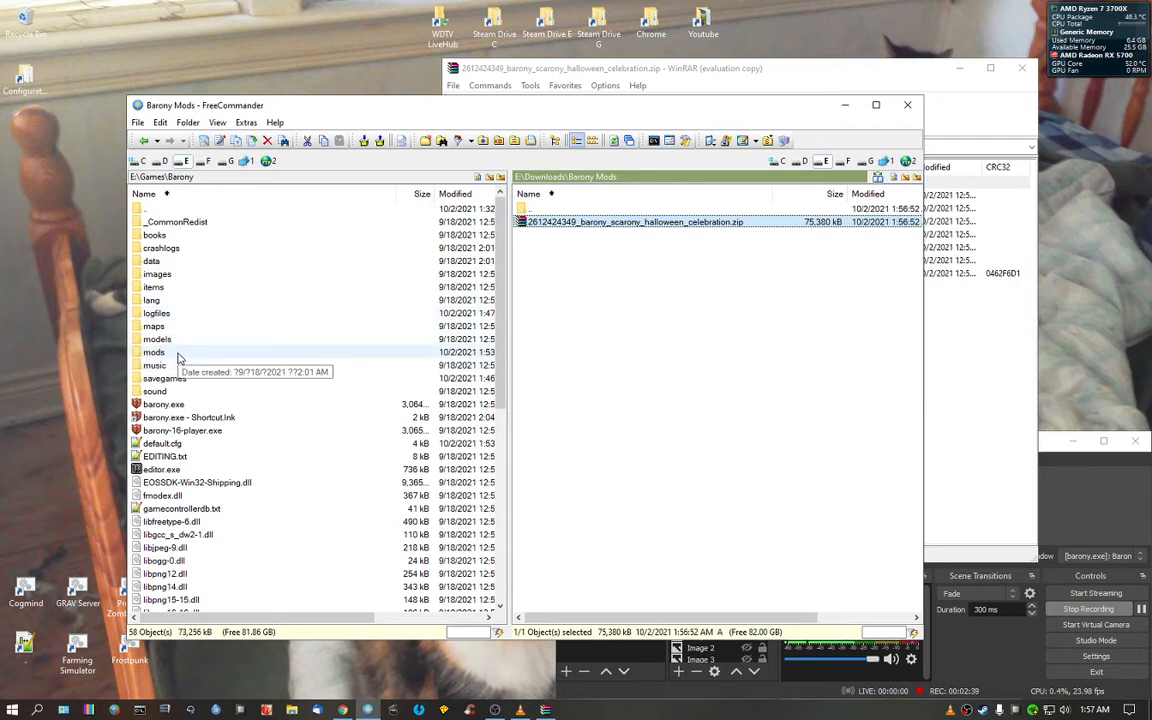
Step: Open Barony's mods folder in FreeCommander and switch to WinRAR's archive listing
double_click(154, 352)
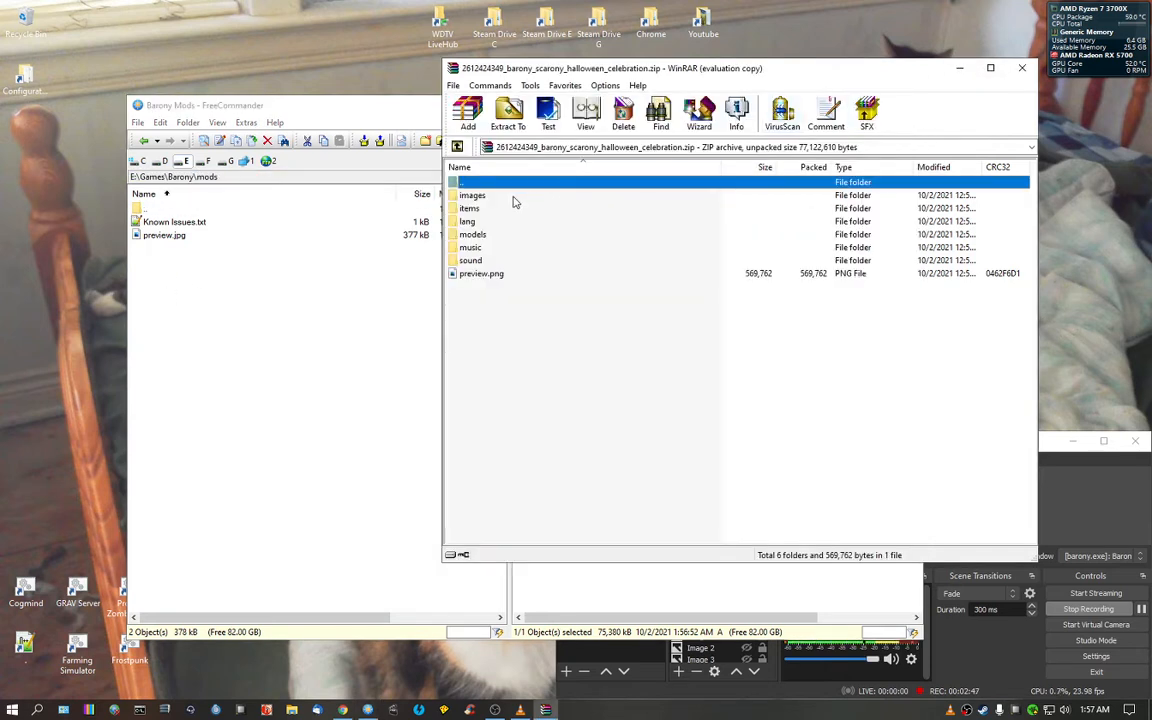
left_click(471, 195)
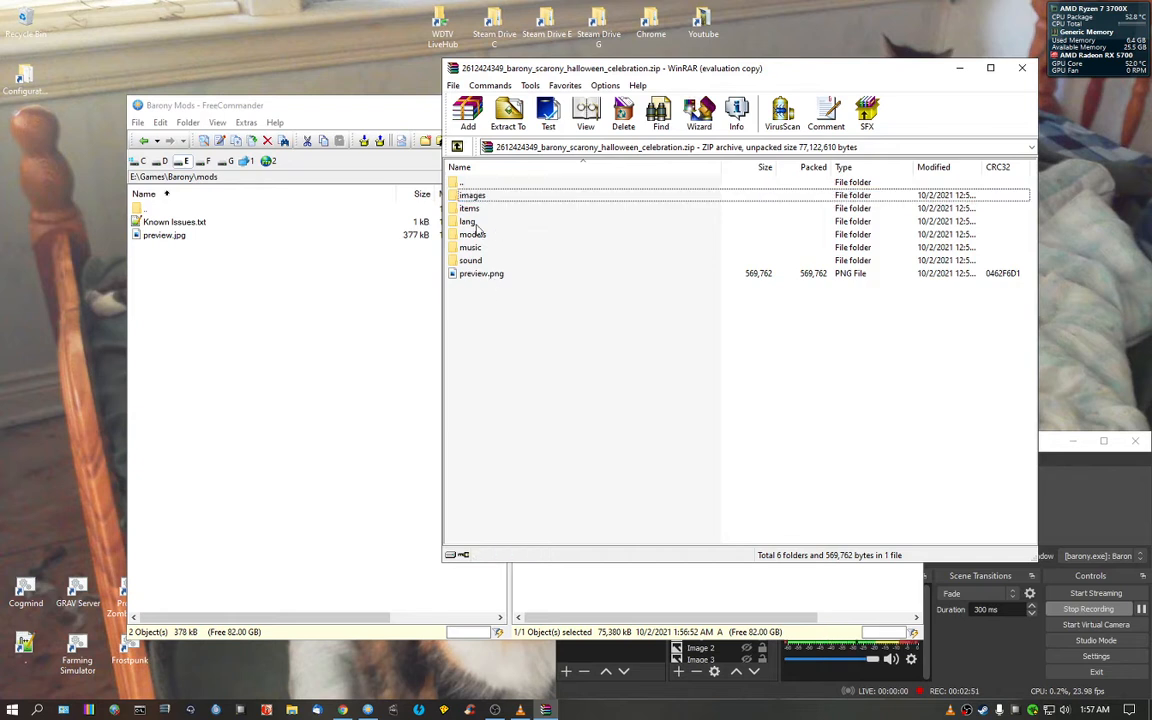
mouse_move(485, 183)
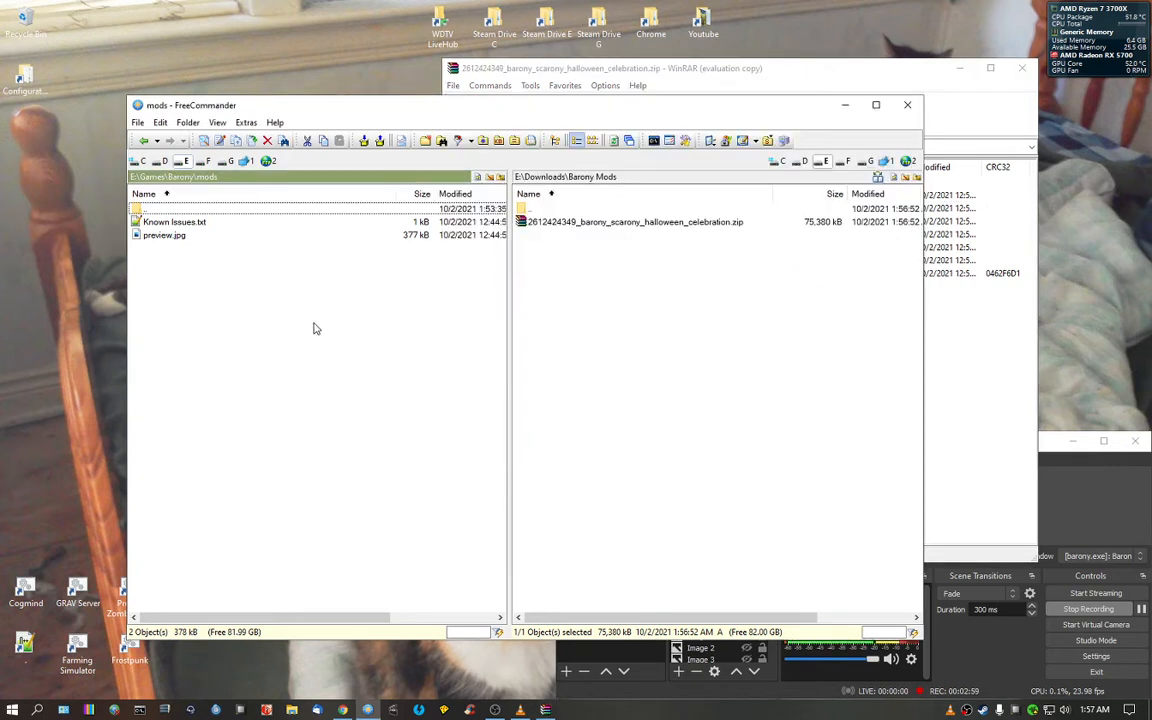
Step: Create a folder named 'Haloween' inside the mods folder and open it
right_click(316, 329)
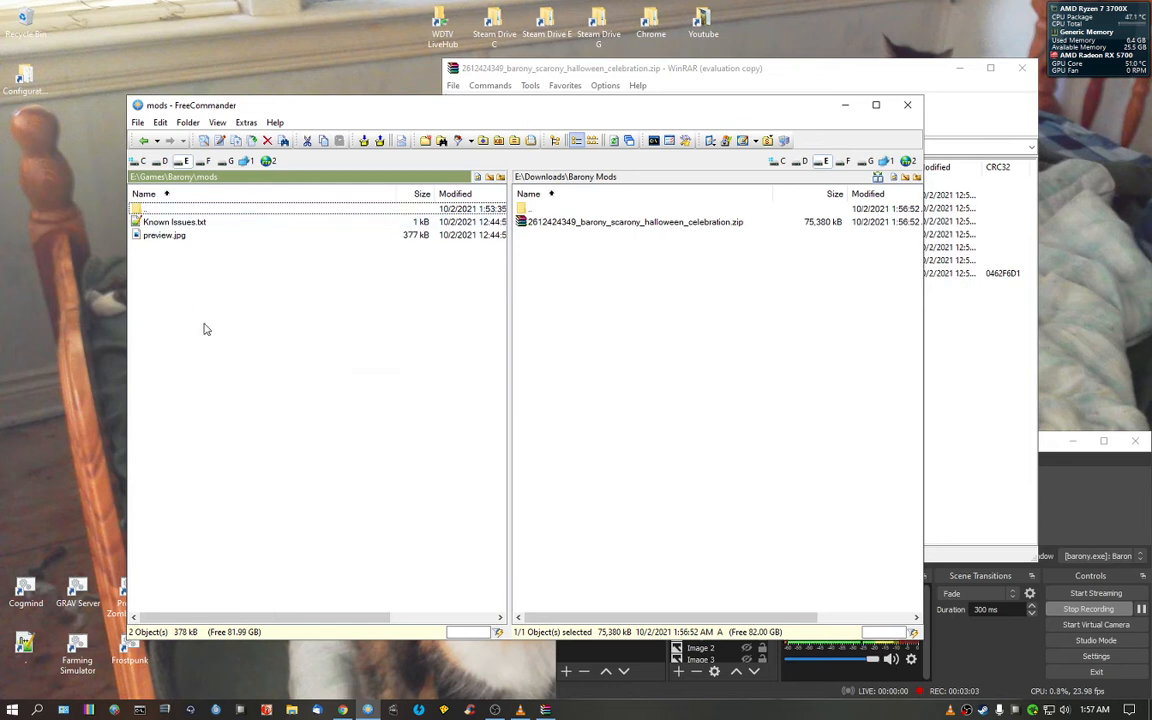
right_click(203, 328)
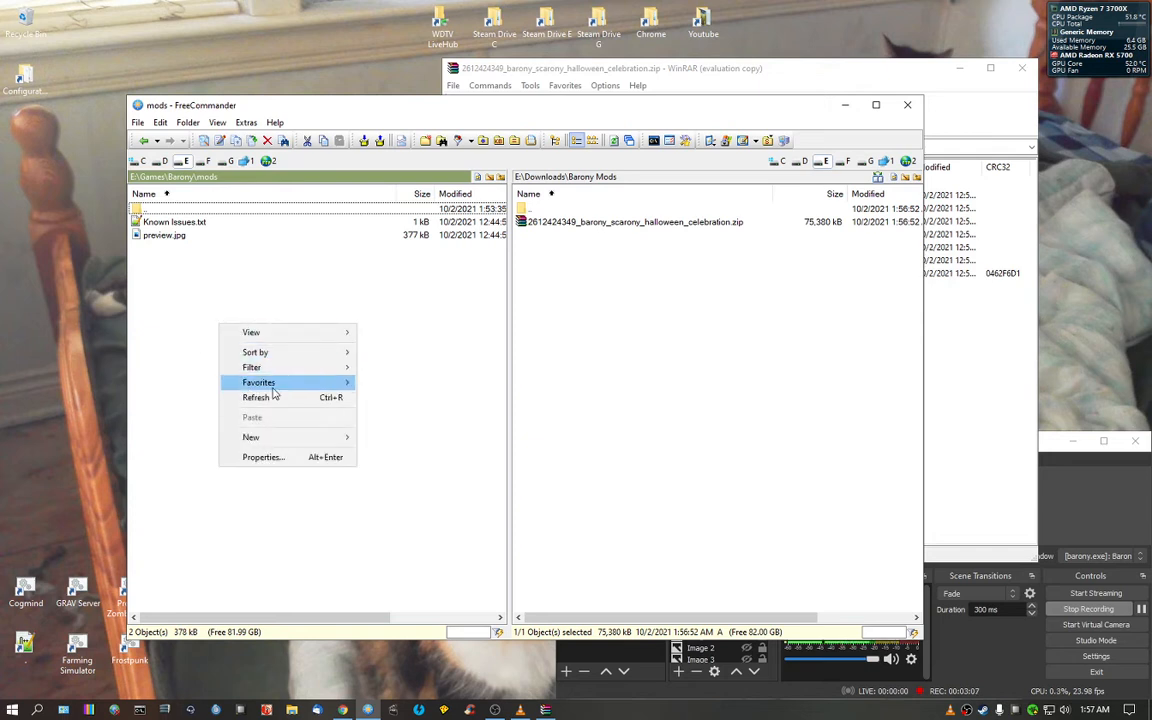
left_click(251, 437)
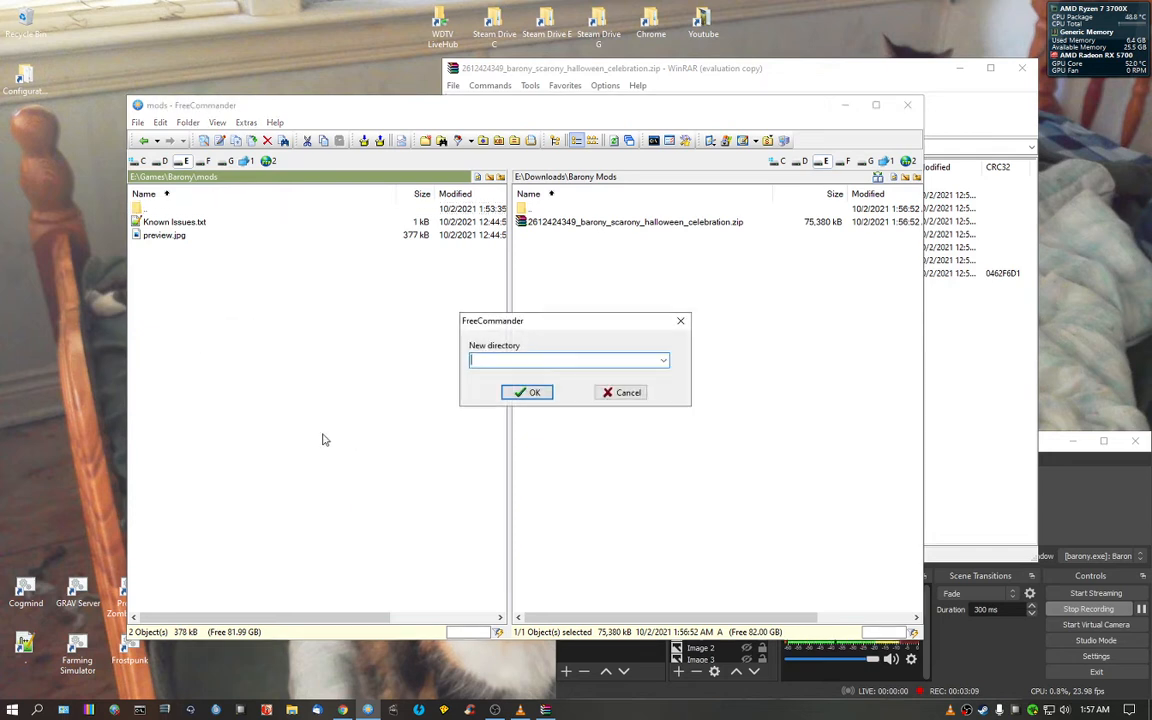
type("Ha")
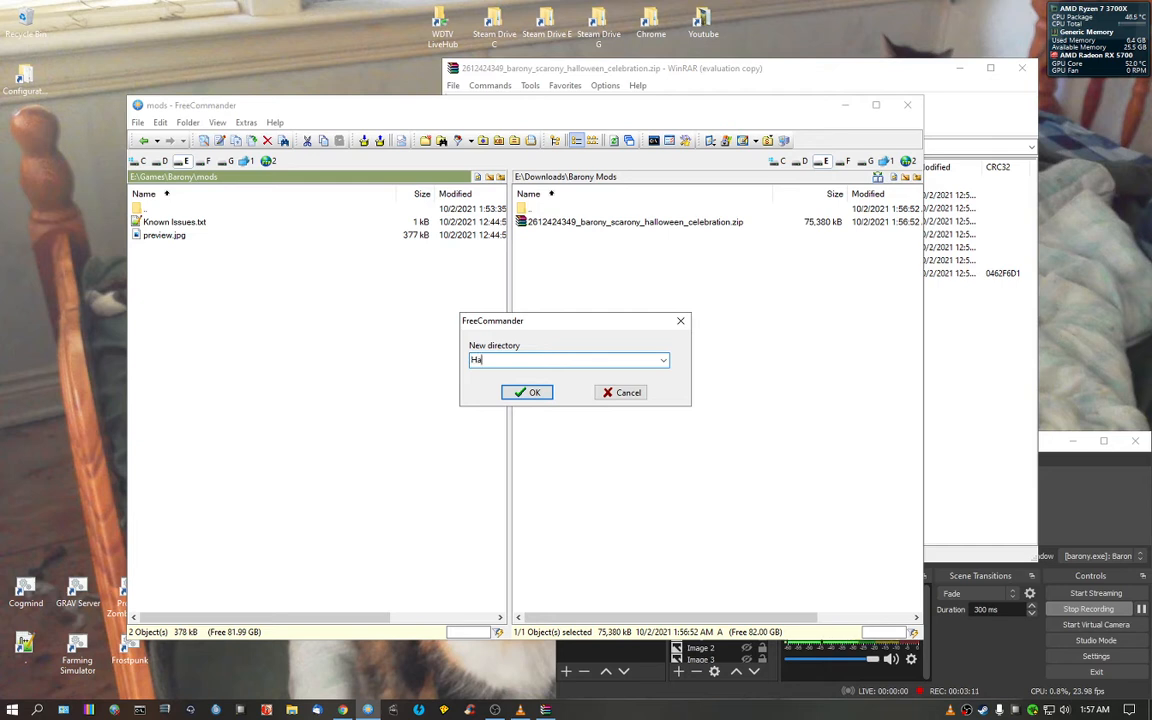
left_click(527, 392)
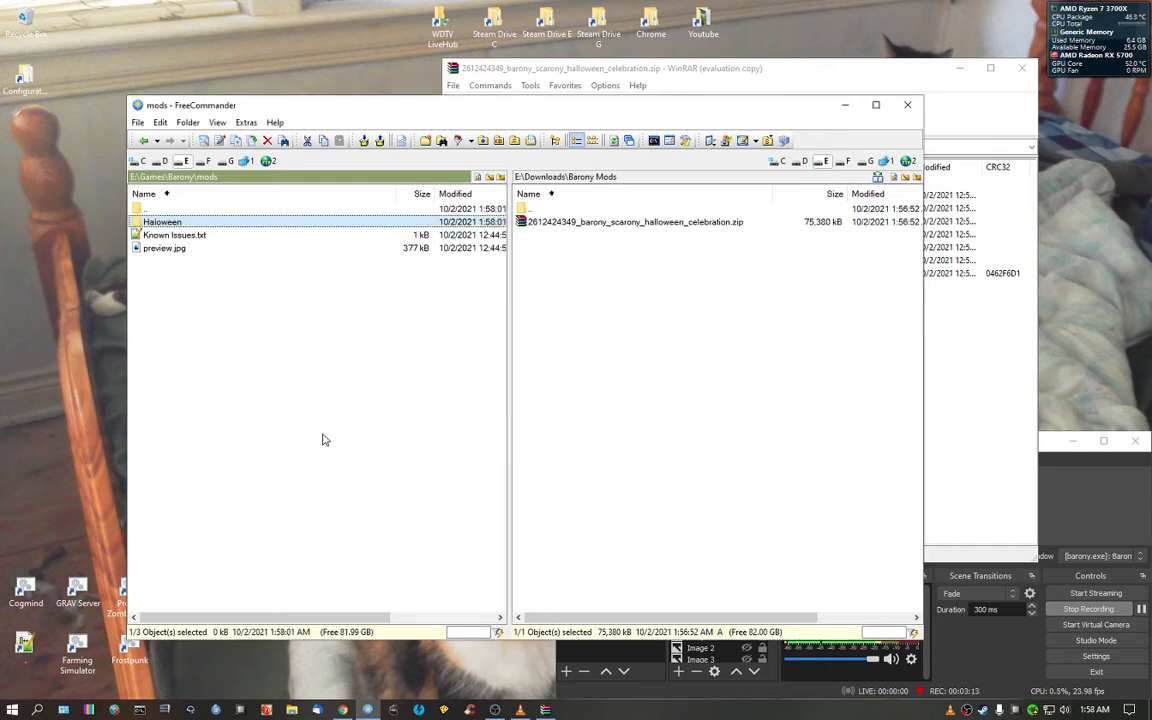
double_click(162, 221)
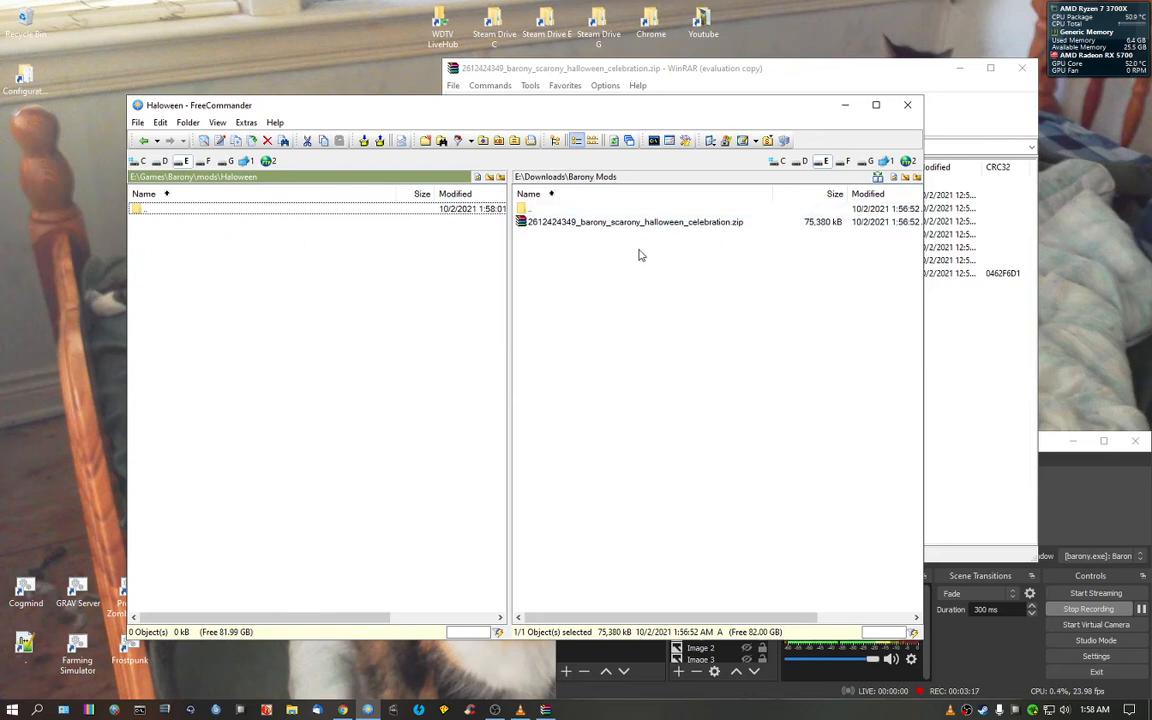
mouse_move(808, 111)
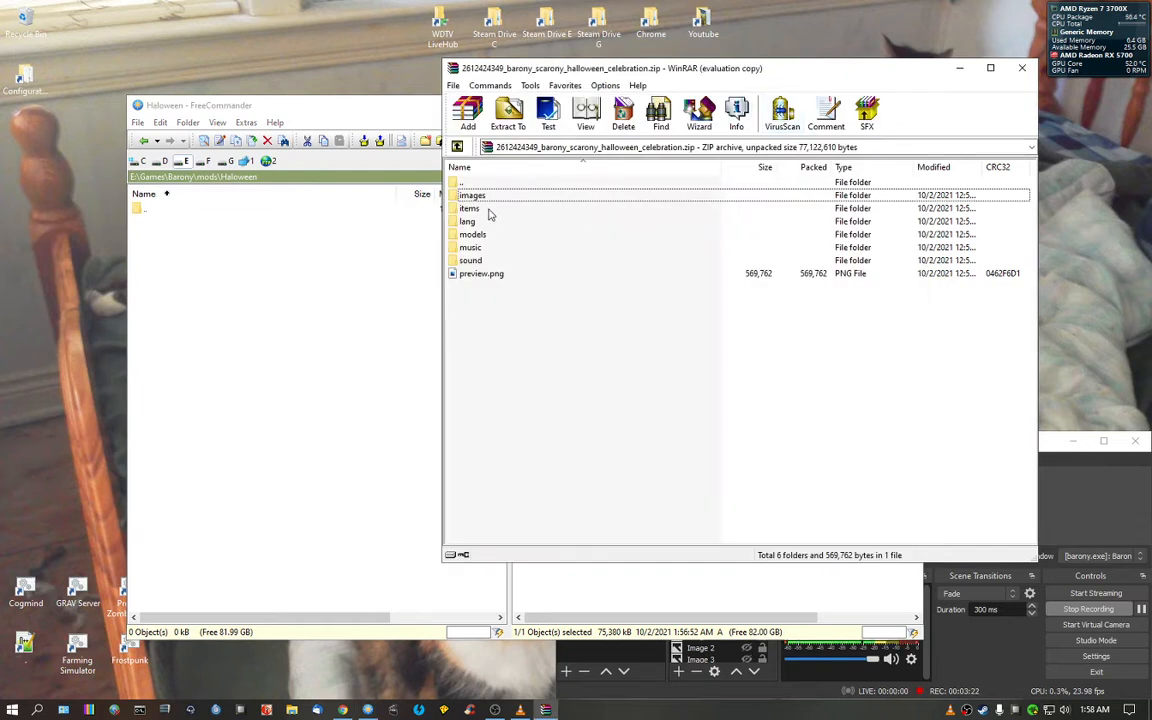
mouse_move(508, 113)
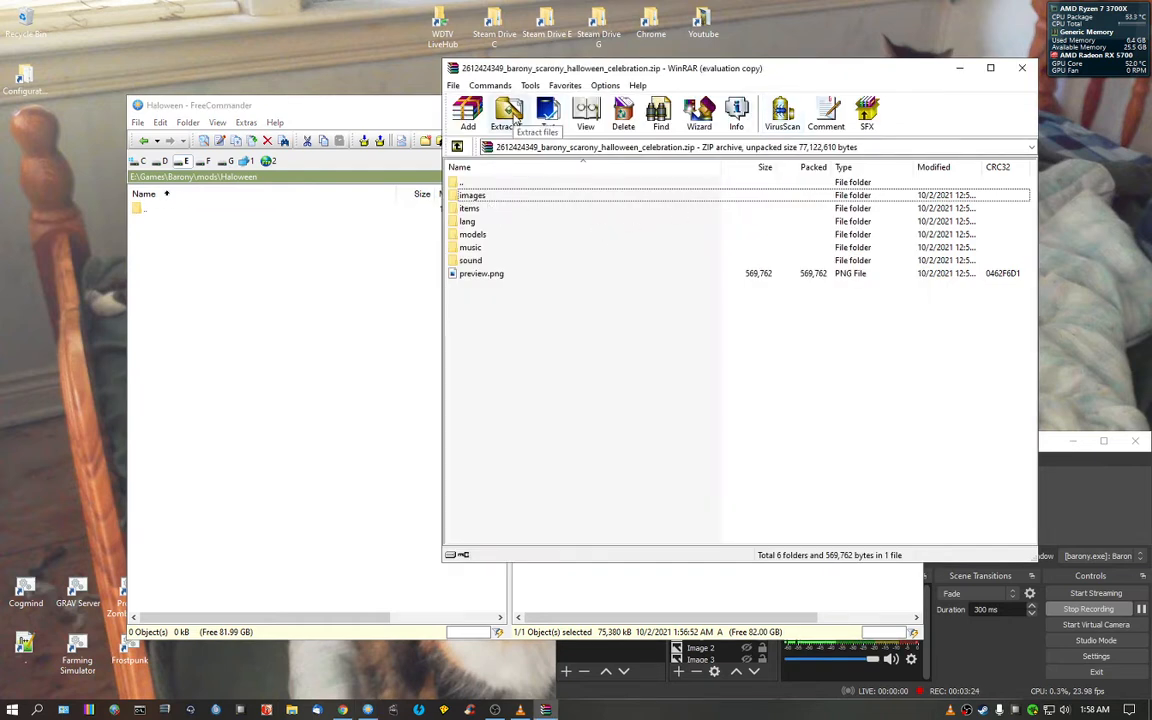
Step: Extract the archive's contents to Games\Barony\mods\Haloween with Extract To
left_click(585, 182)
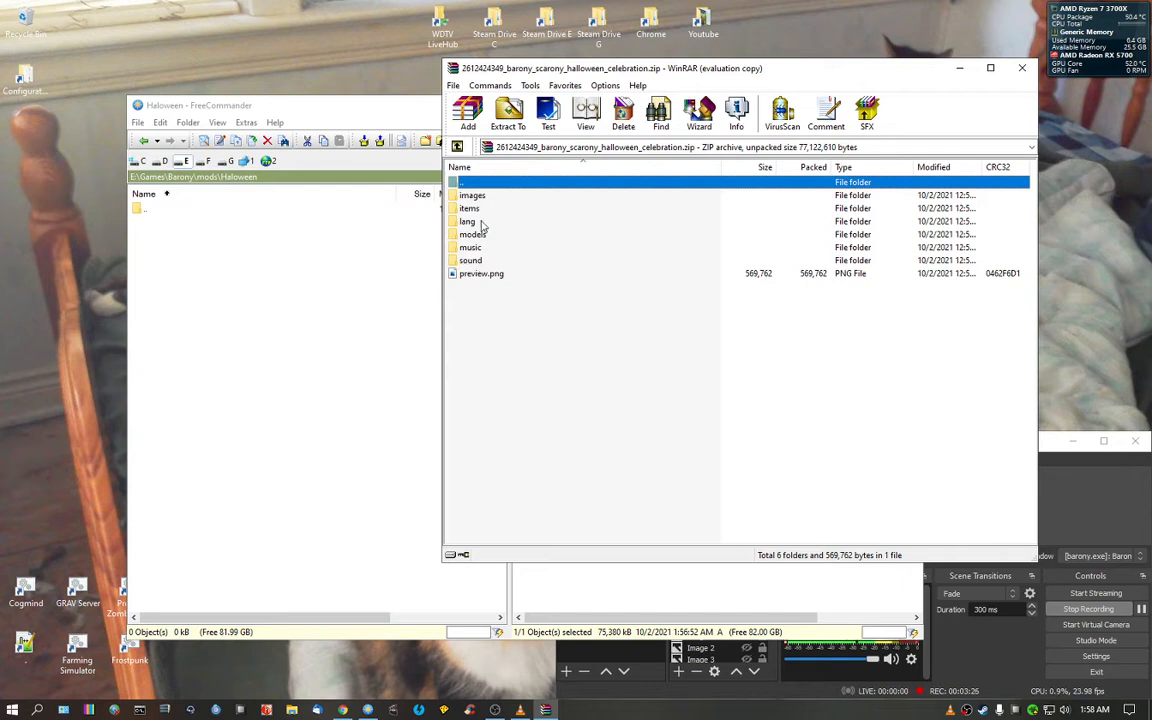
left_click(508, 113)
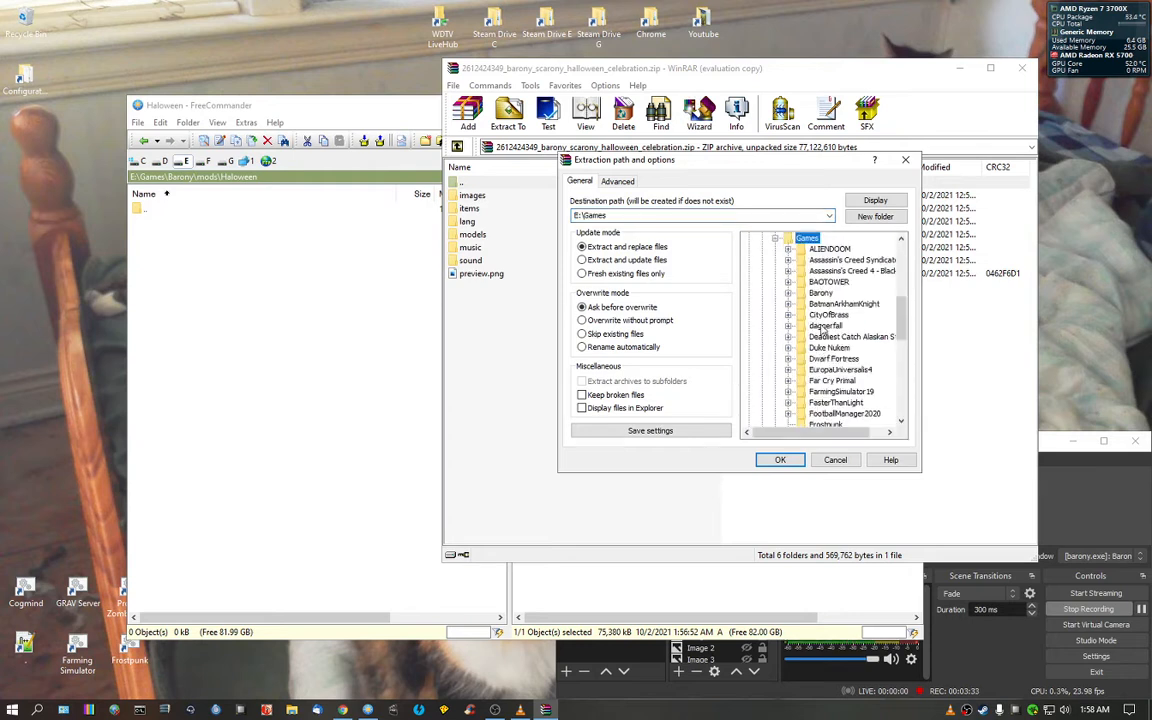
left_click(789, 292)
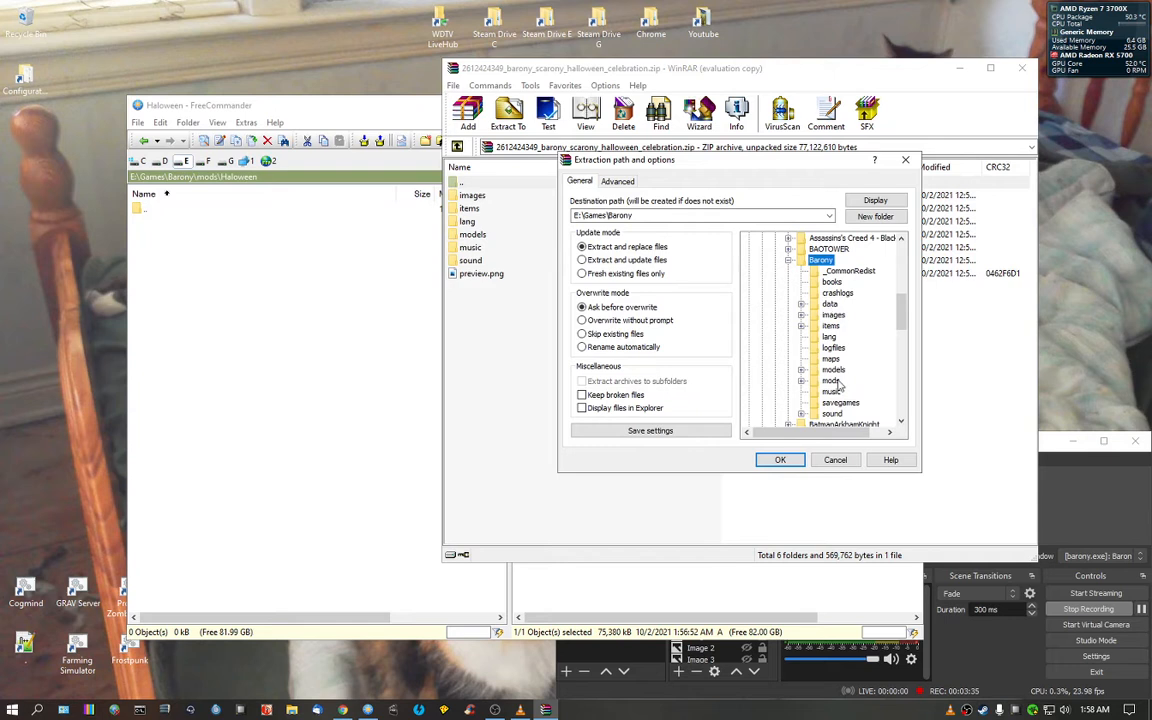
left_click(851, 391)
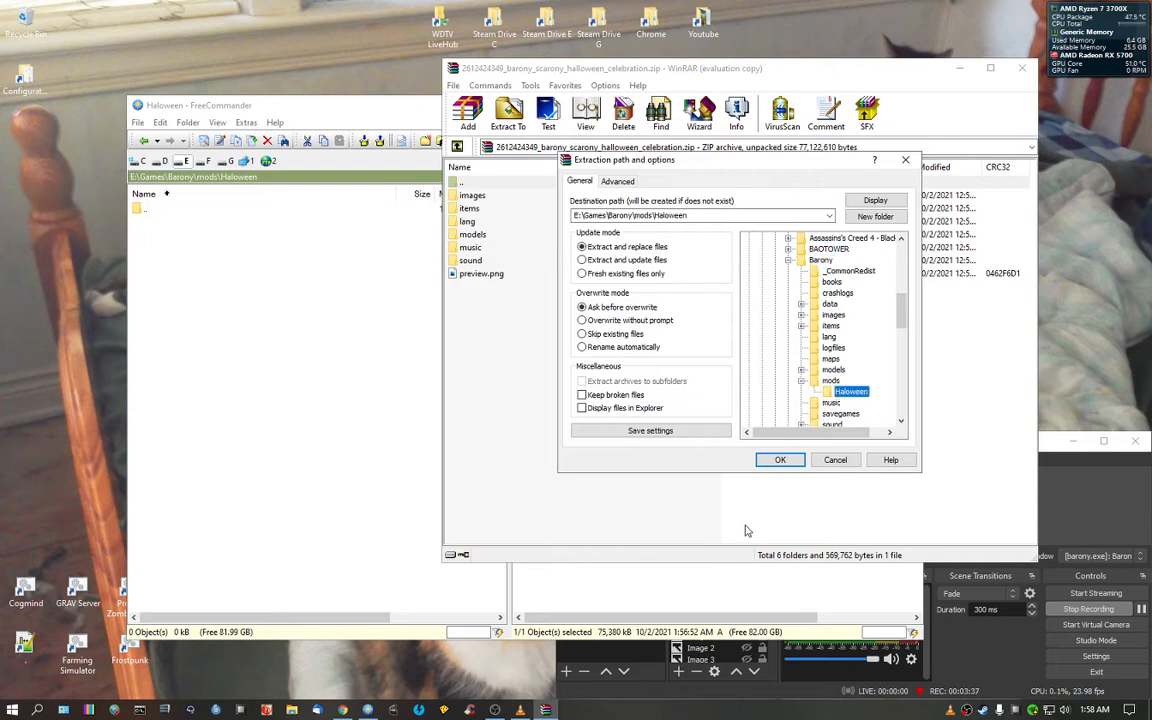
mouse_move(794, 483)
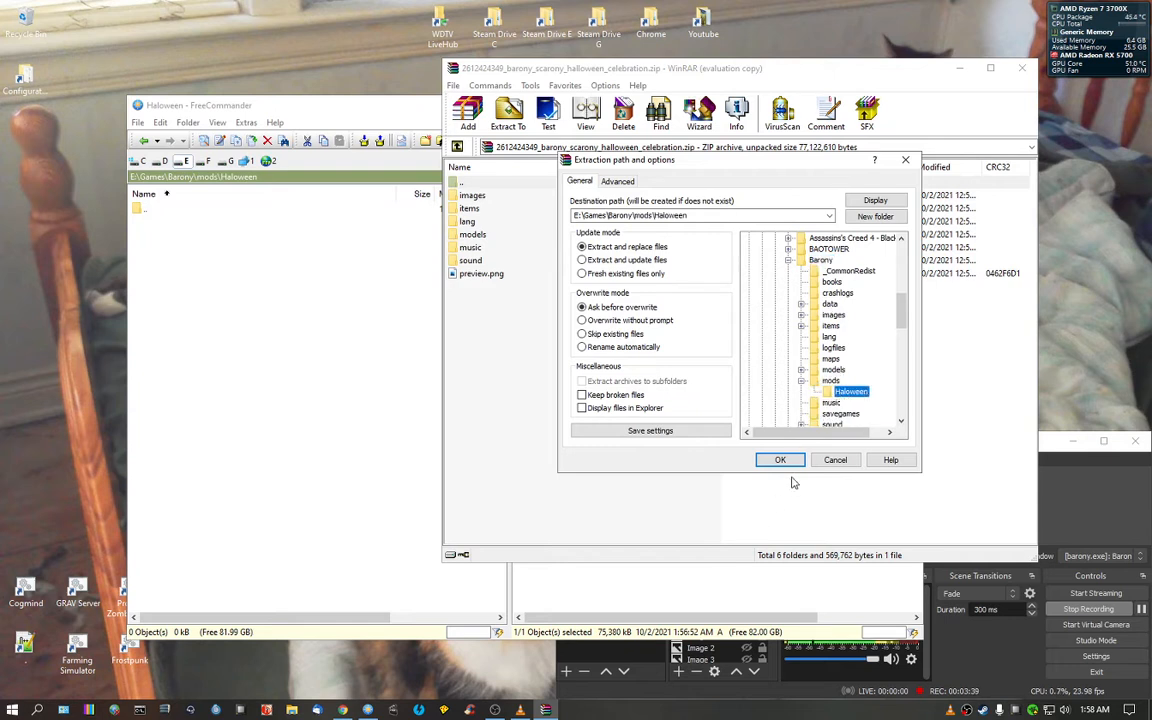
left_click(780, 459)
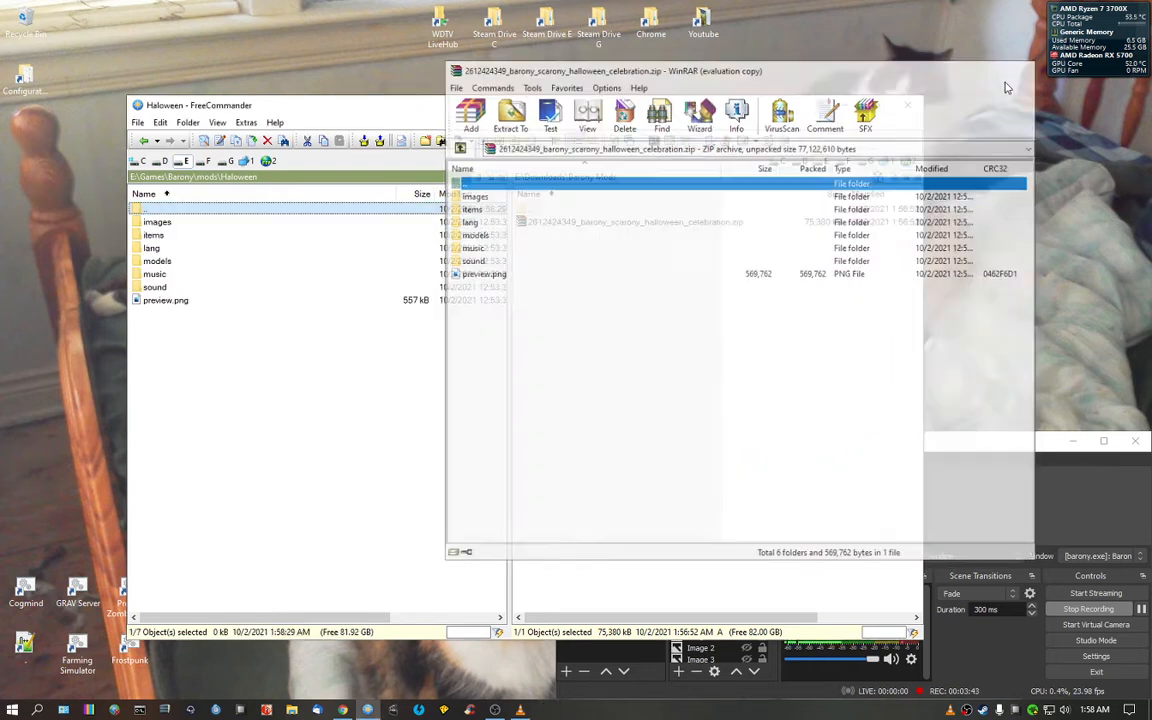
Step: Return to the Barony folder, keeping the Haloween name, and launch barony.exe - Shortcut
left_click(906, 104)
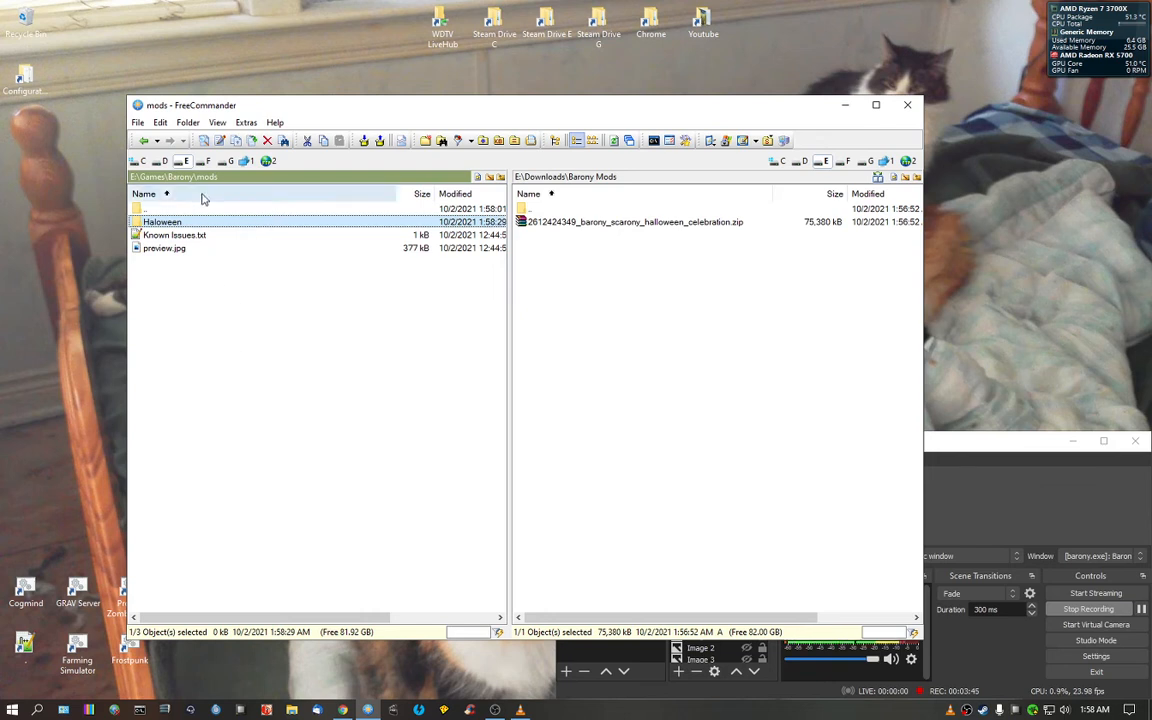
right_click(162, 221)
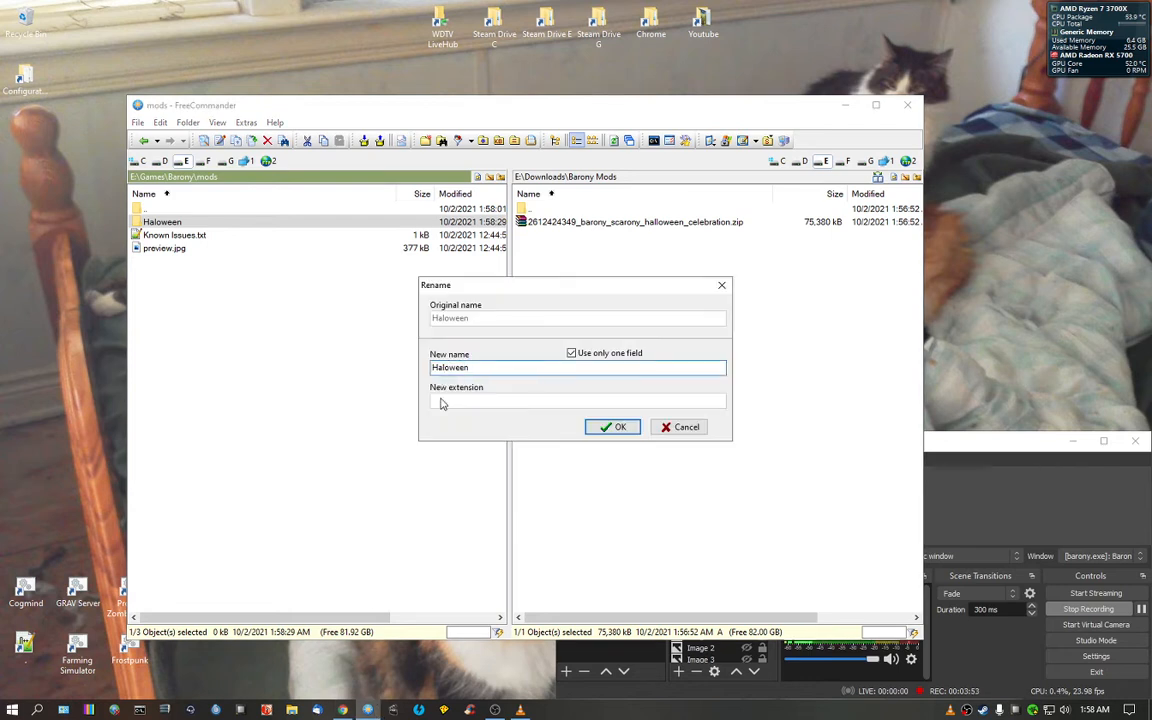
left_click(613, 427)
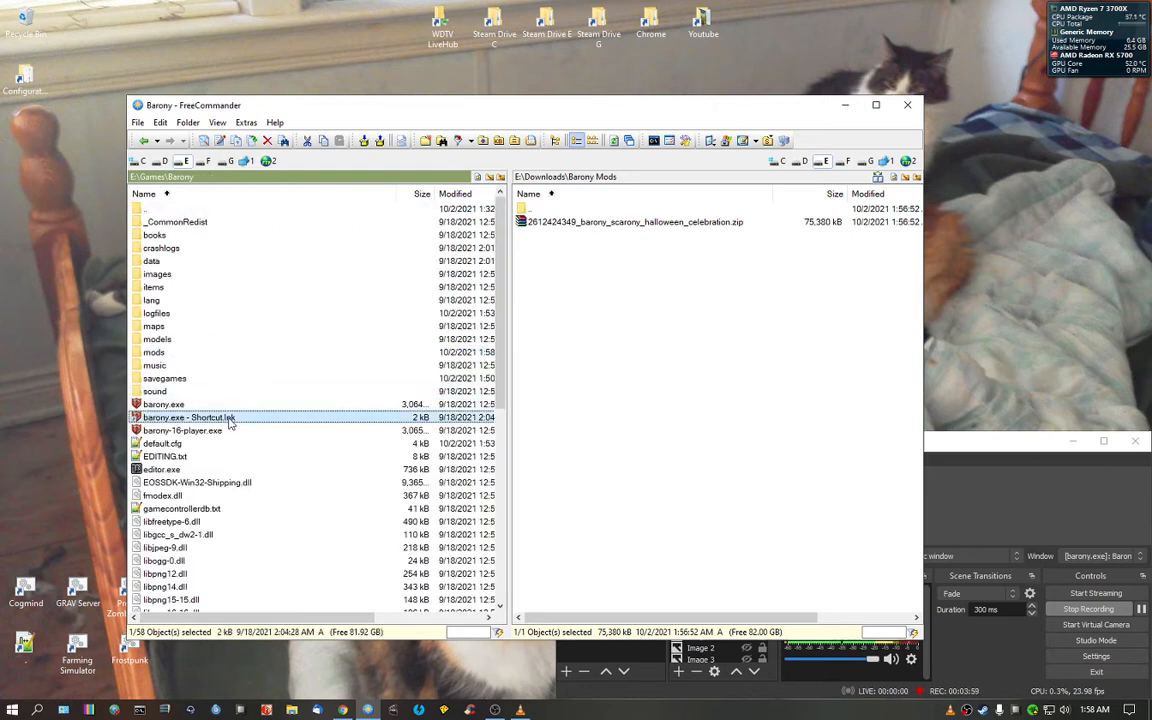
double_click(189, 417)
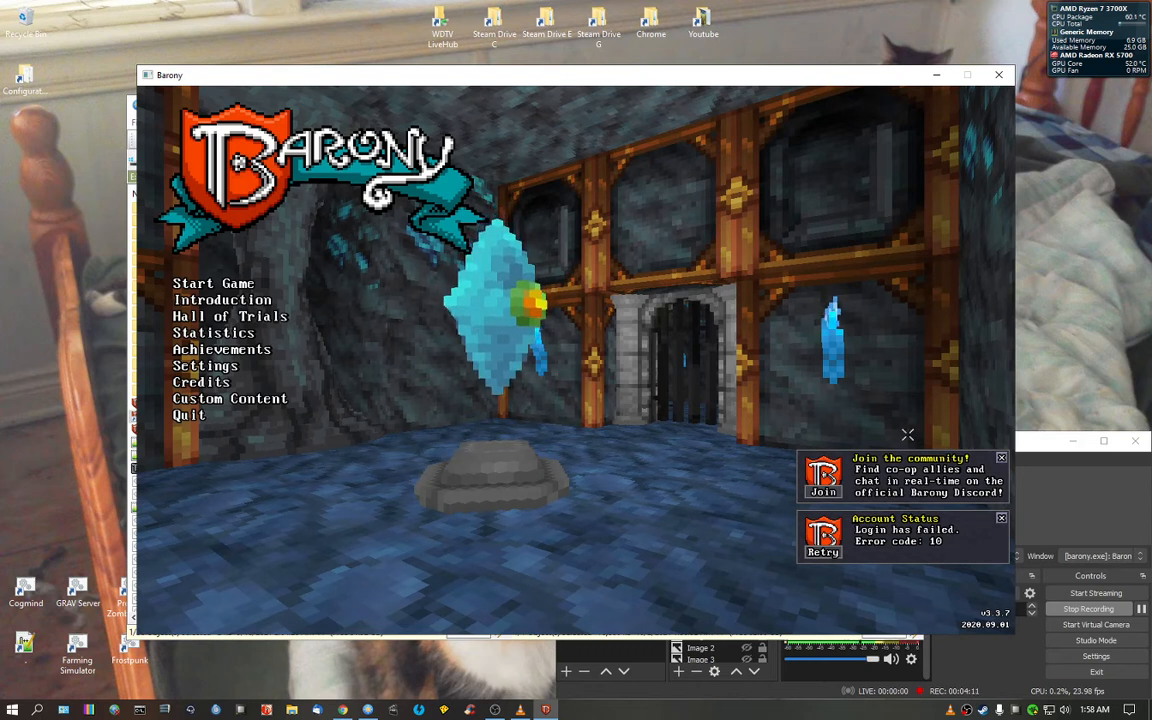
Step: Dismiss startup notices, load the local mods via Custom Content, and start the game
left_click(1001, 458)
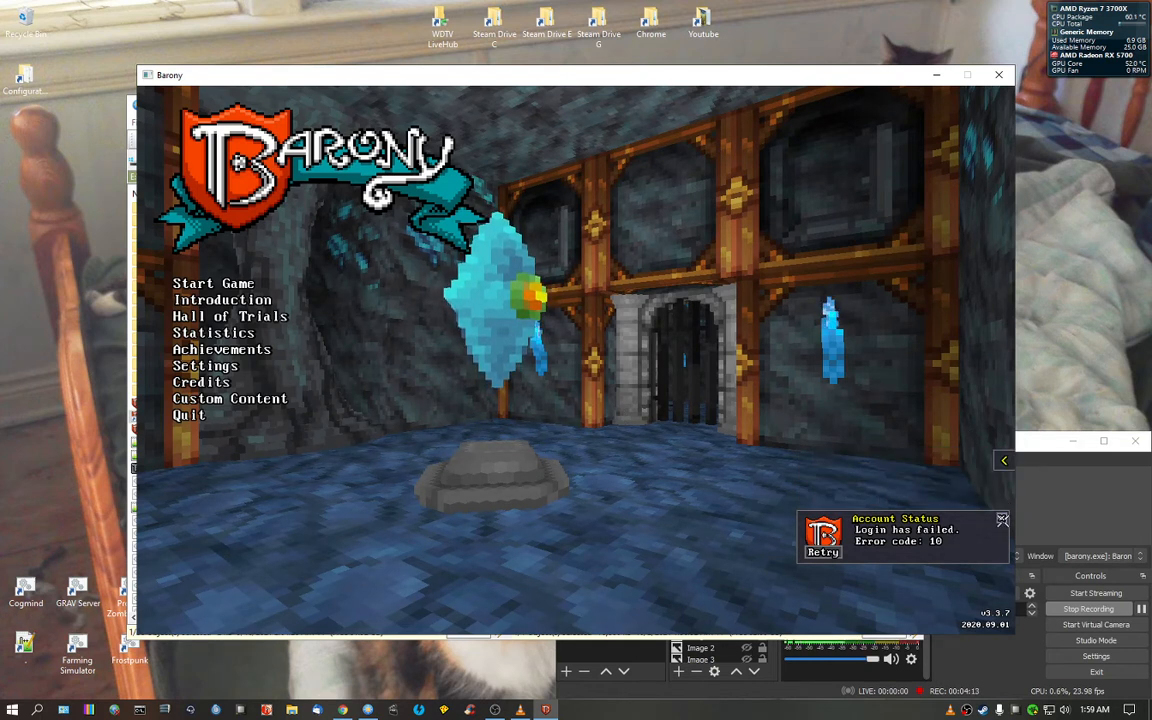
left_click(1003, 520)
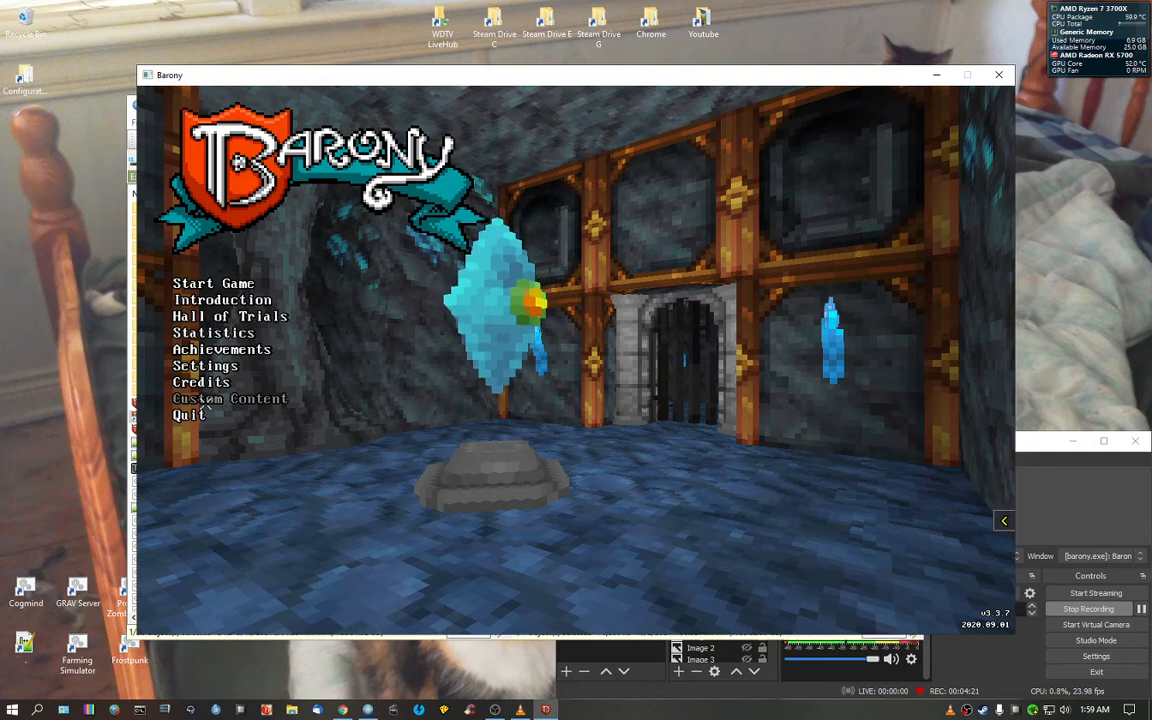
left_click(230, 398)
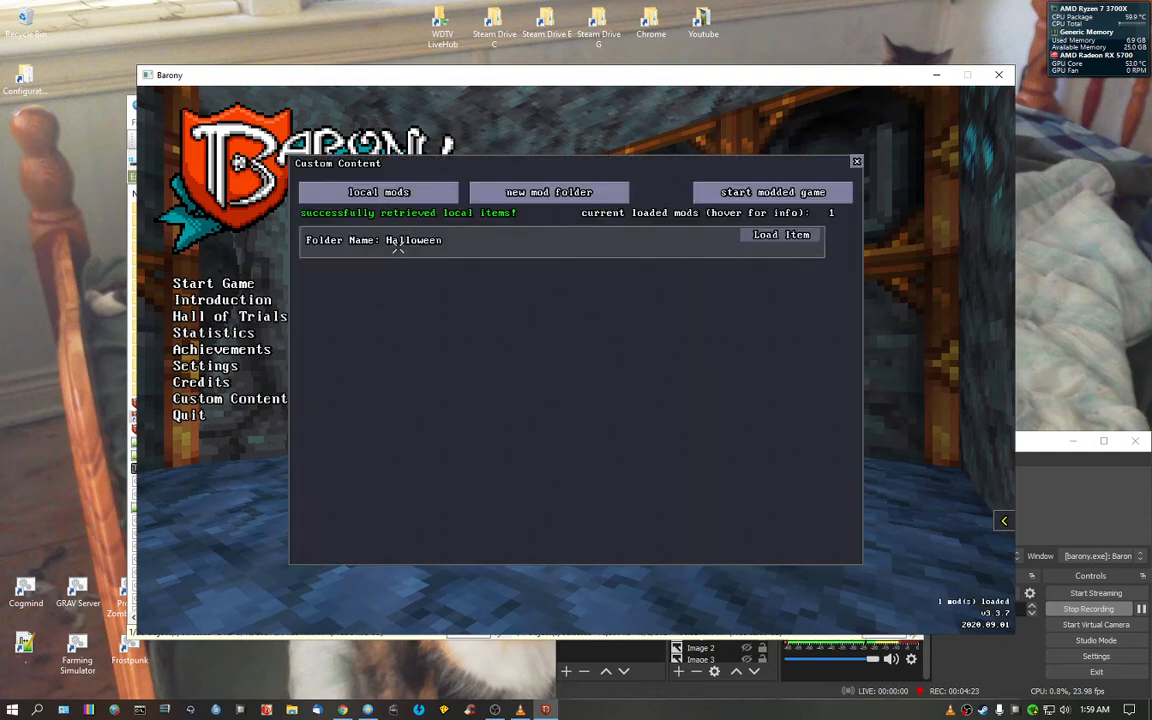
left_click(781, 234)
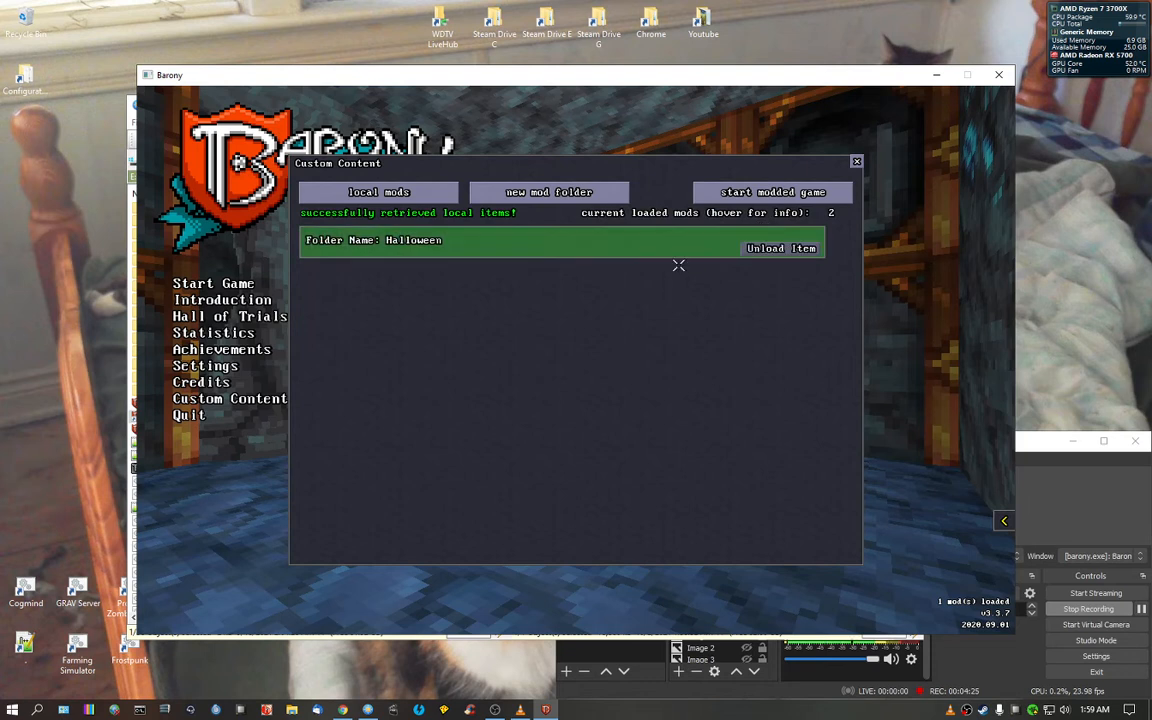
left_click(773, 192)
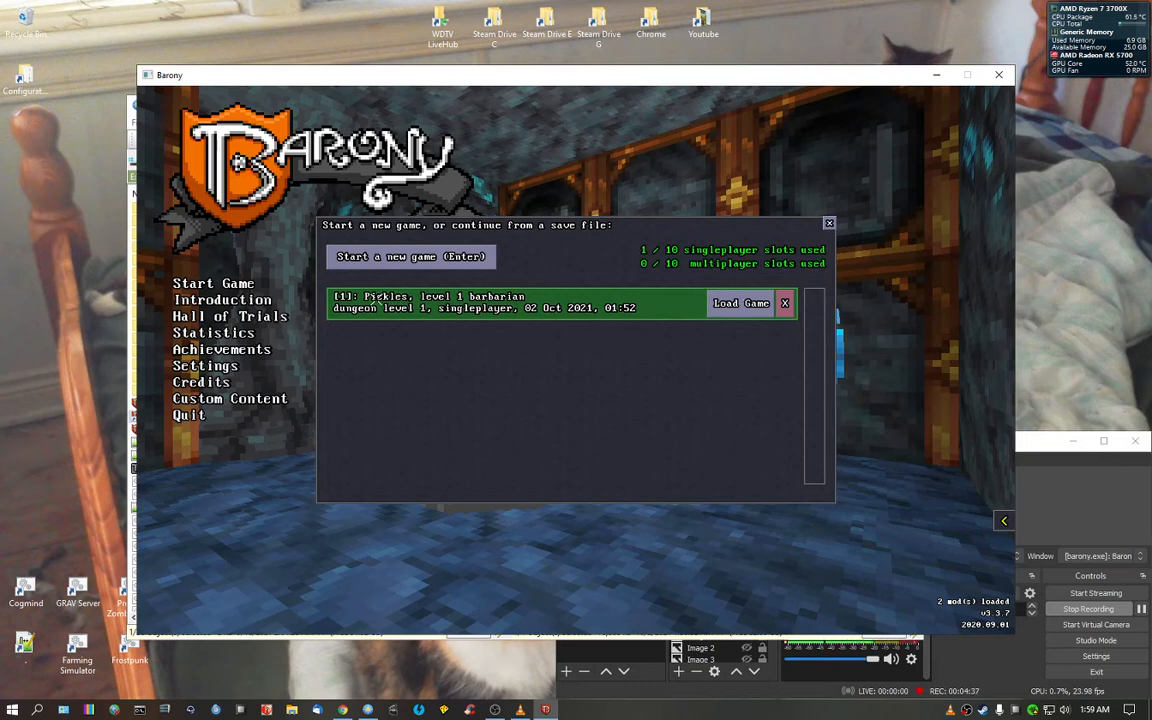
mouse_move(784, 303)
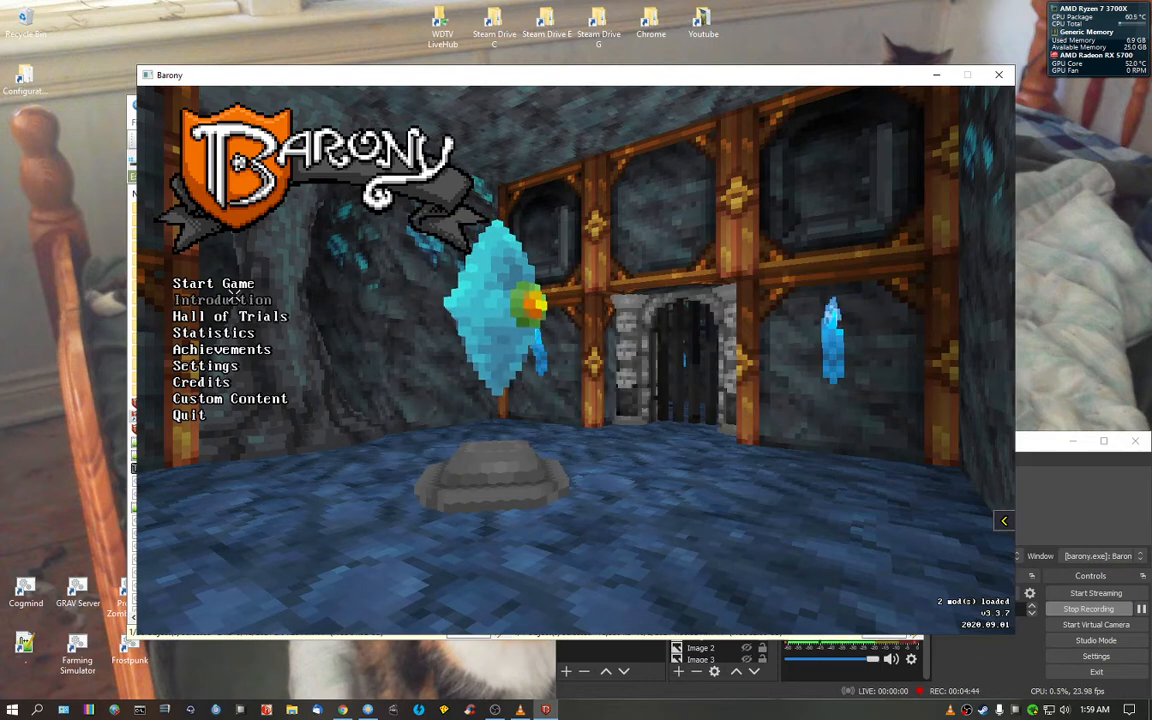
left_click(213, 283)
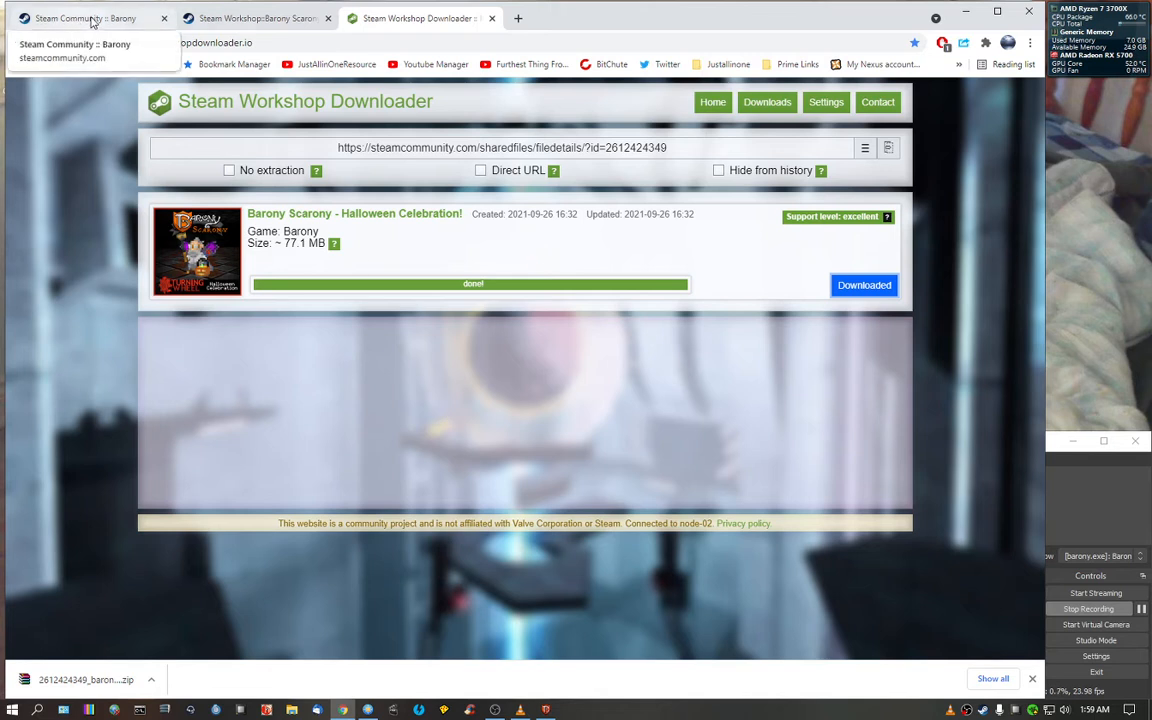
Step: Reopen the Halloween Celebration workshop page and scroll through its description
left_click(90, 18)
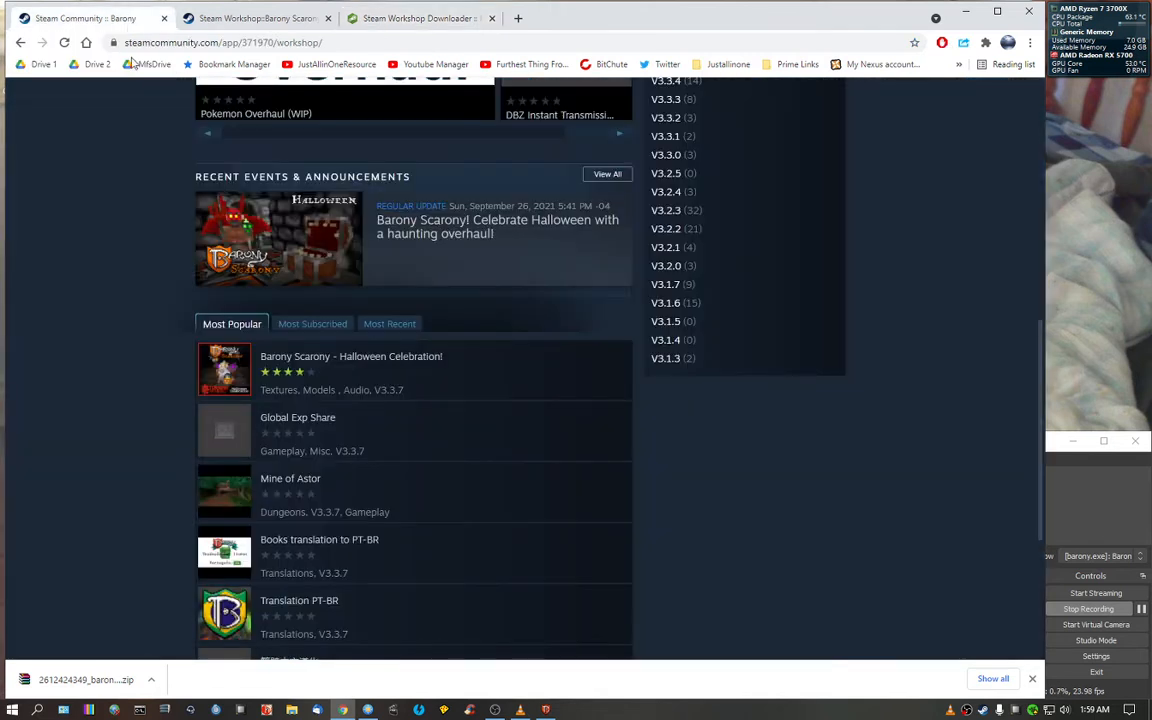
left_click(351, 356)
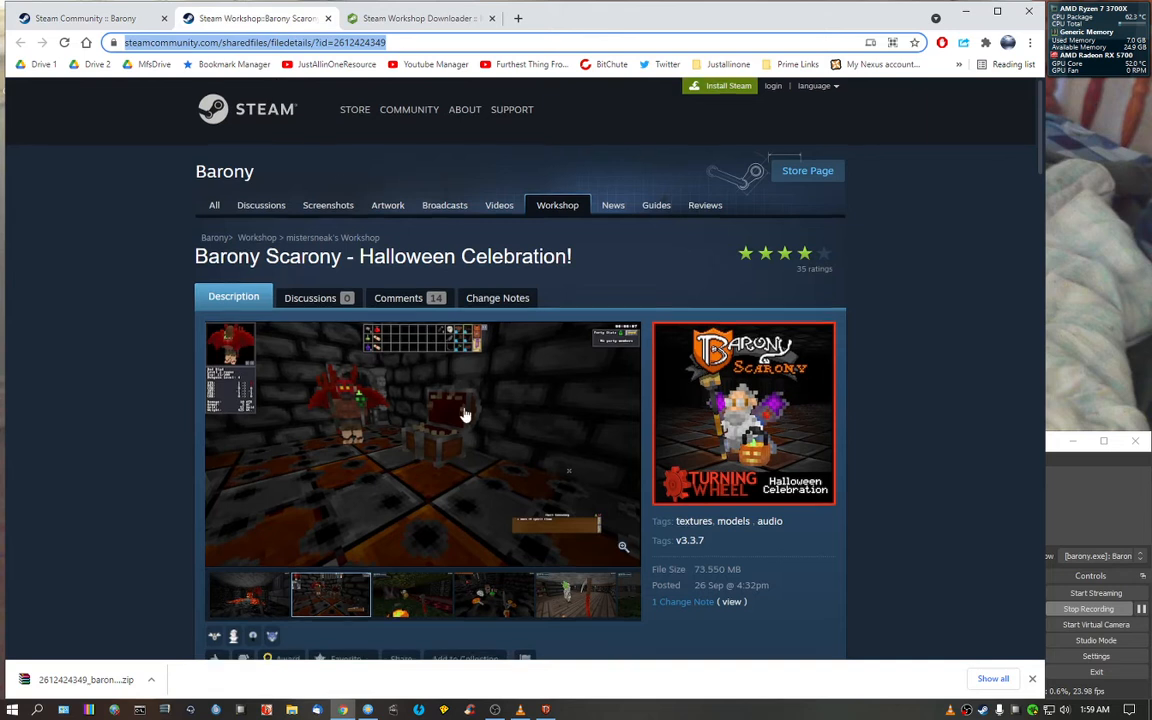
scroll("down", 3)
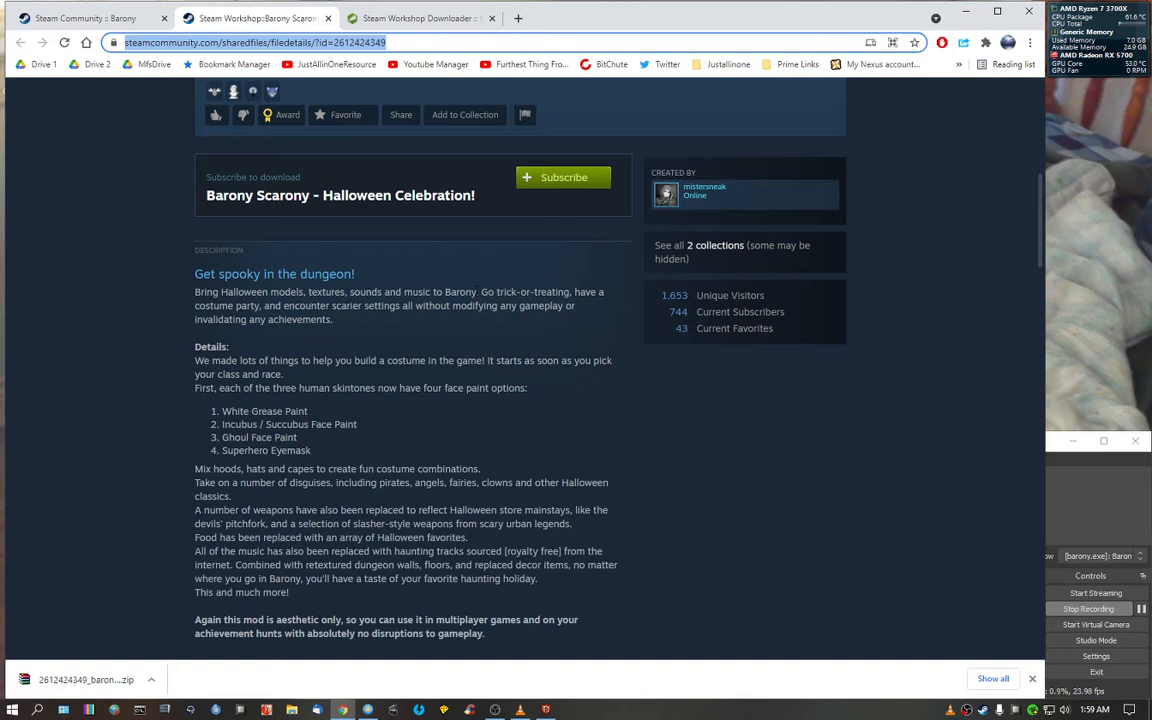
mouse_move(338, 321)
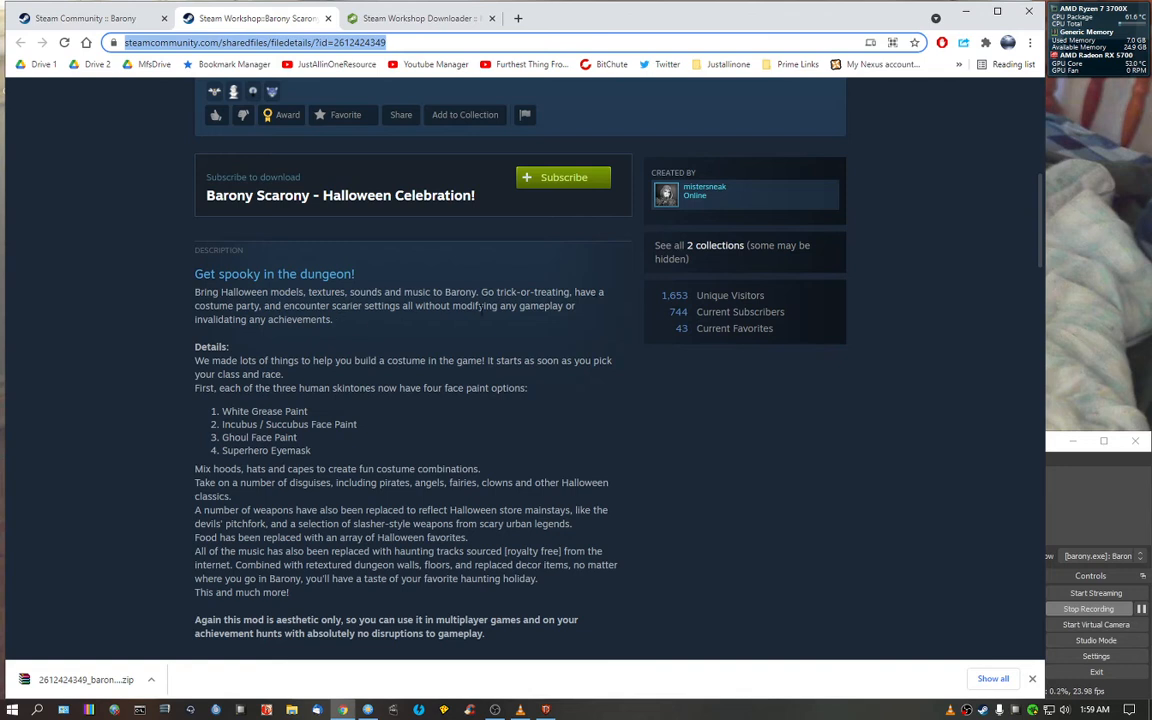
scroll("down", 3)
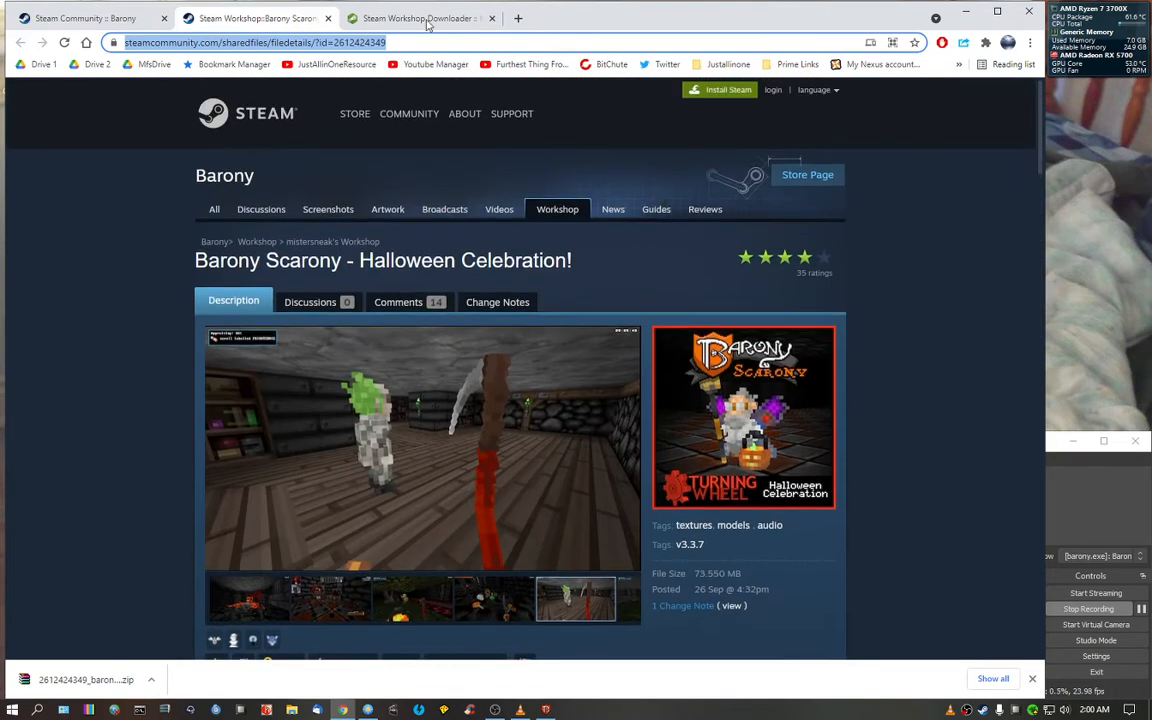
left_click(417, 18)
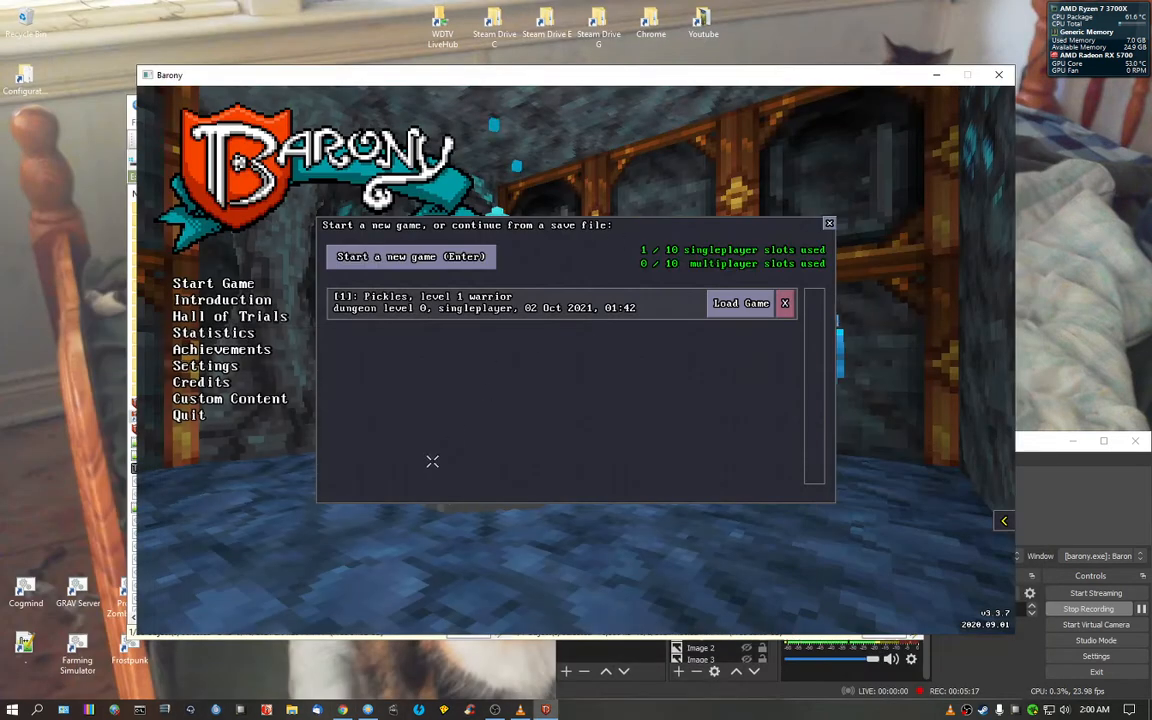
mouse_move(681, 373)
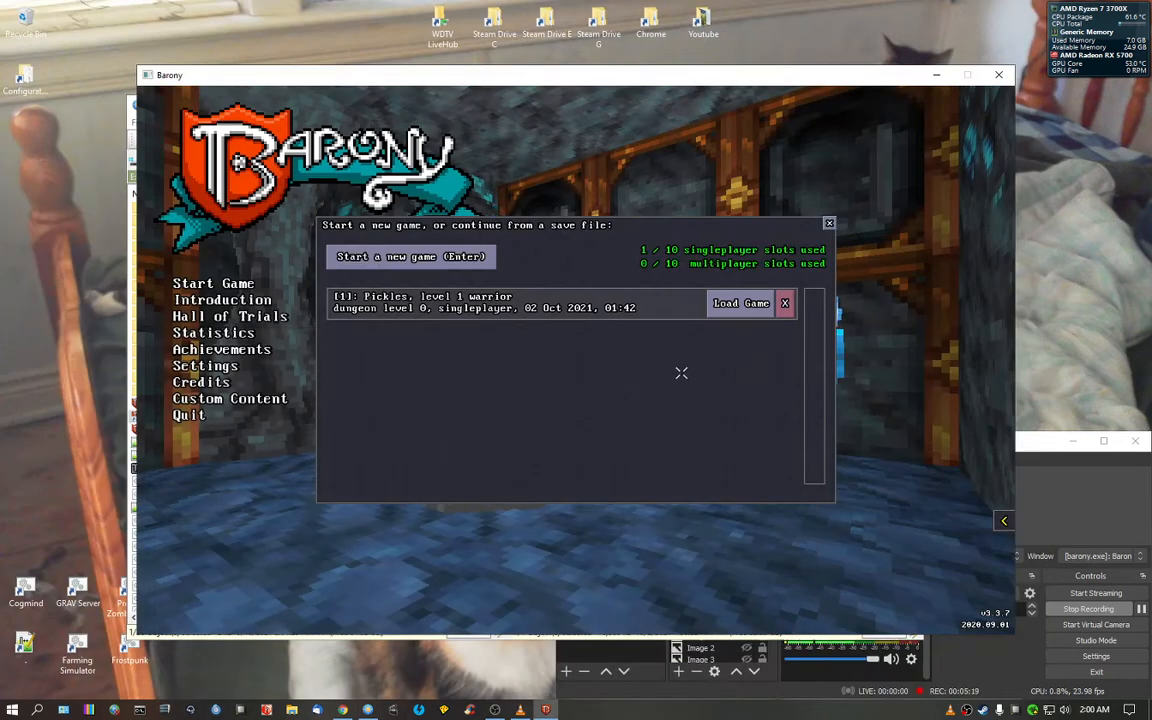
Step: Start a new singleplayer game as hardbred Pickles, then pause in the dungeon
left_click(411, 257)
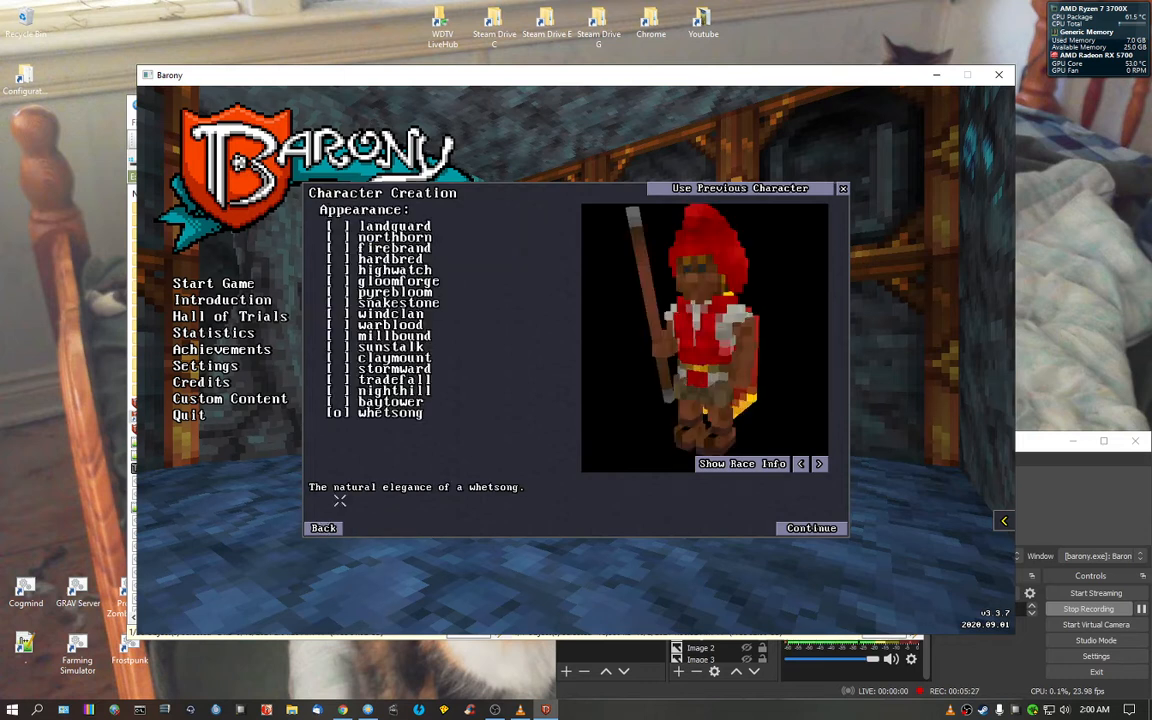
left_click(390, 259)
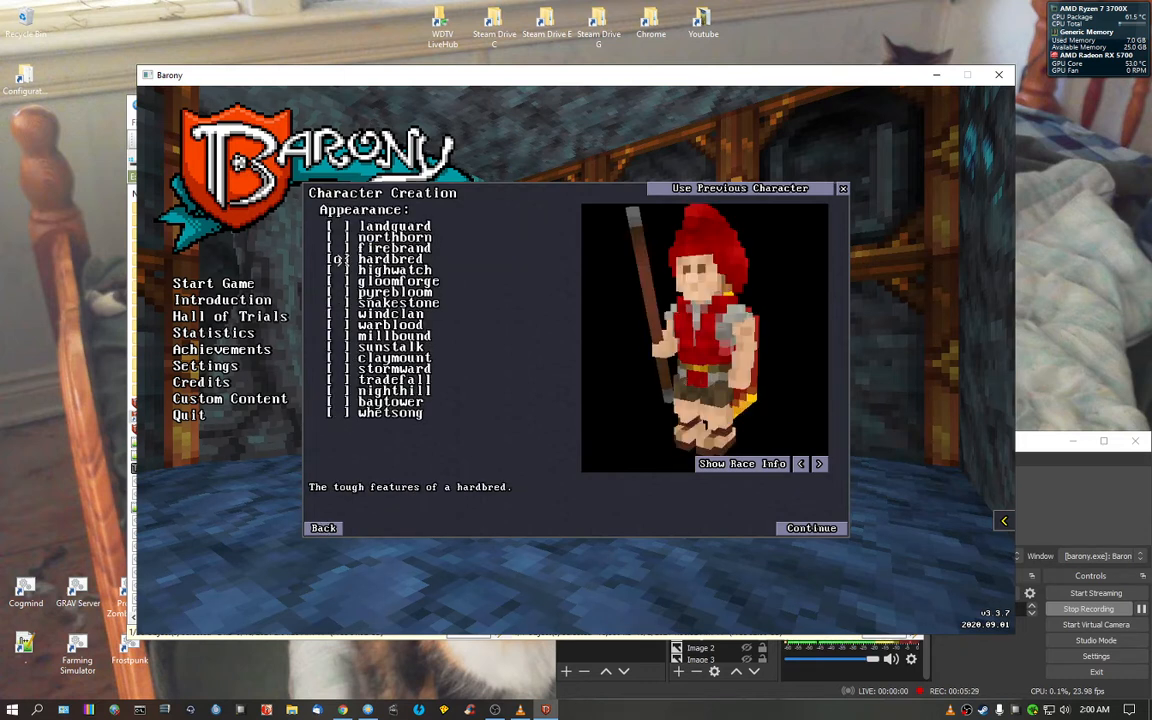
left_click(395, 270)
type("Pickles")
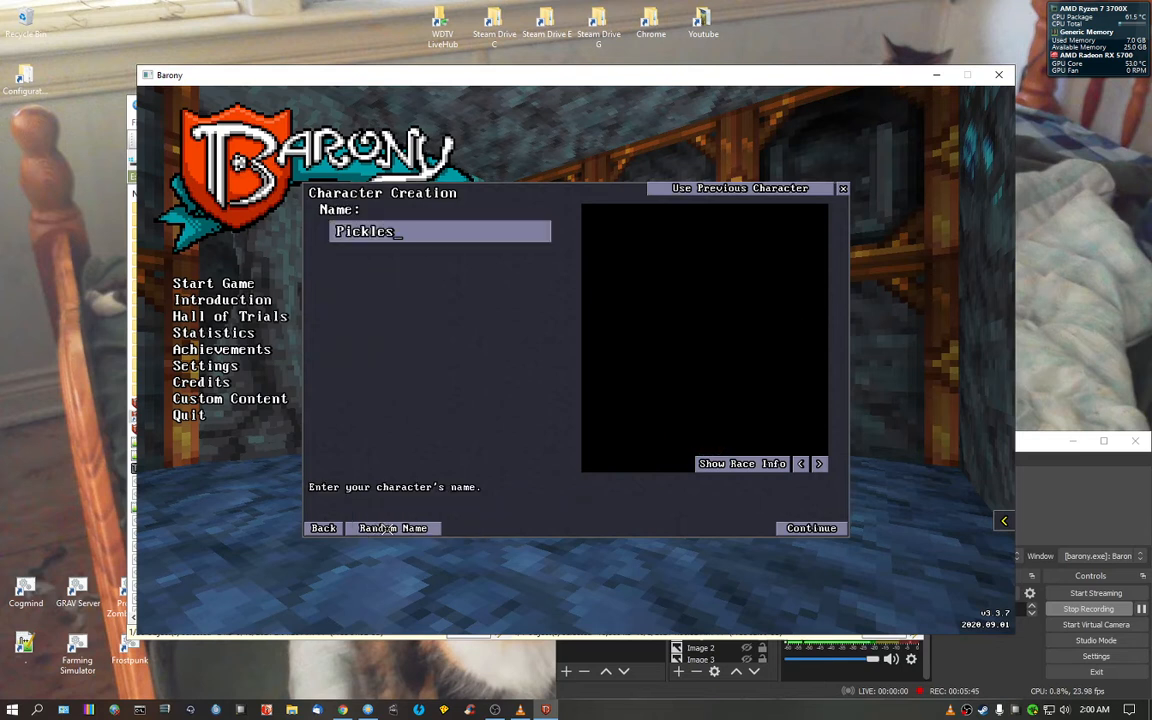
left_click(810, 528)
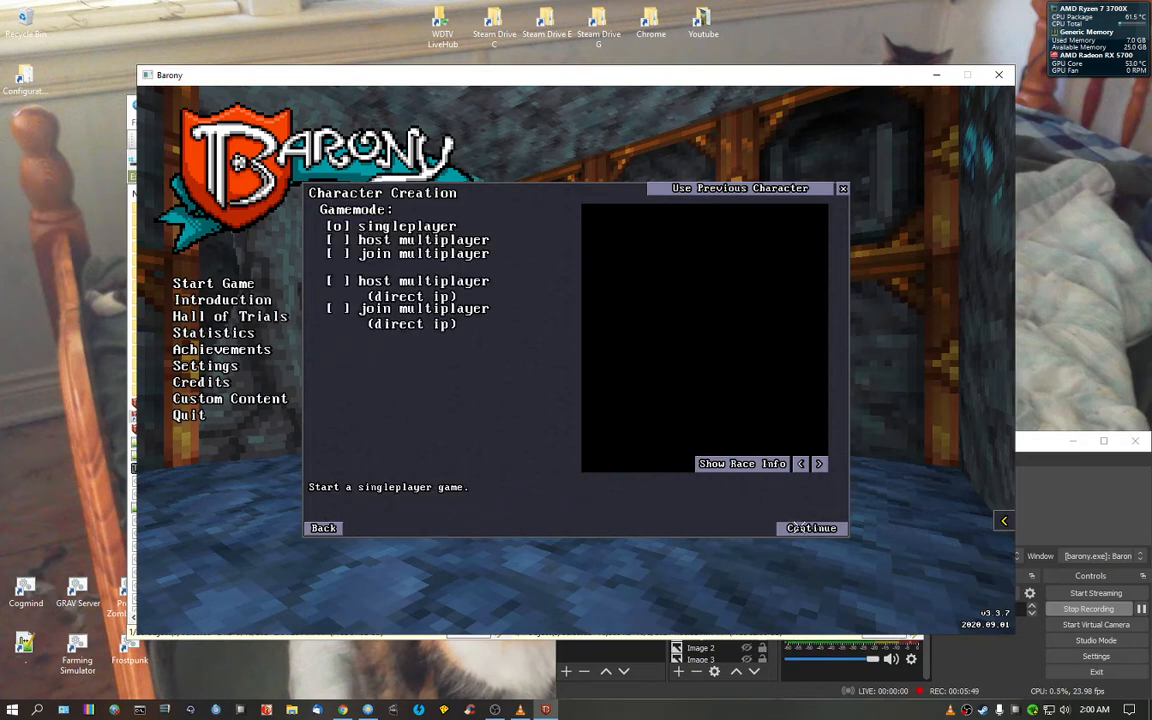
left_click(810, 528)
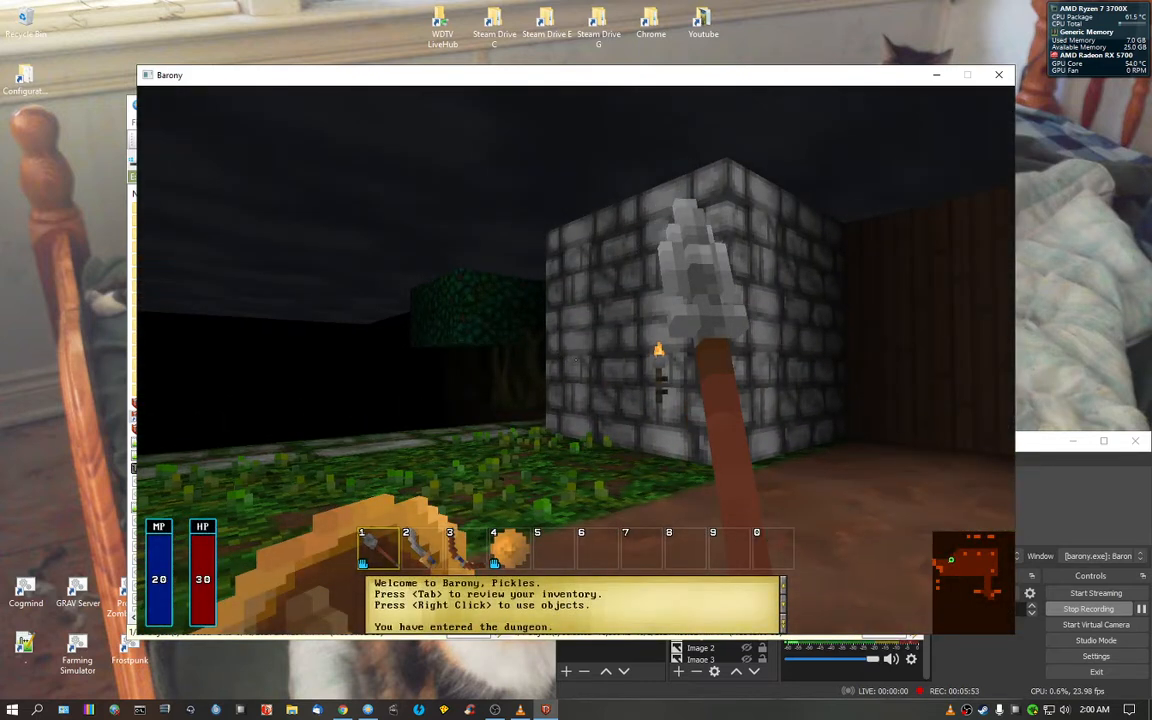
key("Escape")
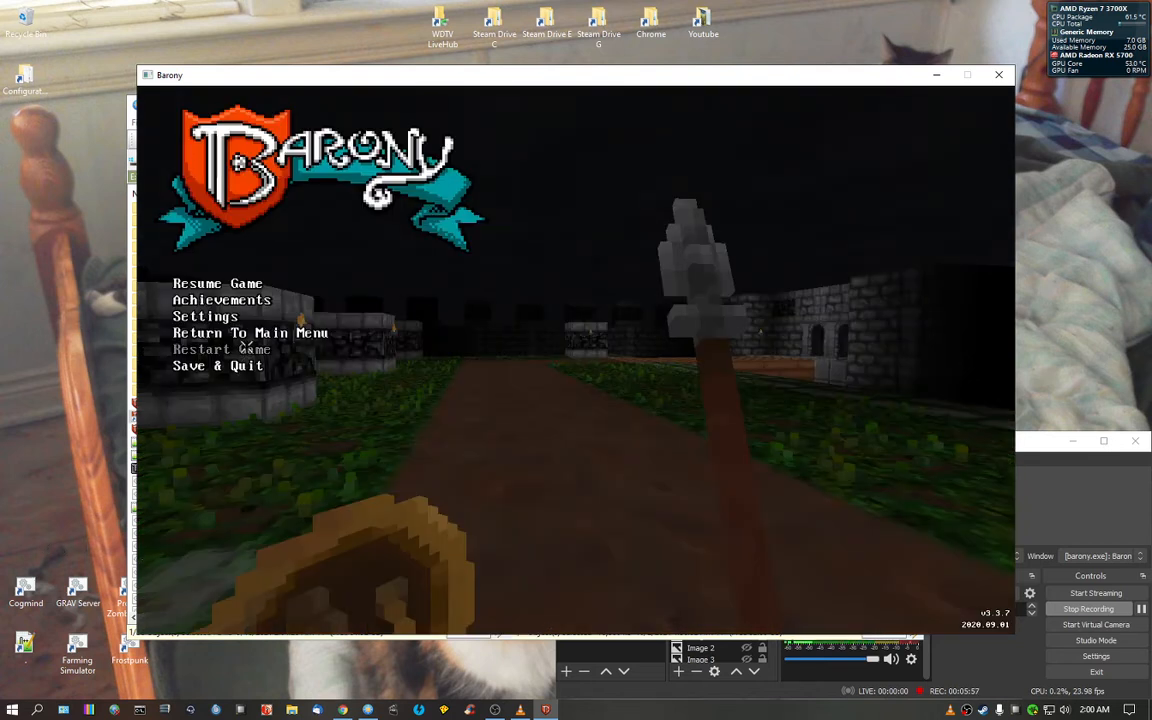
Step: Return to the main menu, unload and reload the Halloween local mod, and start a modded game
left_click(217, 283)
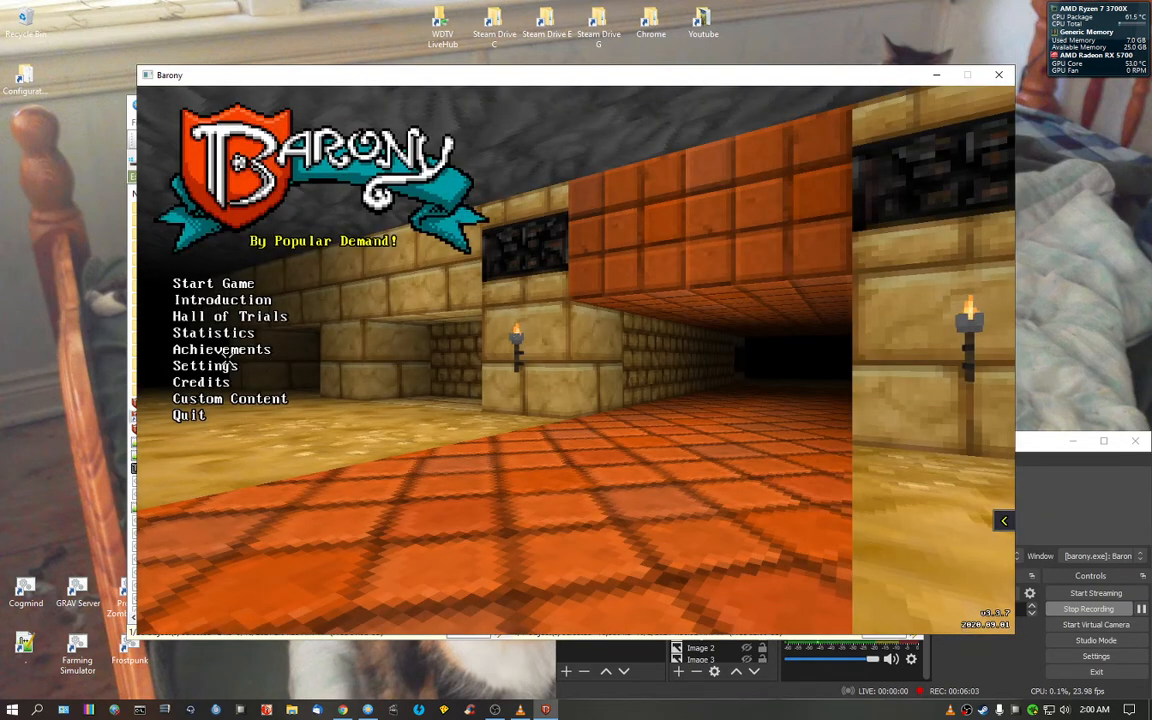
left_click(230, 398)
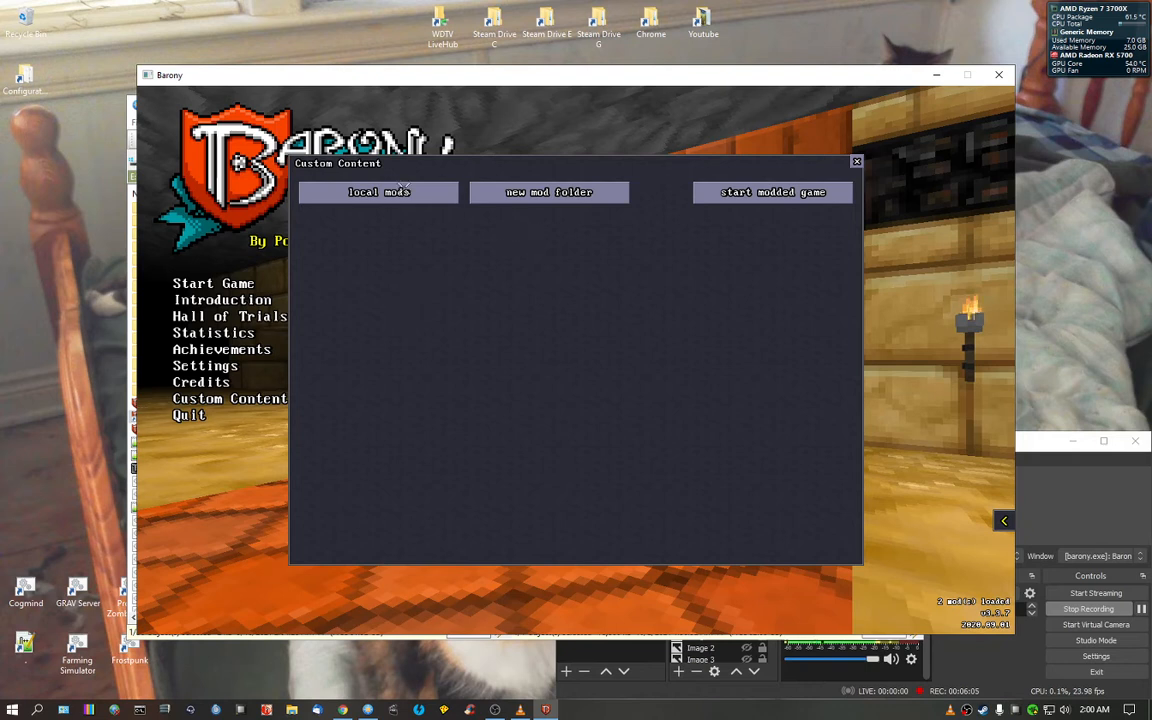
left_click(378, 192)
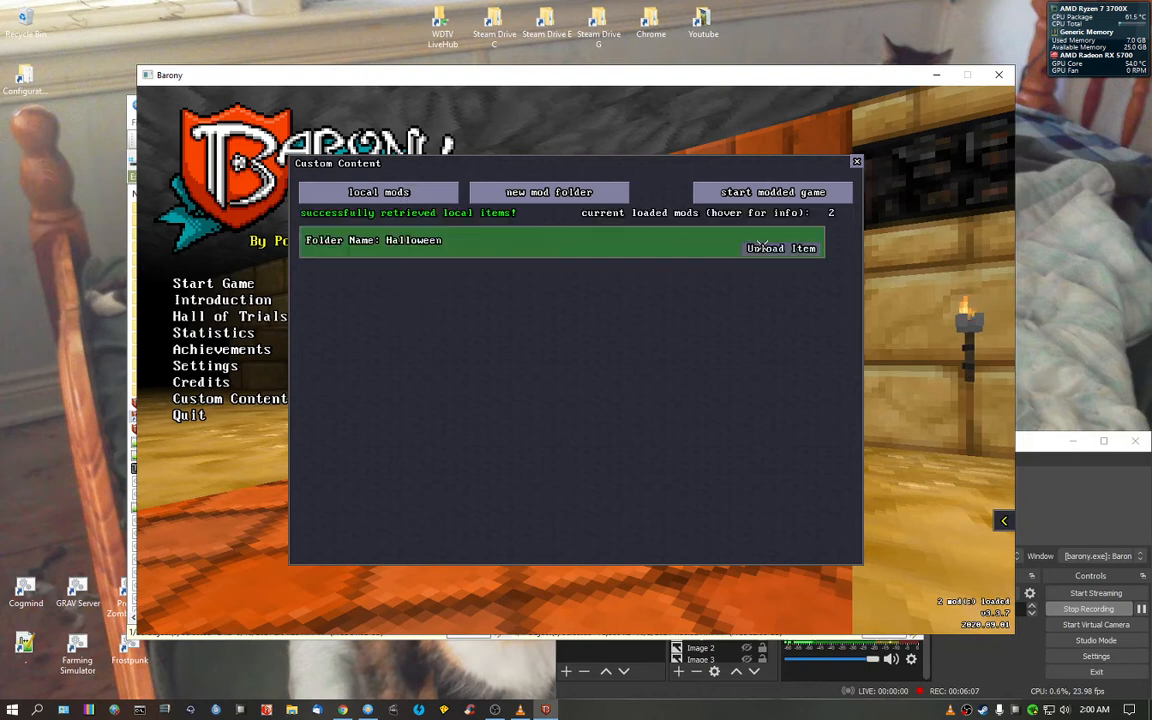
left_click(781, 248)
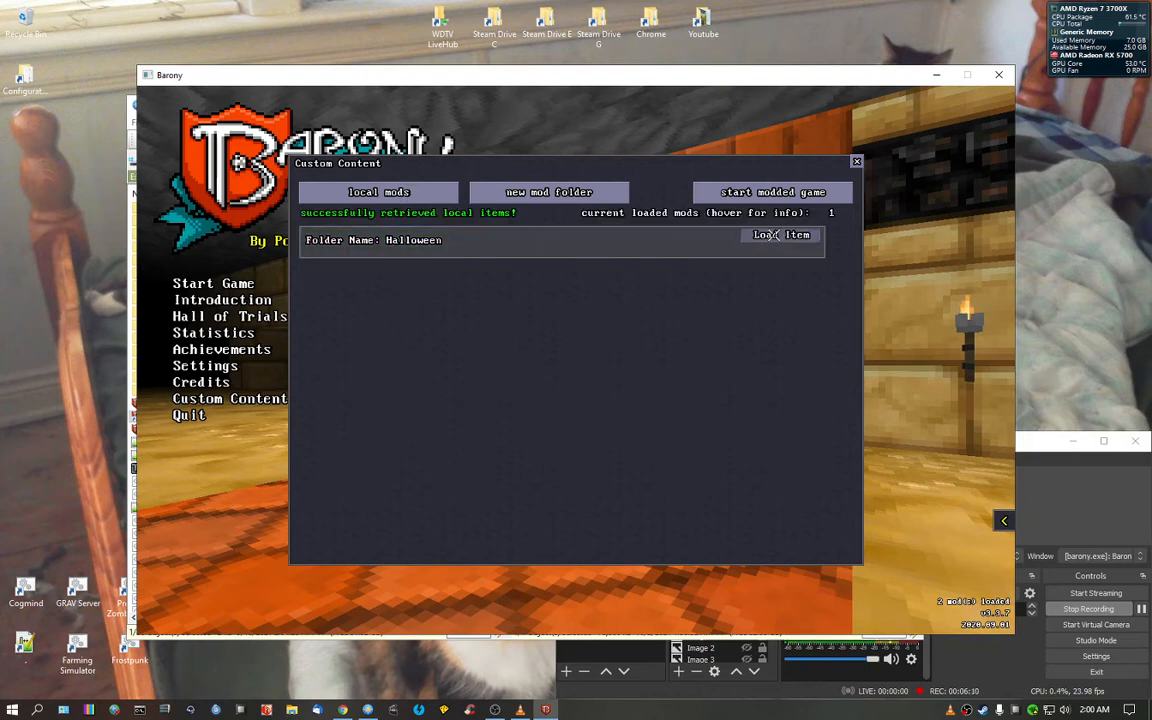
left_click(781, 235)
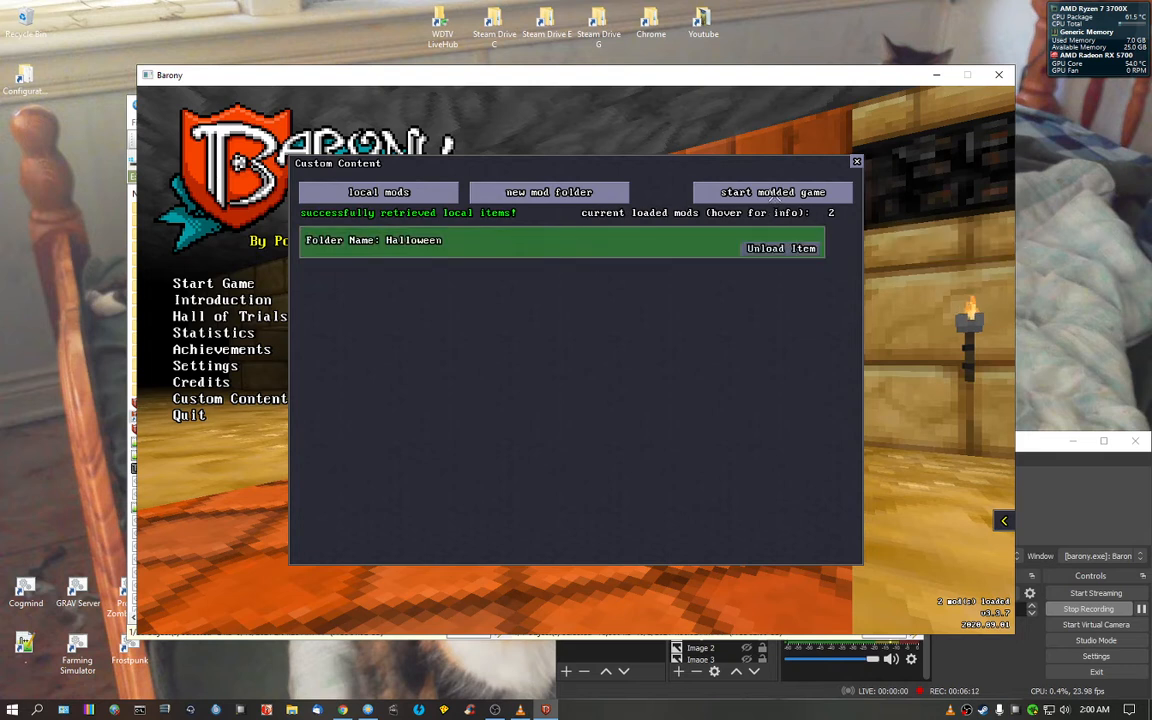
left_click(772, 192)
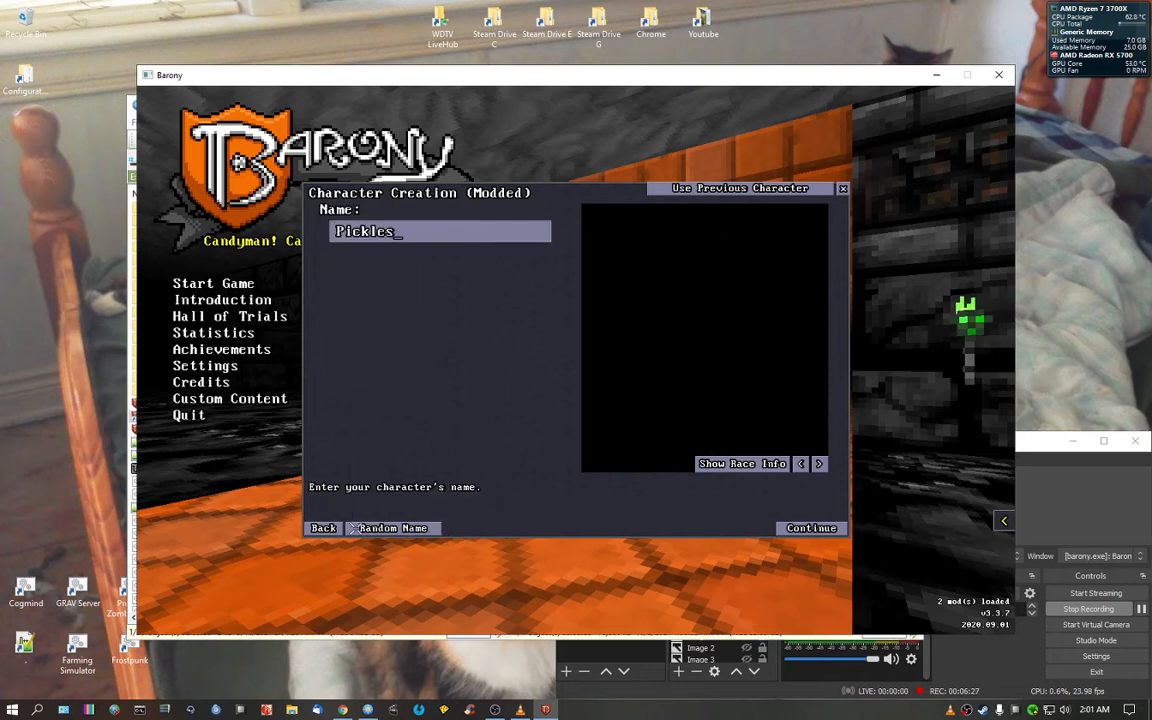
Step: Go back to the class list and make Pickles a rogue with warblood appearance
left_click(810, 528)
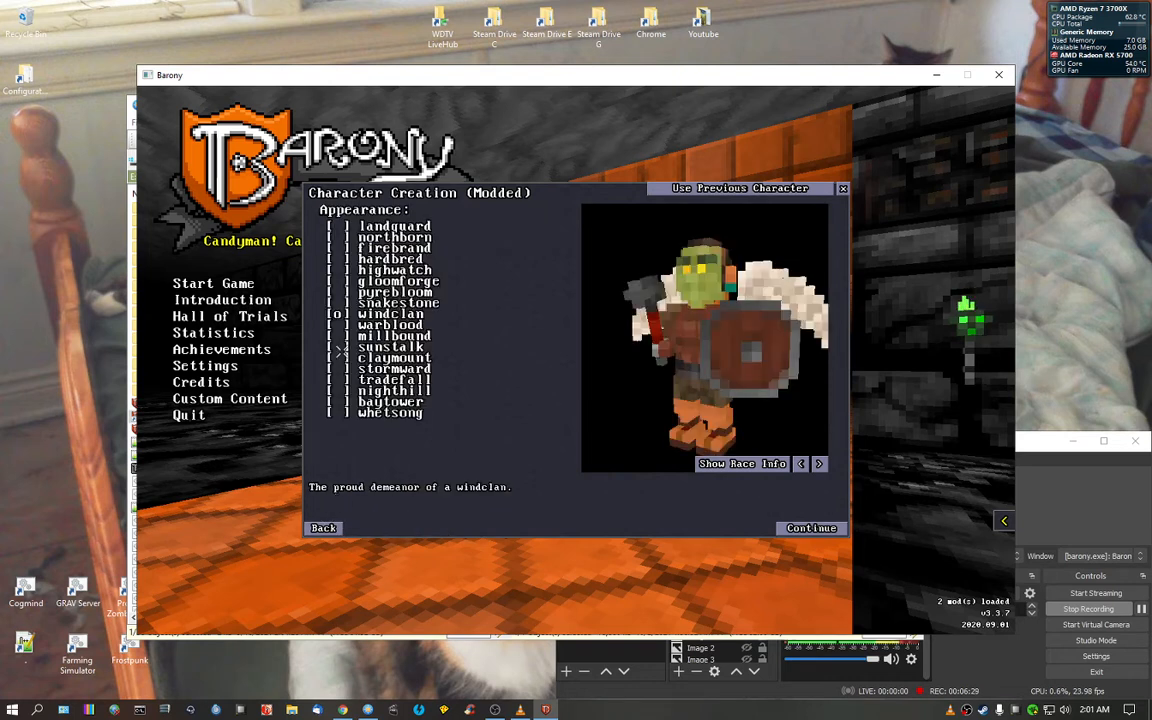
left_click(390, 302)
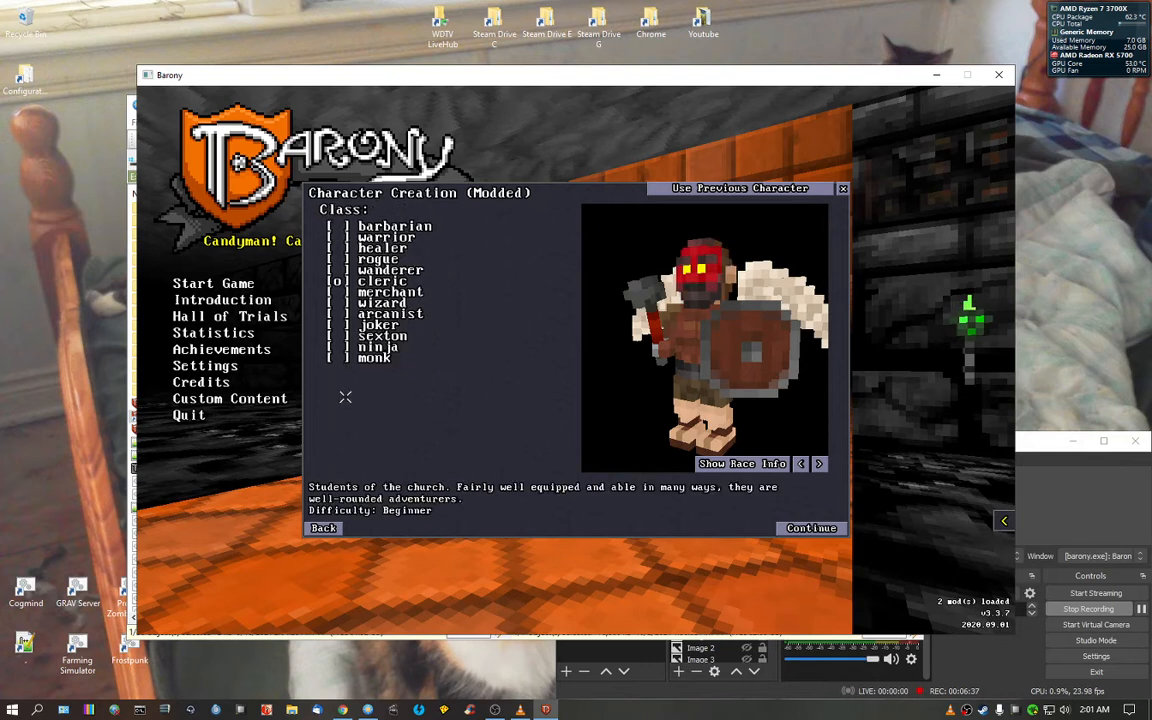
left_click(378, 259)
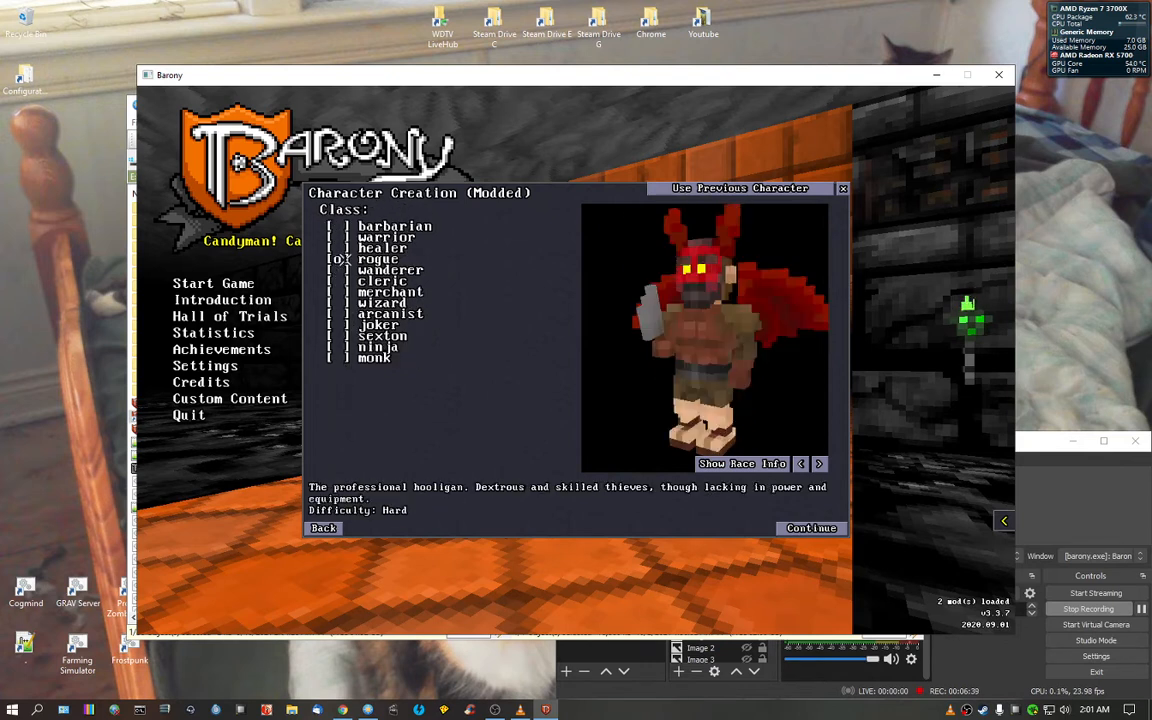
left_click(382, 247)
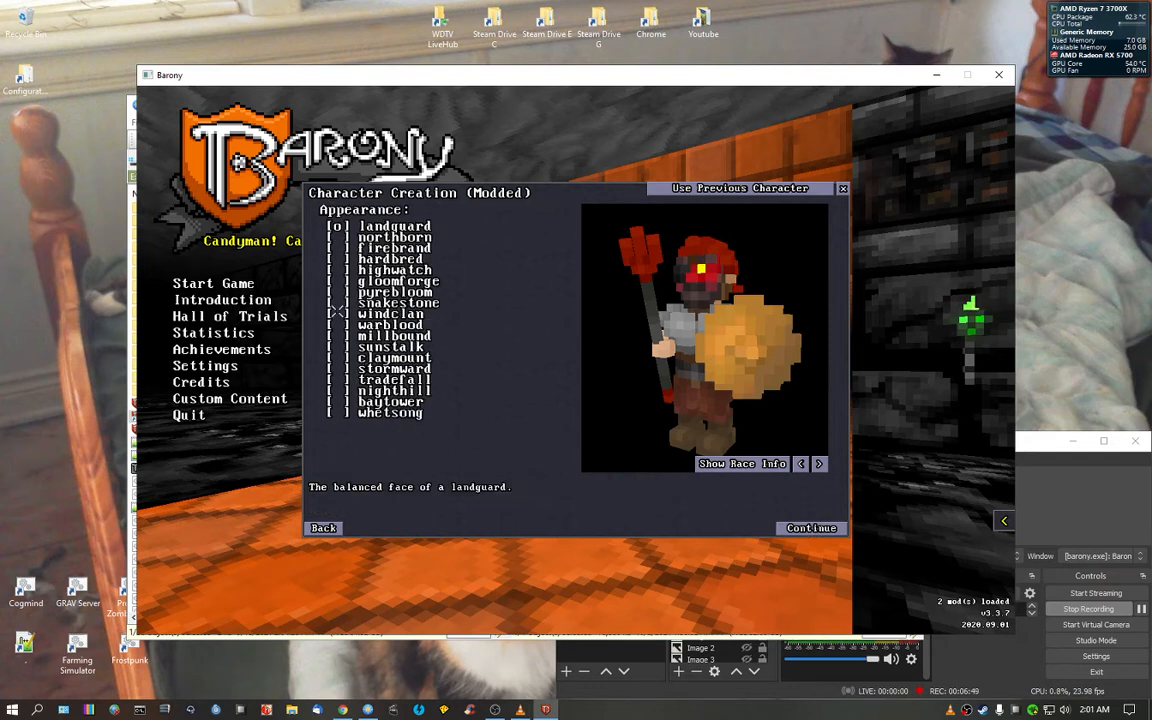
left_click(390, 324)
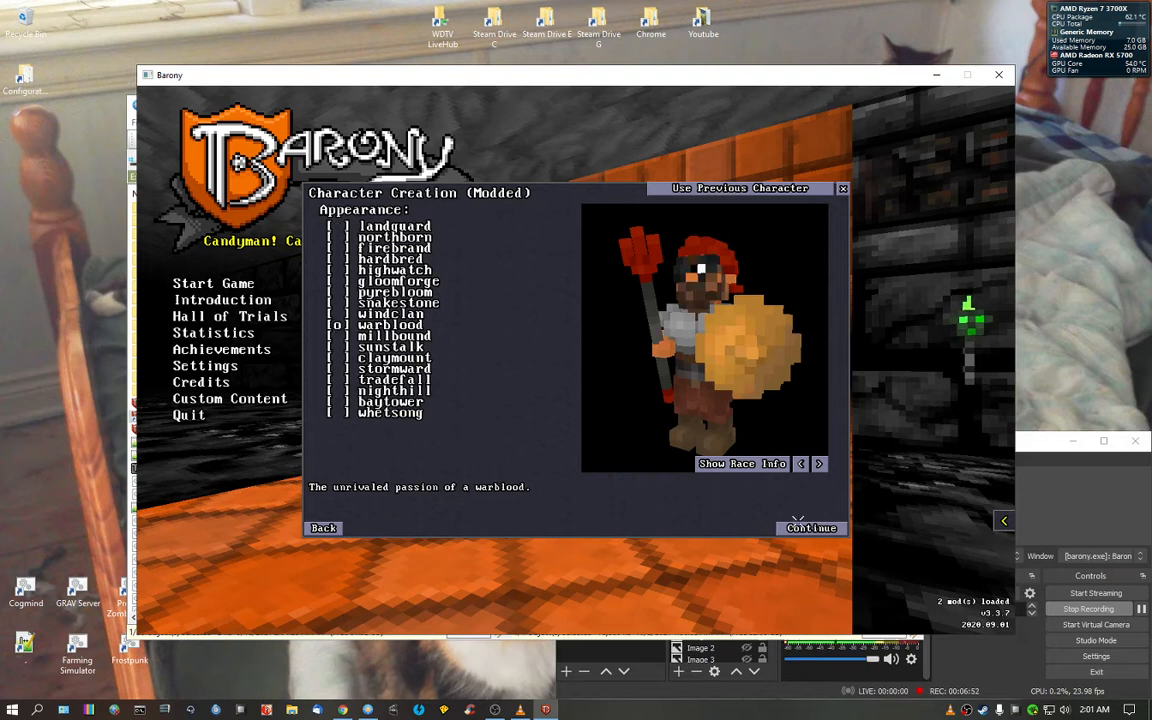
left_click(810, 528)
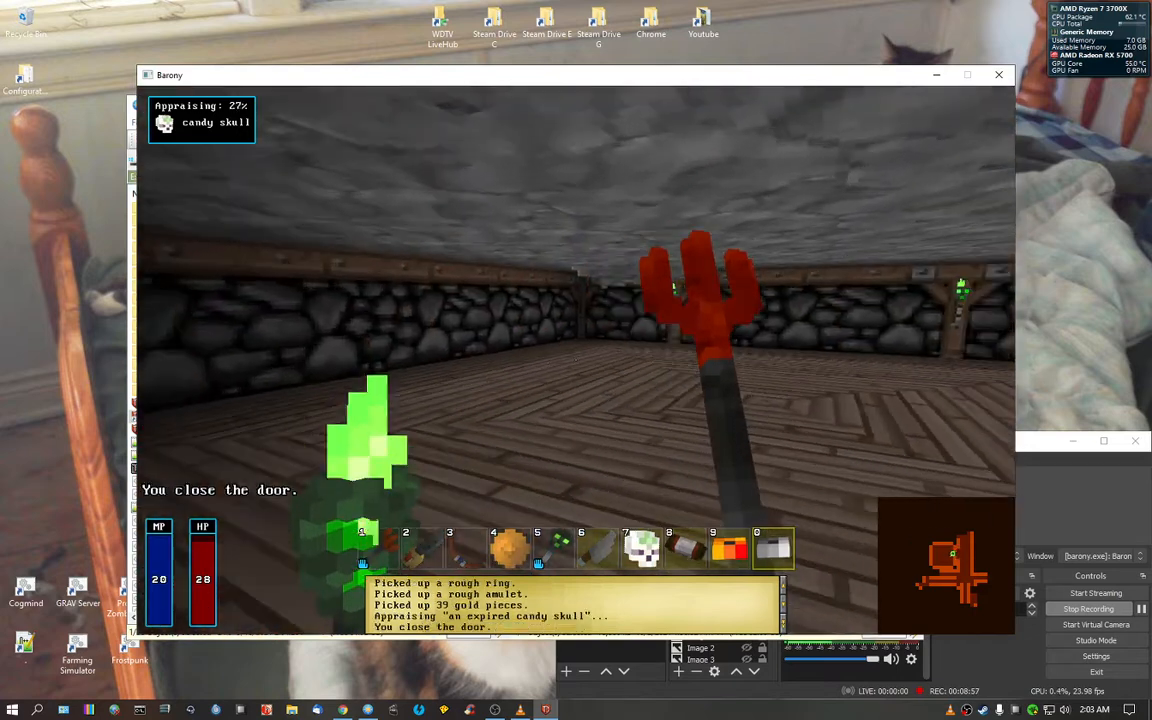
Step: Pause the modded dungeon run while Pickles holds a red trident
key("Escape")
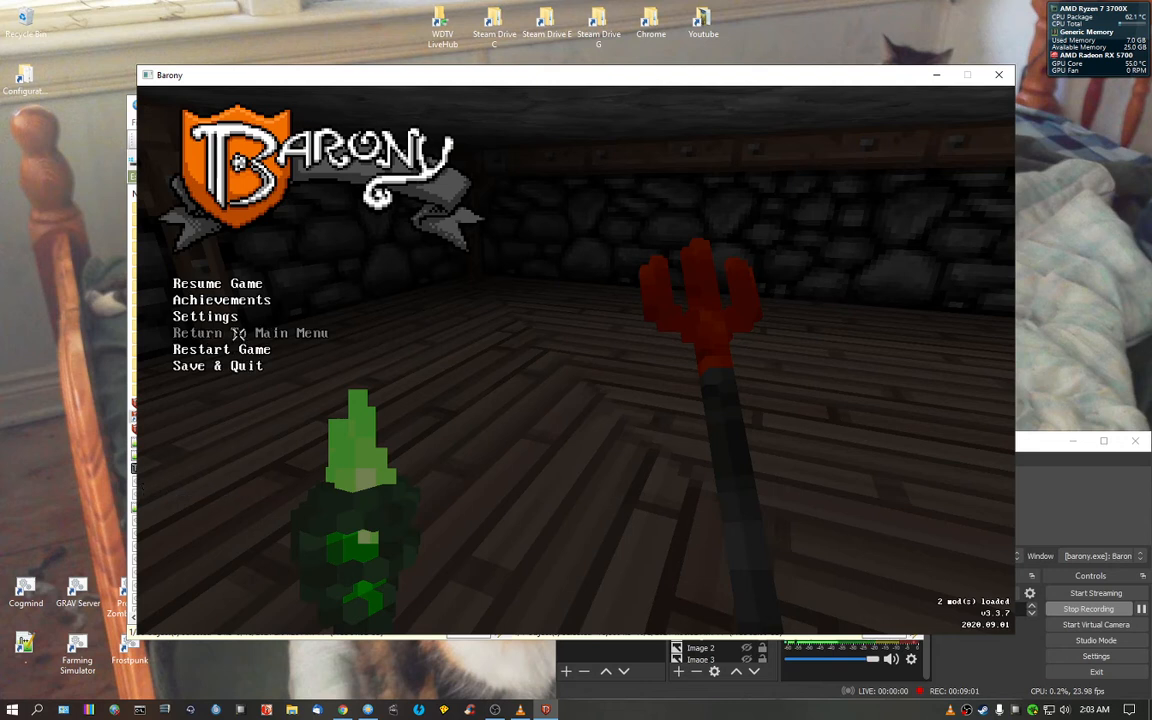
Step: Leave the run for the main menu and quit Barony, confirming Yes
left_click(217, 283)
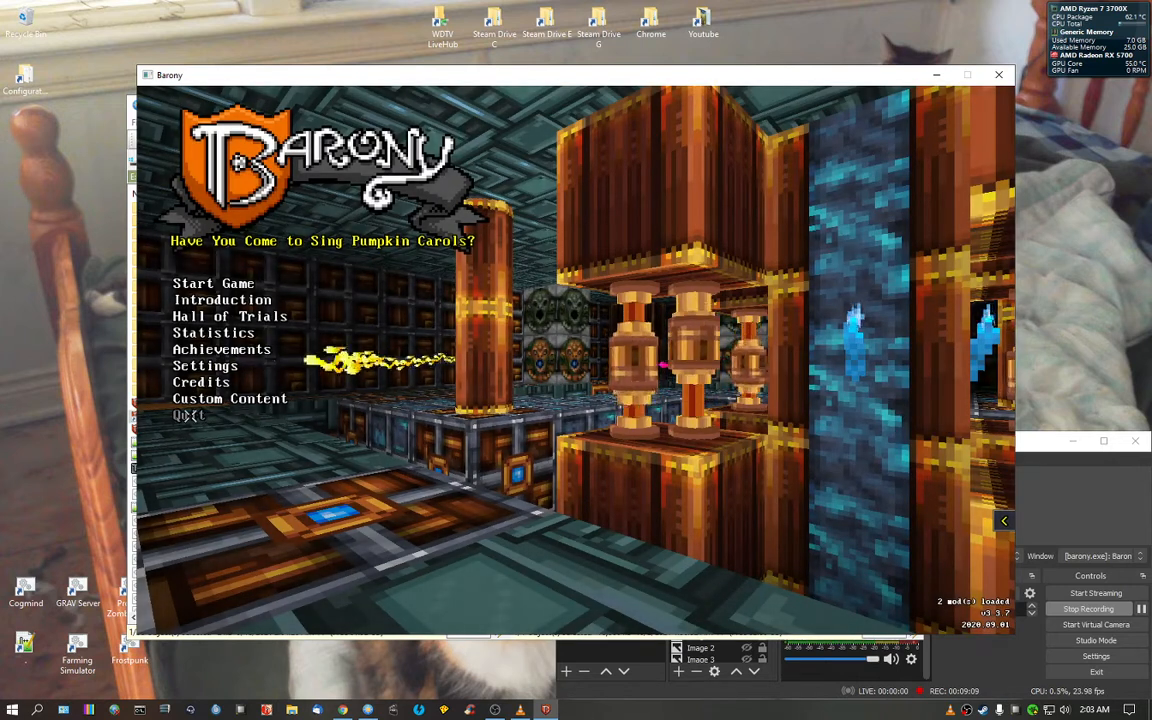
left_click(188, 415)
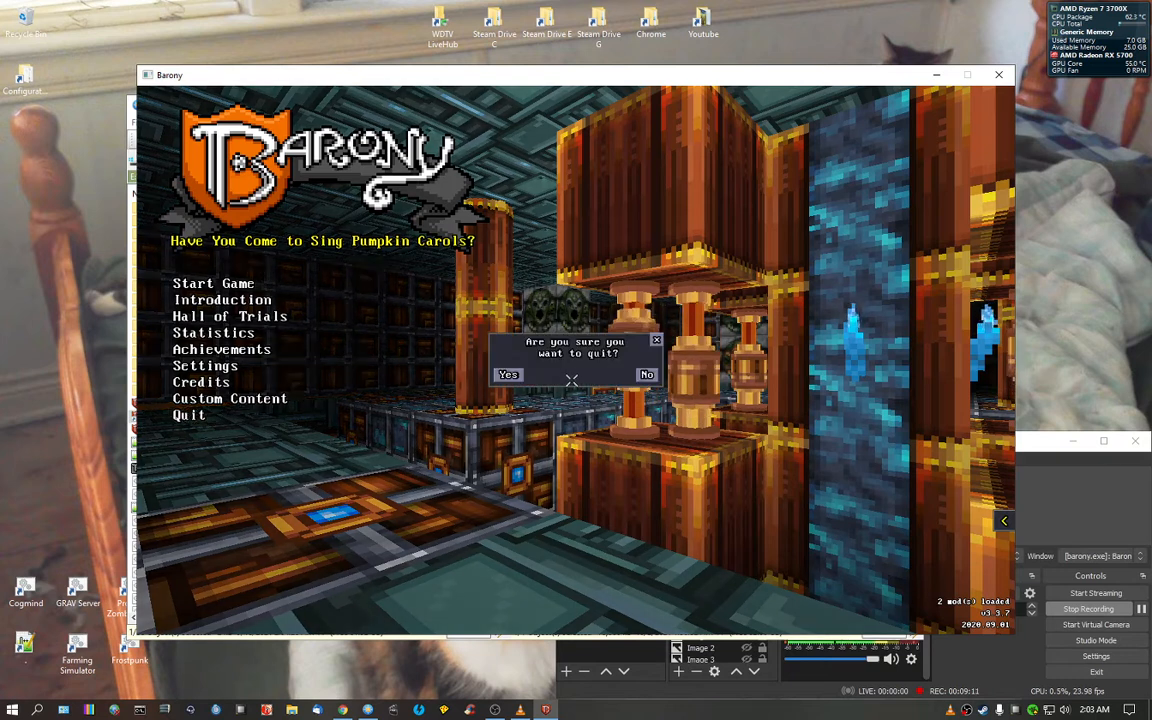
left_click(646, 374)
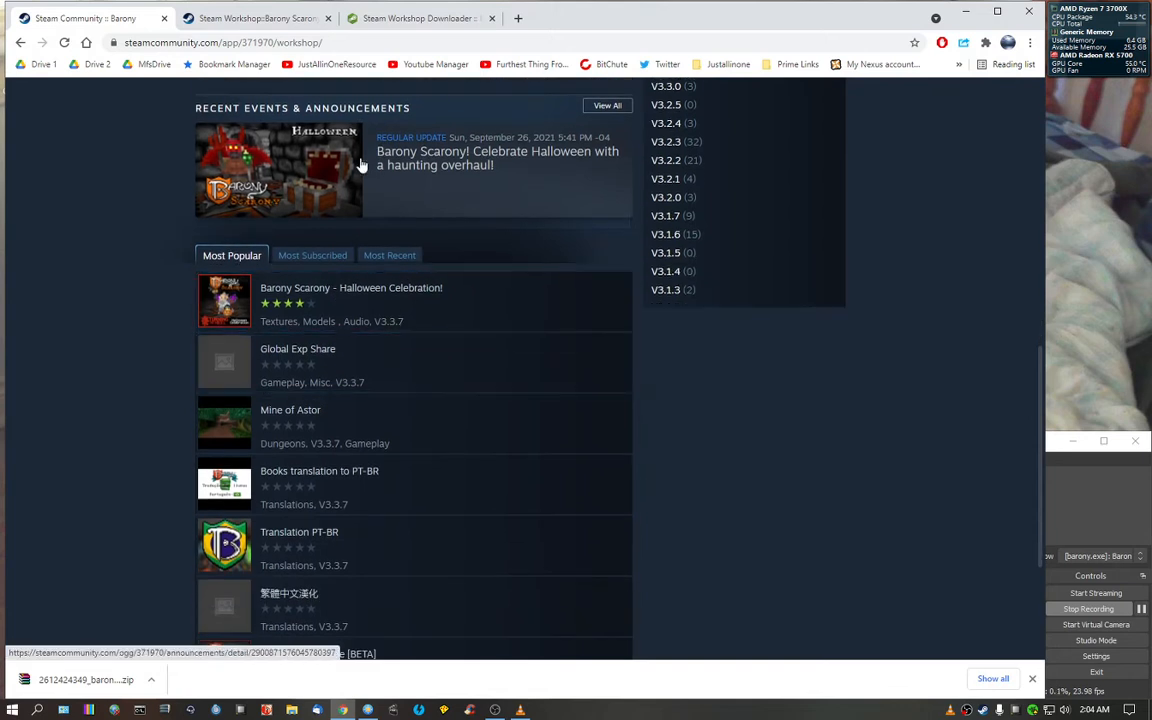
Step: Open More room [25.11.20] from Most Subscribed, read its description, and bring up address options
scroll("down", 3)
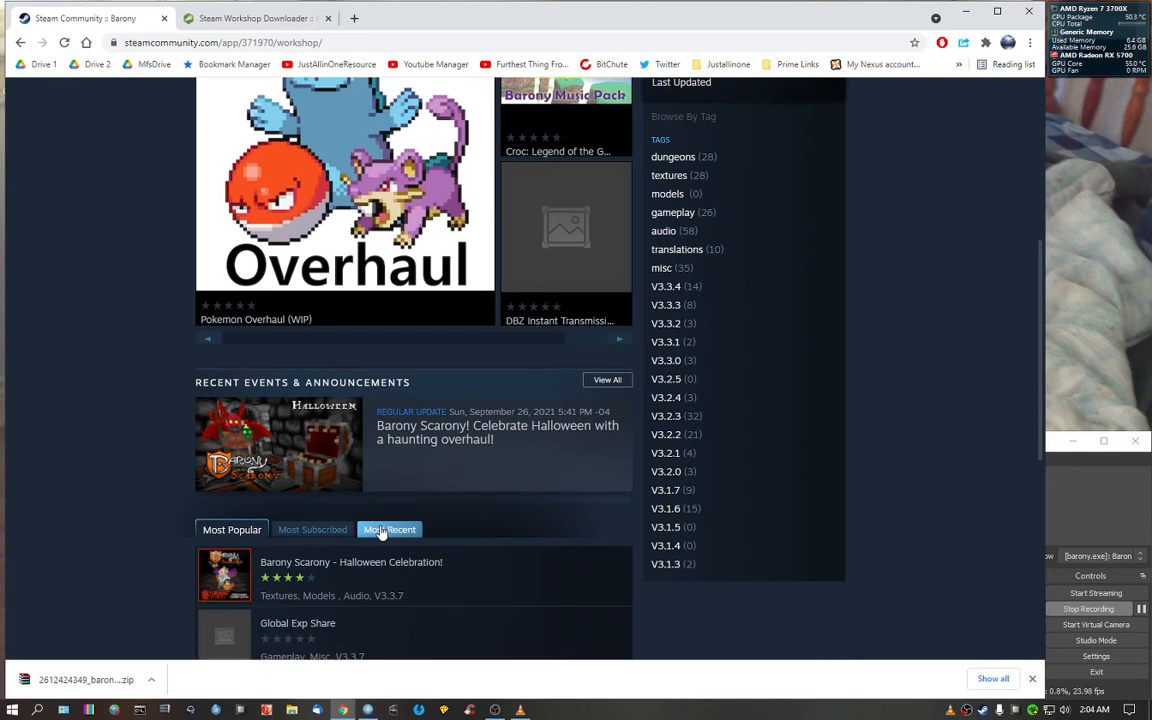
left_click(310, 133)
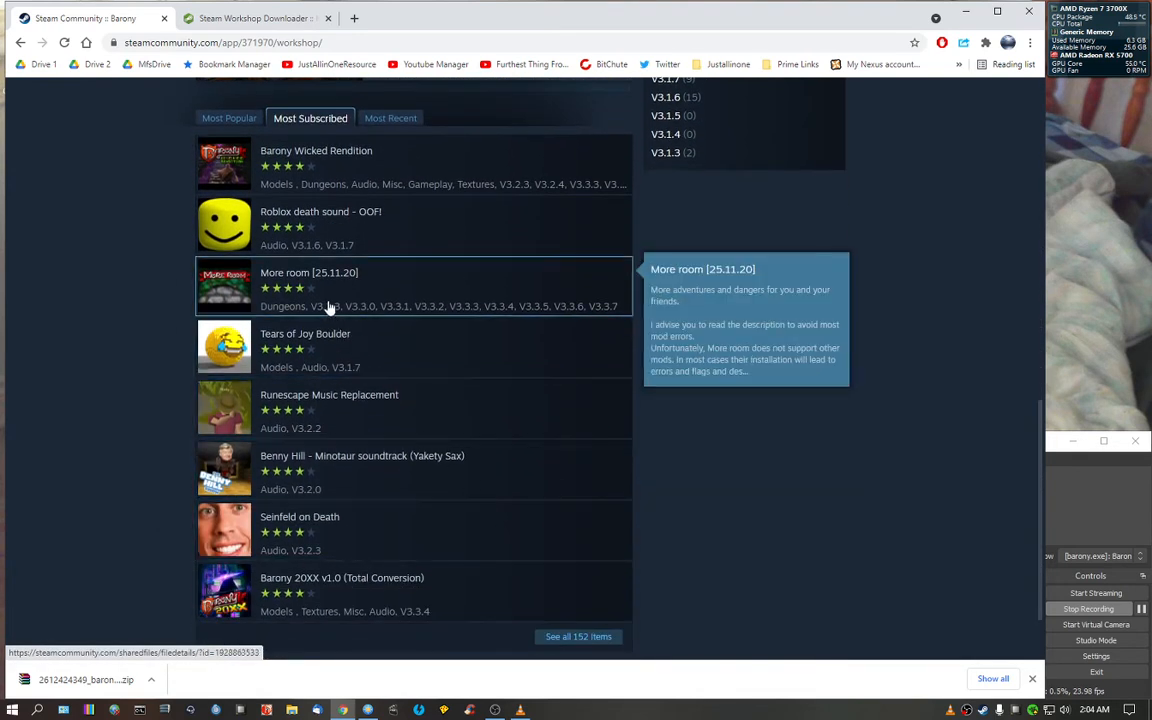
left_click(330, 287)
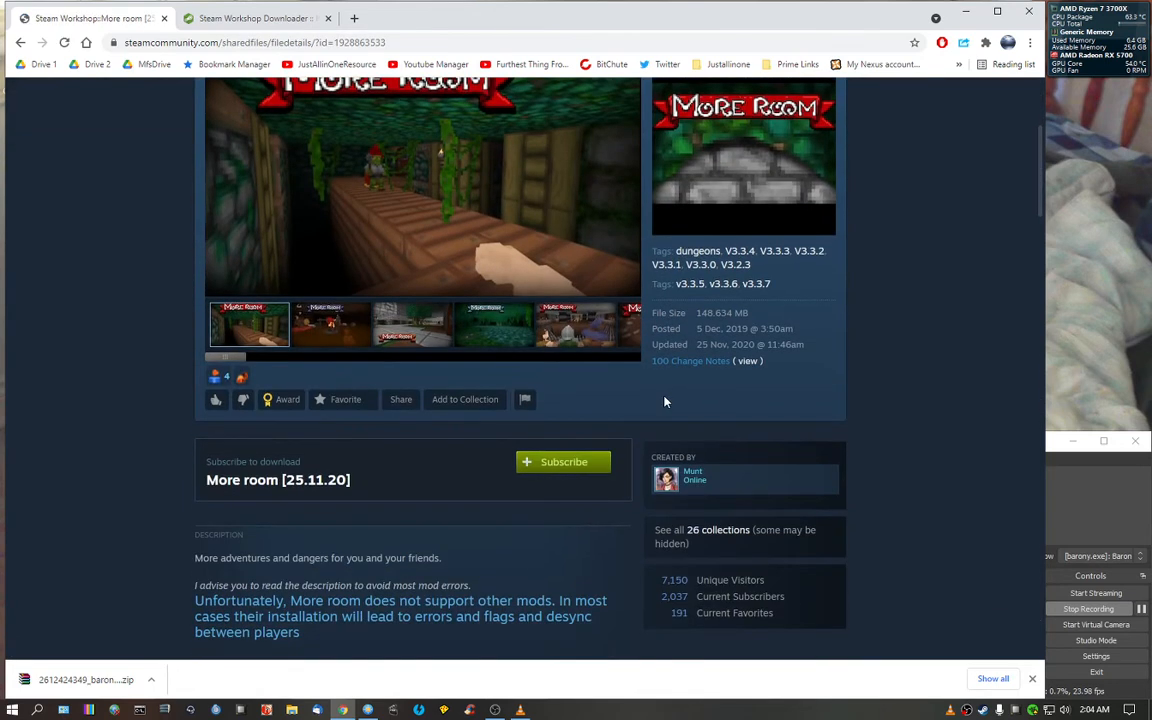
scroll("down", 3)
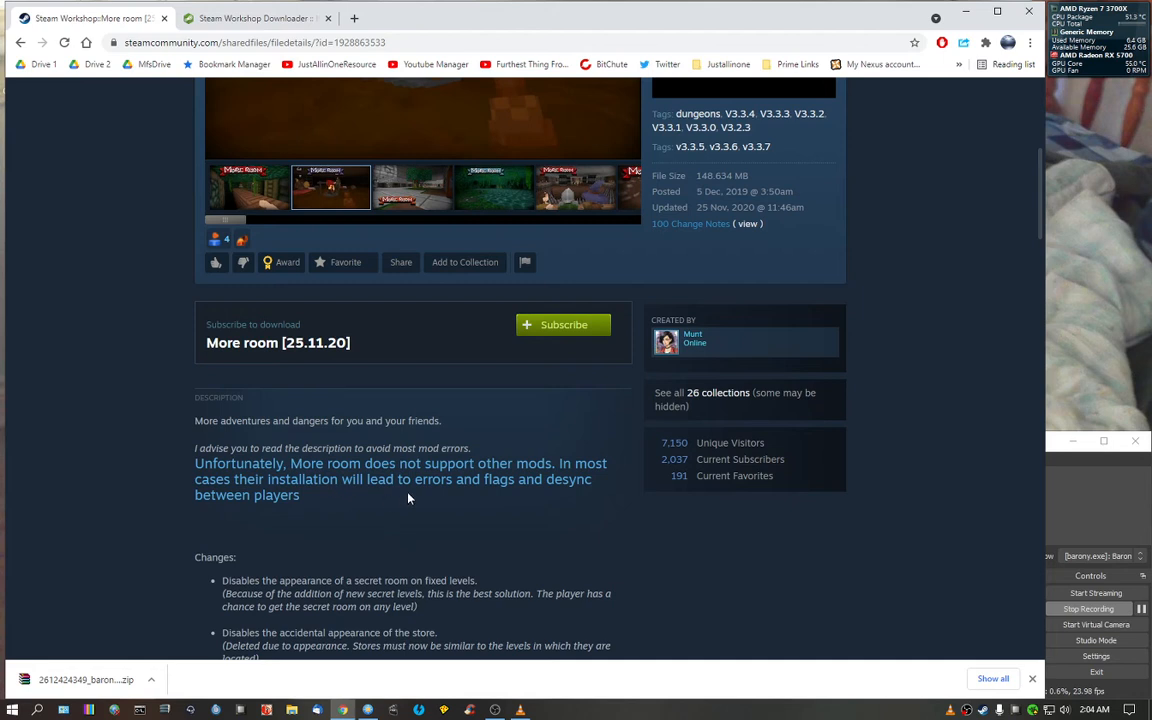
scroll("down", 3)
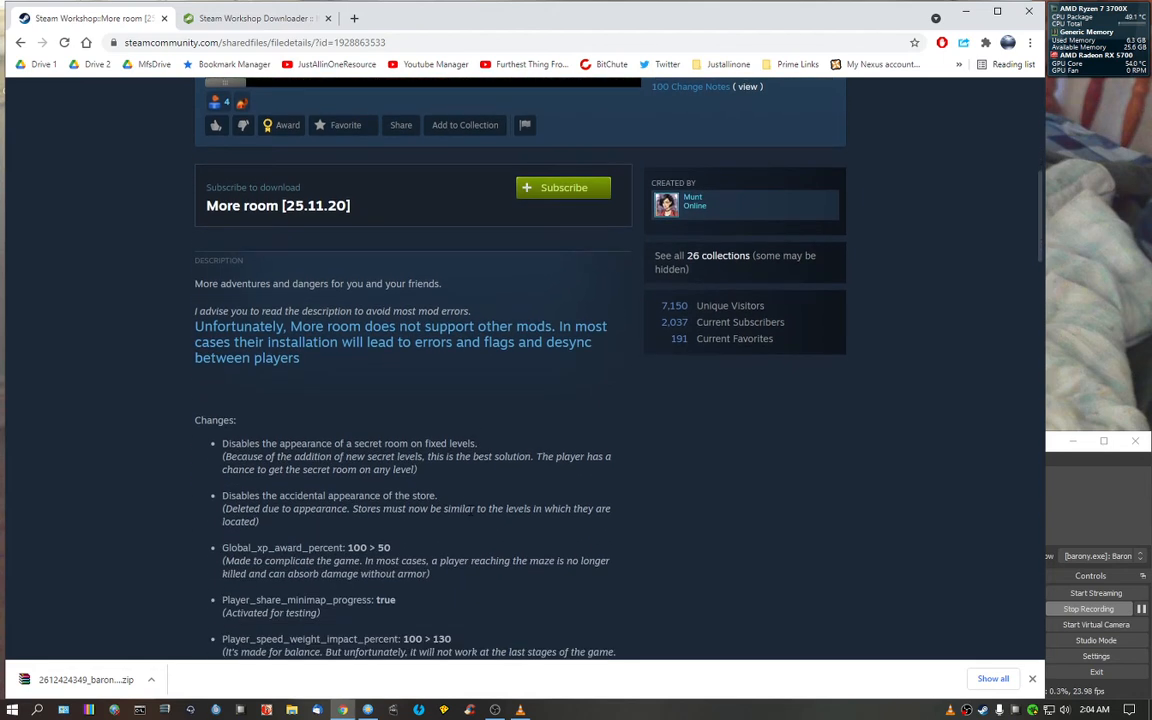
scroll("up", 3)
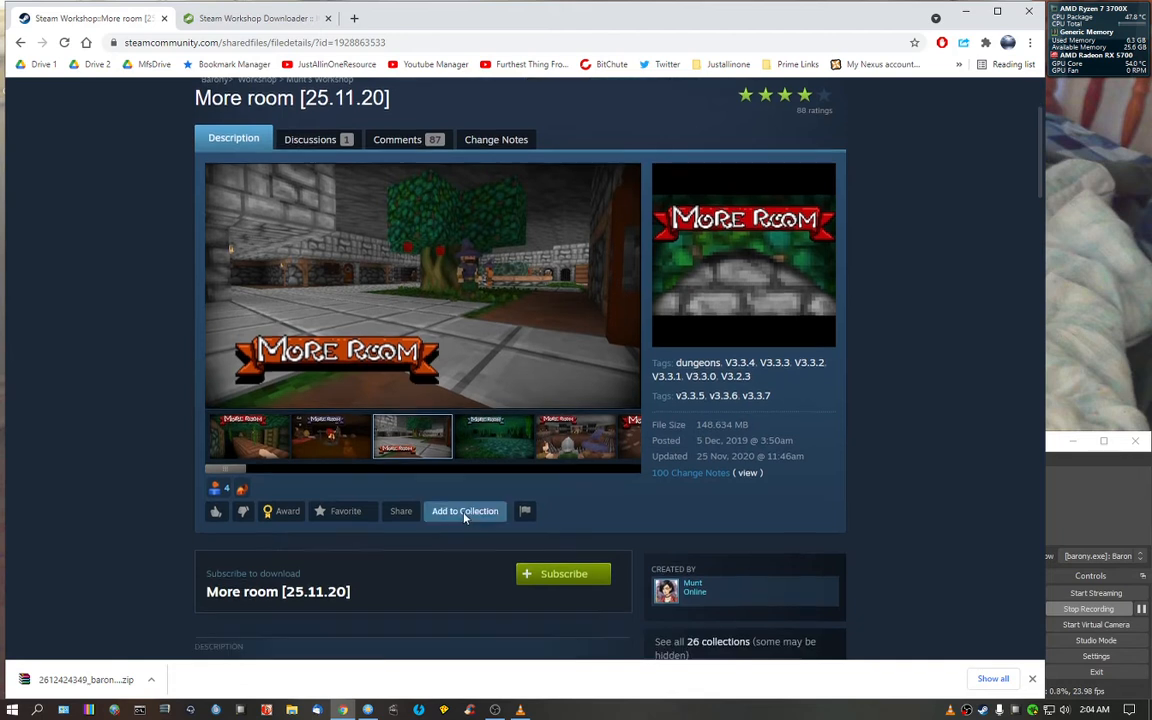
scroll("up", 3)
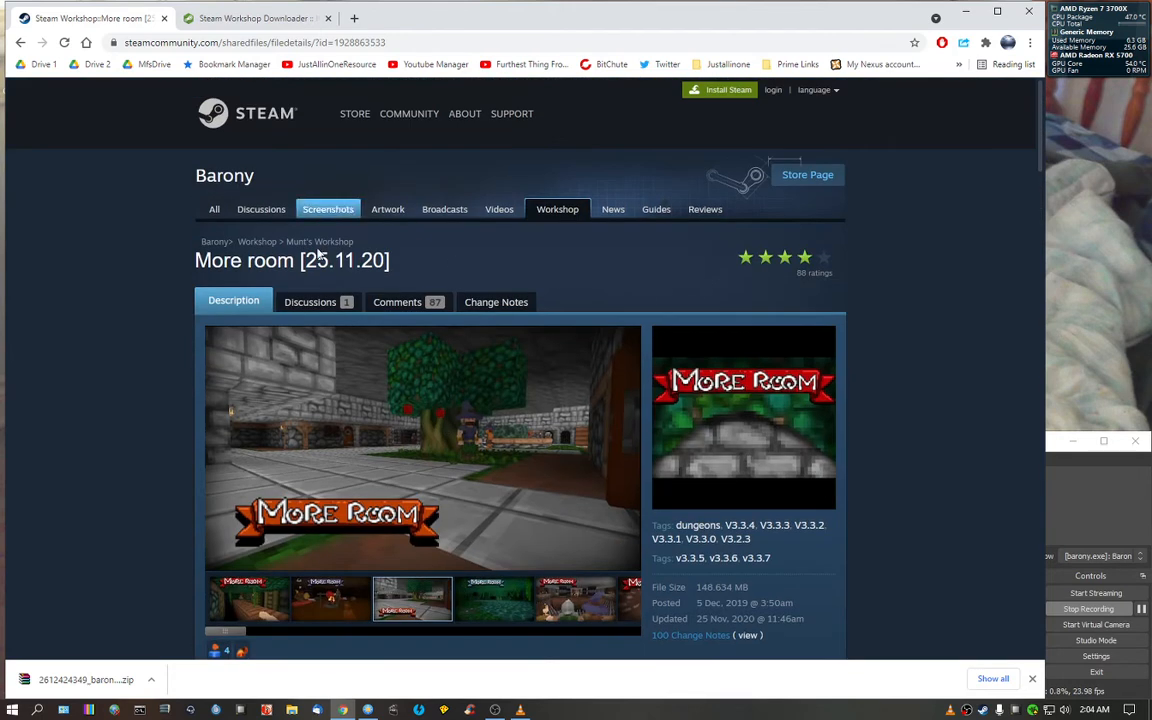
right_click(245, 42)
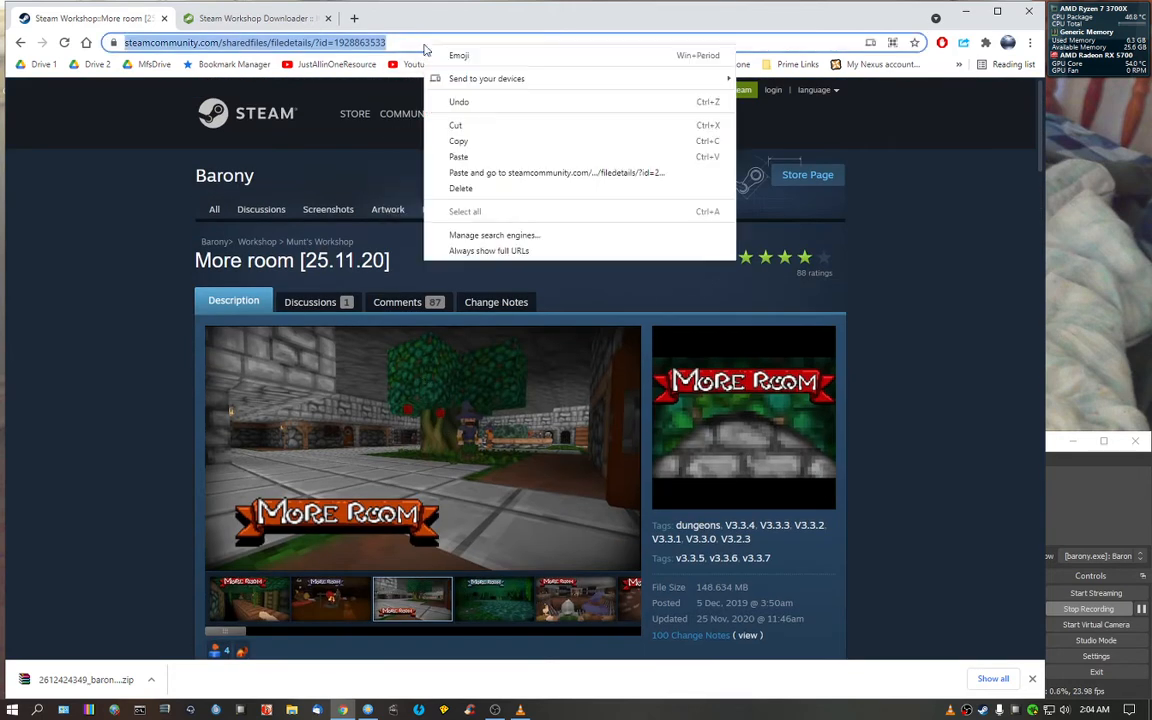
left_click(255, 18)
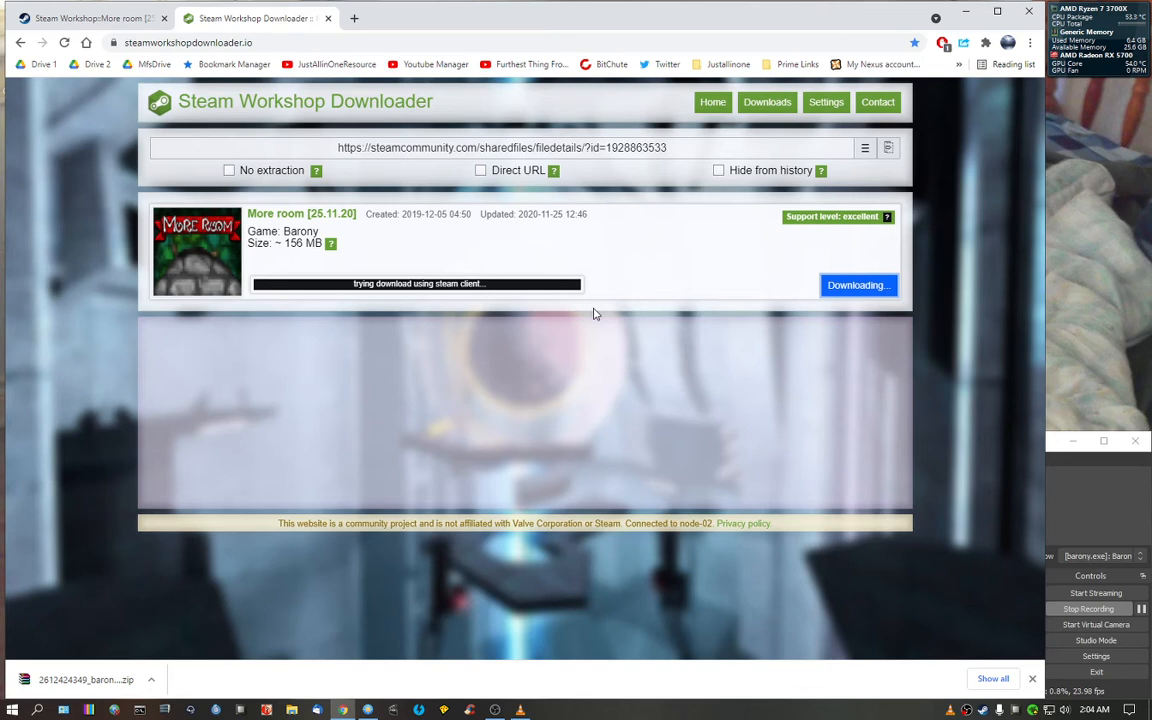
mouse_move(585, 330)
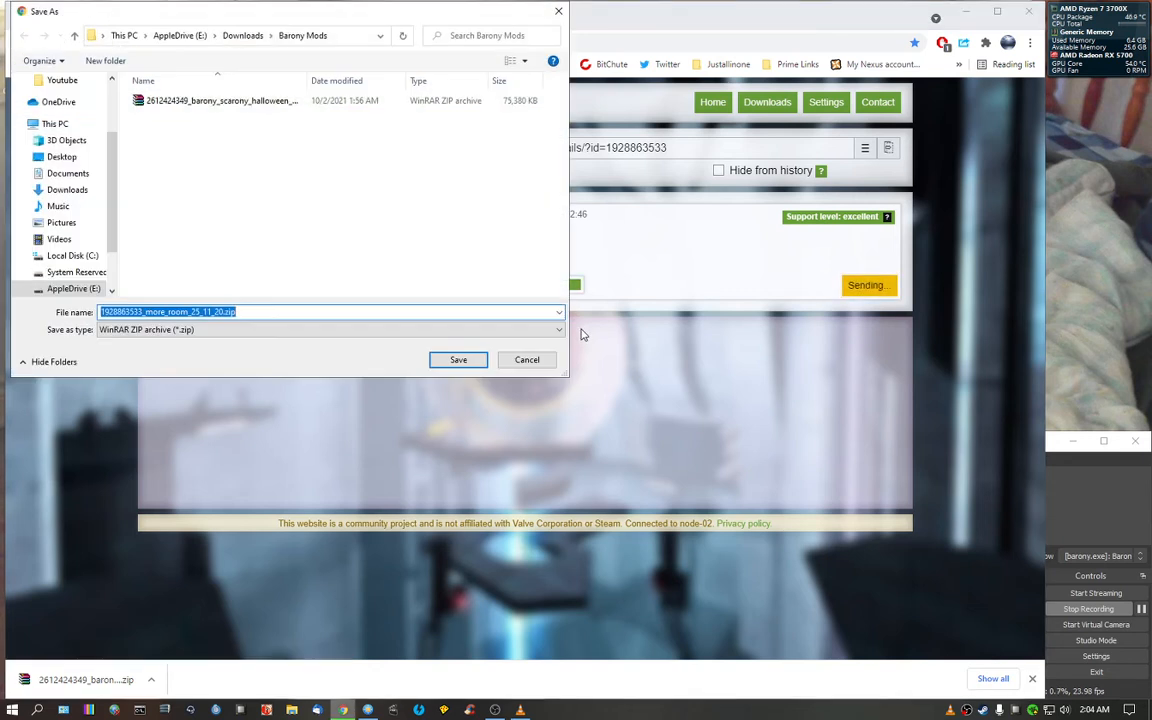
mouse_move(475, 375)
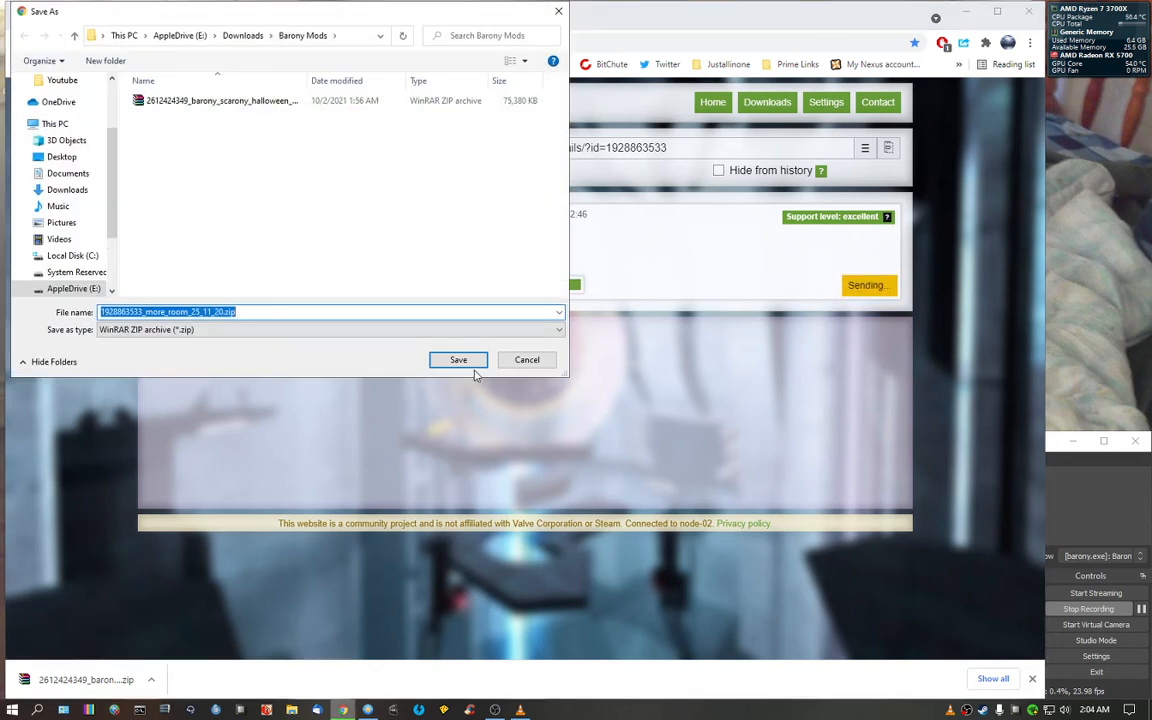
left_click(458, 359)
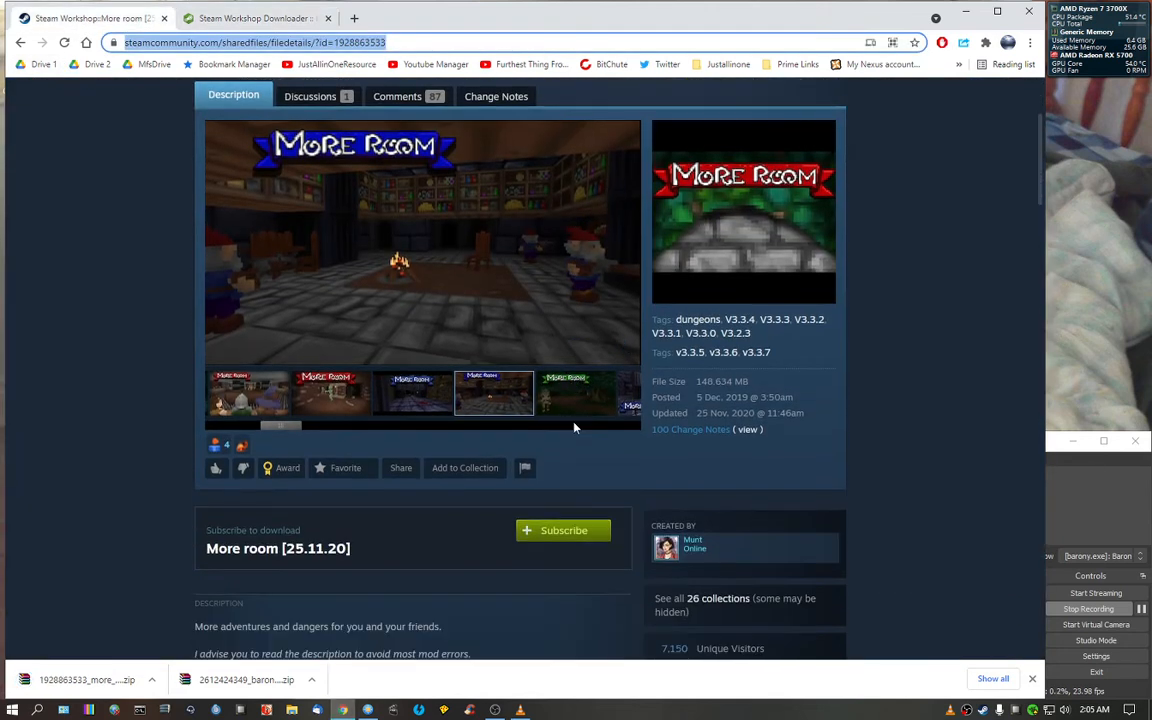
Step: Return to the Barony workshop home page and show the Most Subscribed mods
left_click(21, 42)
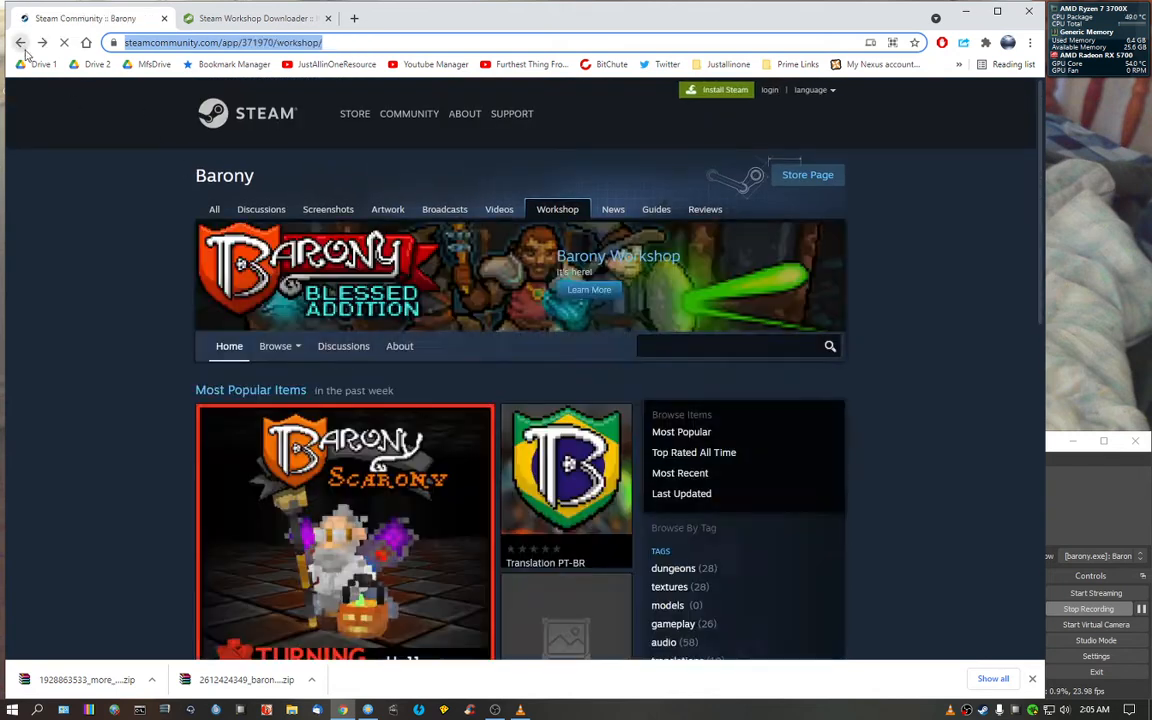
scroll("down", 3)
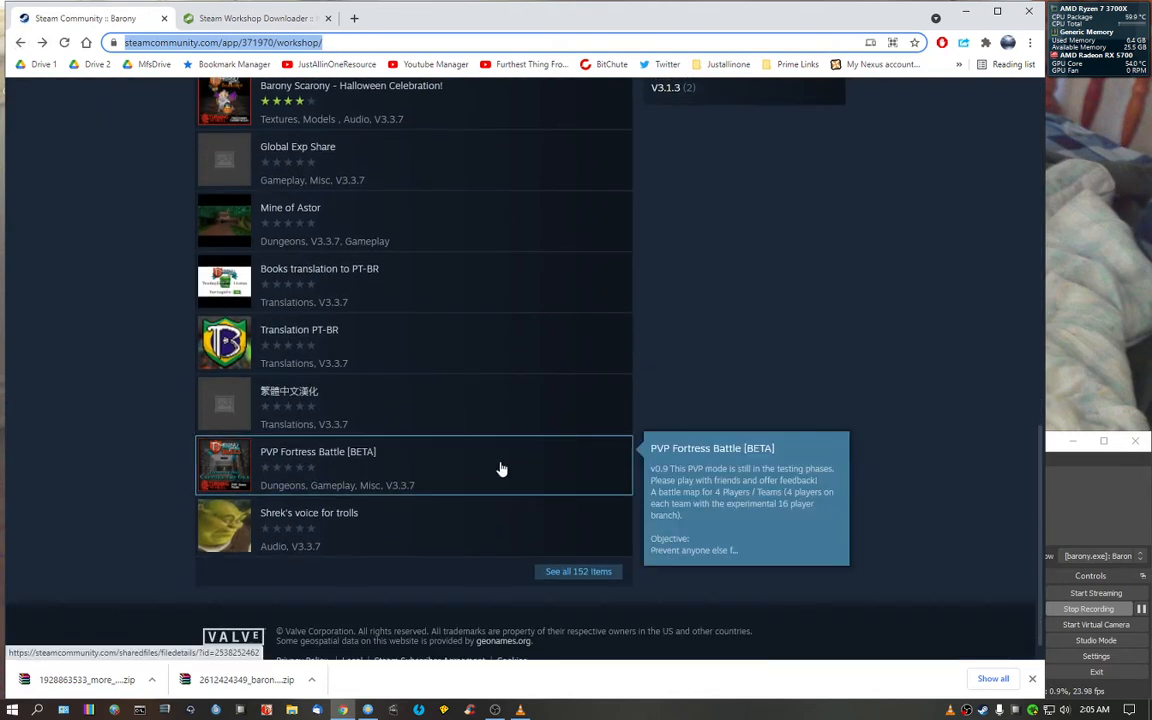
mouse_move(445, 530)
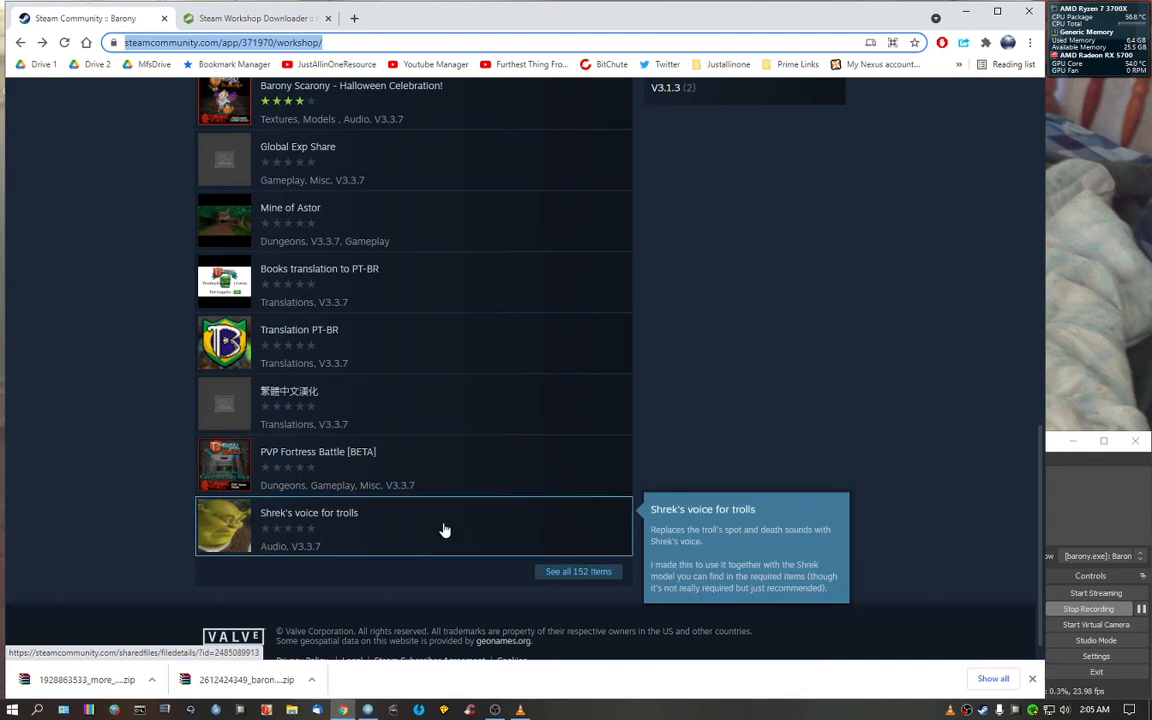
scroll("up", 3)
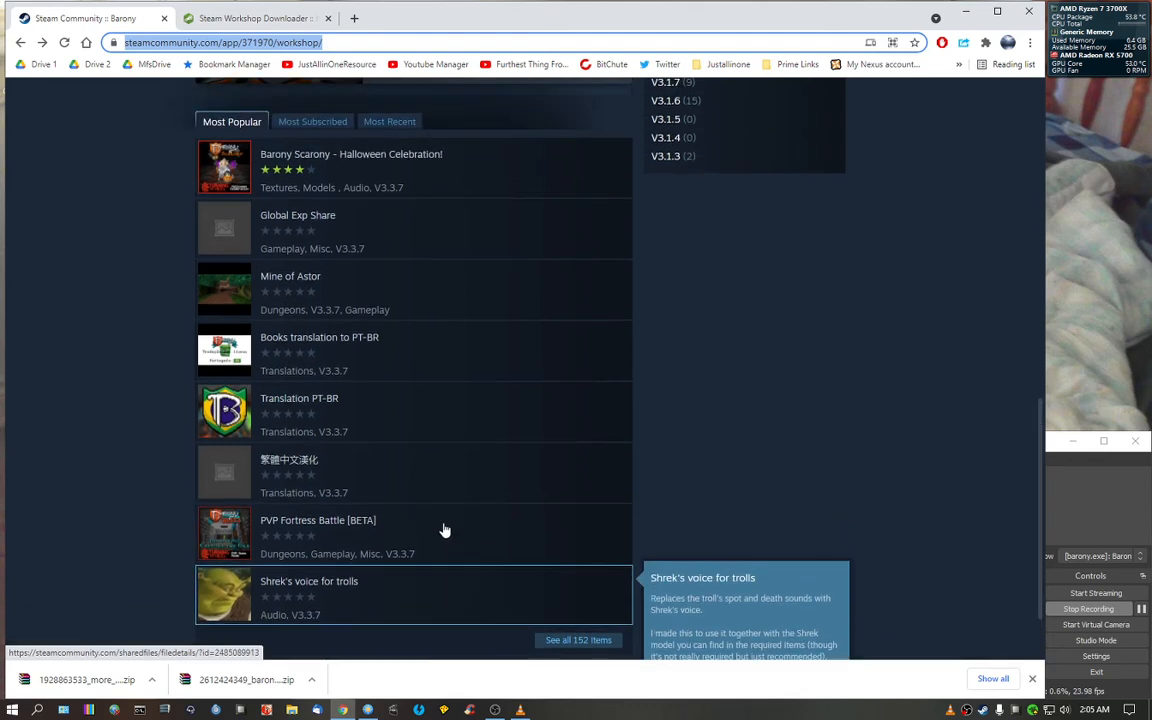
scroll("up", 3)
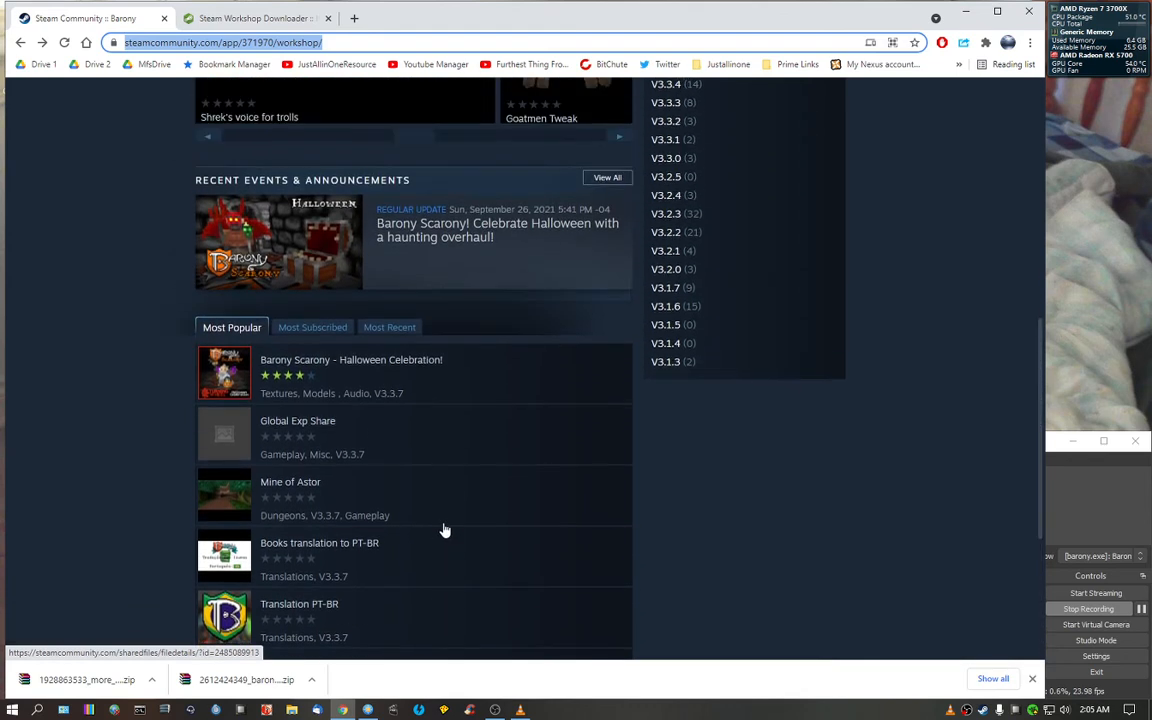
left_click(312, 327)
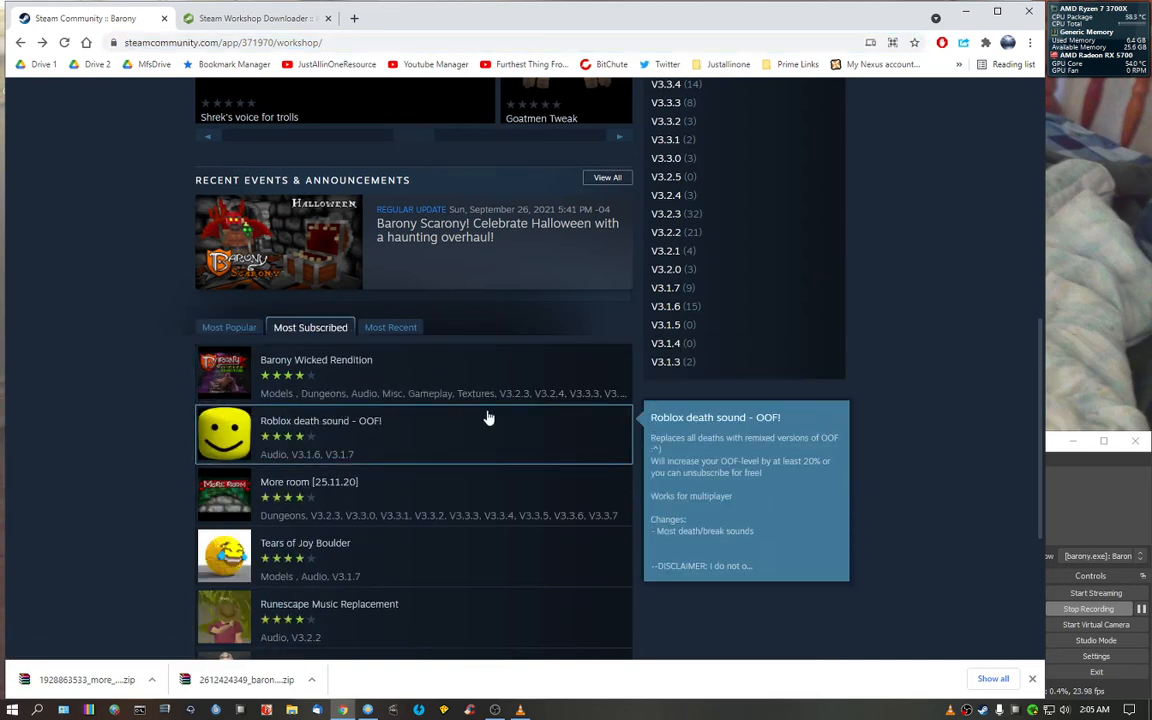
Step: List all 152 items by most subscribed and bring up Merry Barony Christmas link options
scroll("down", 3)
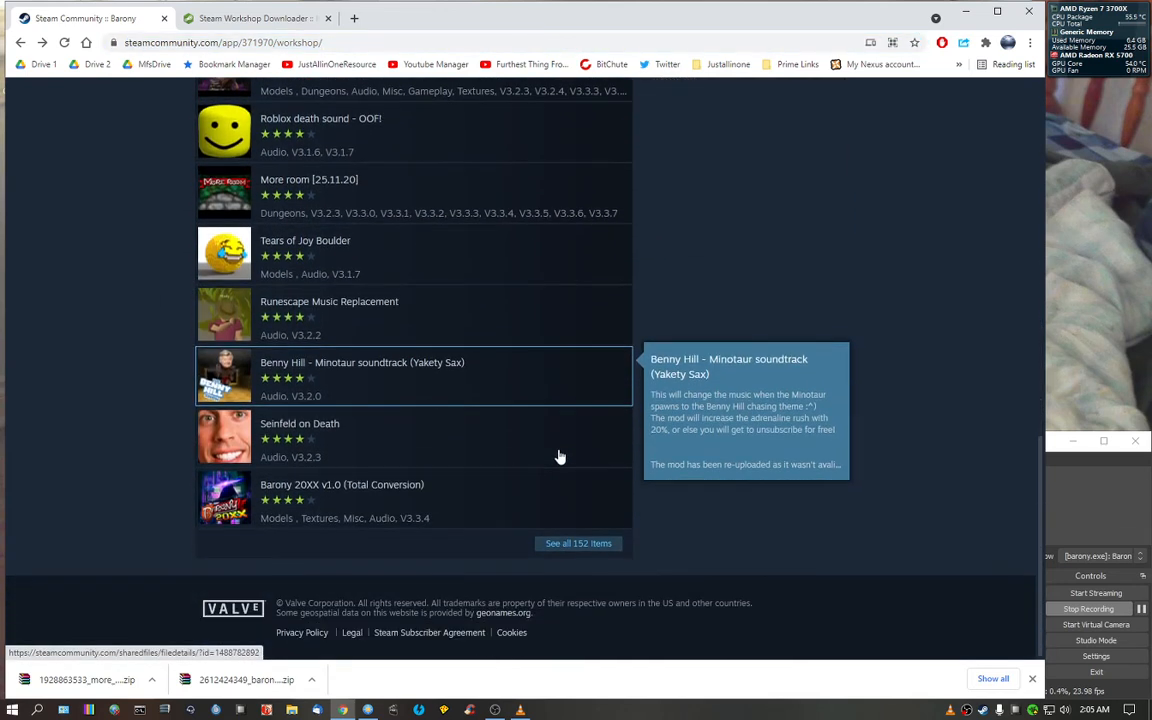
left_click(578, 543)
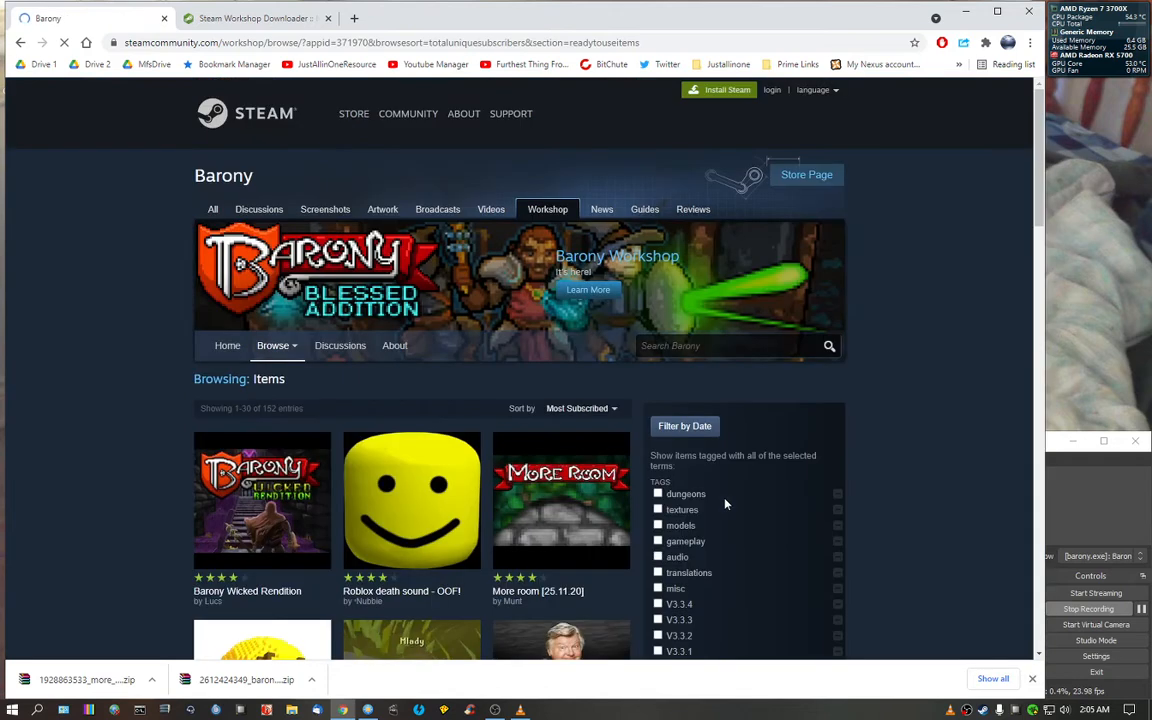
scroll("down", 3)
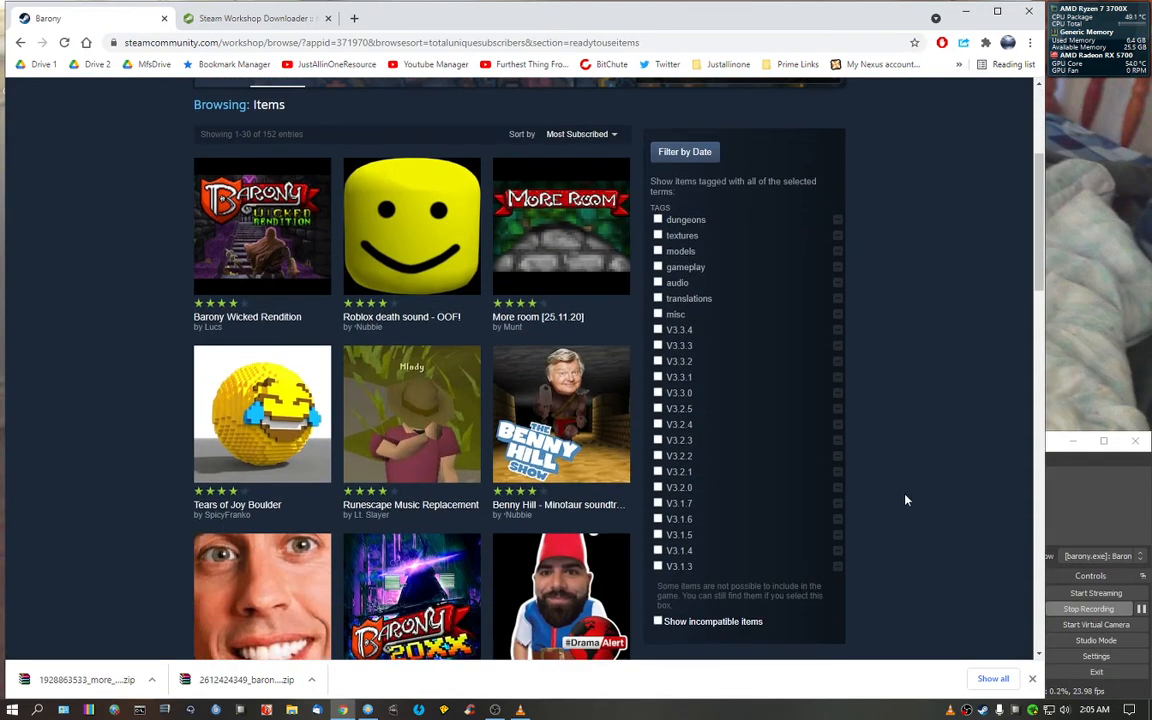
scroll("down", 3)
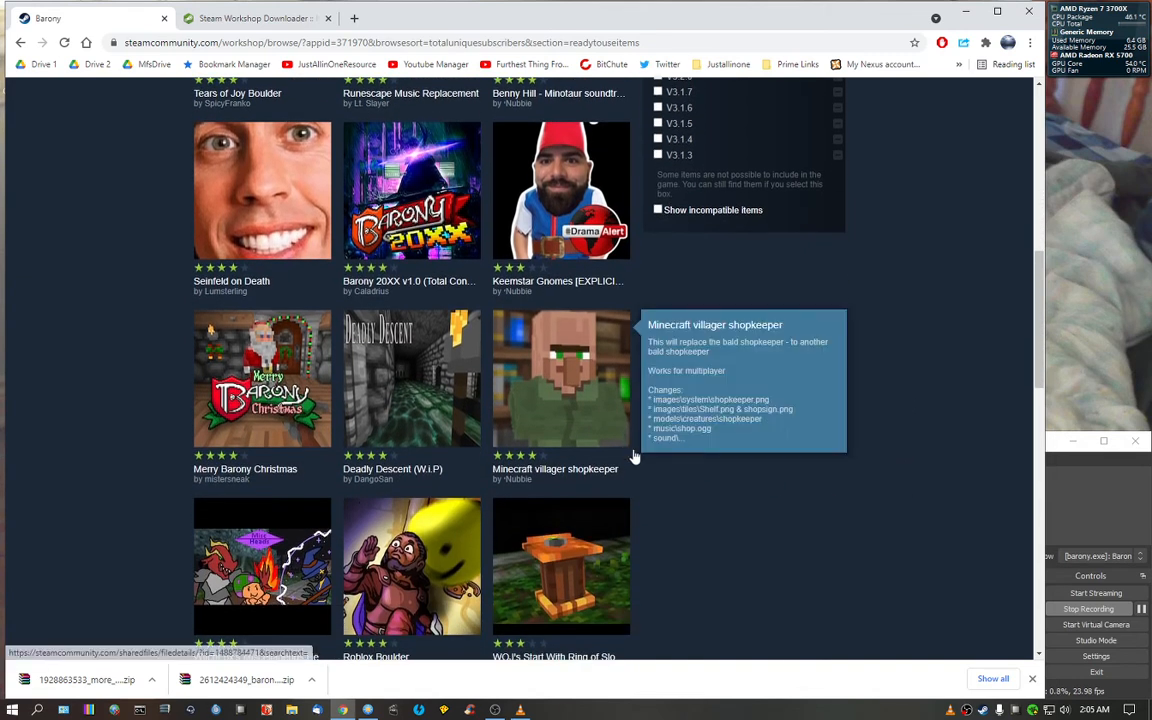
scroll("down", 3)
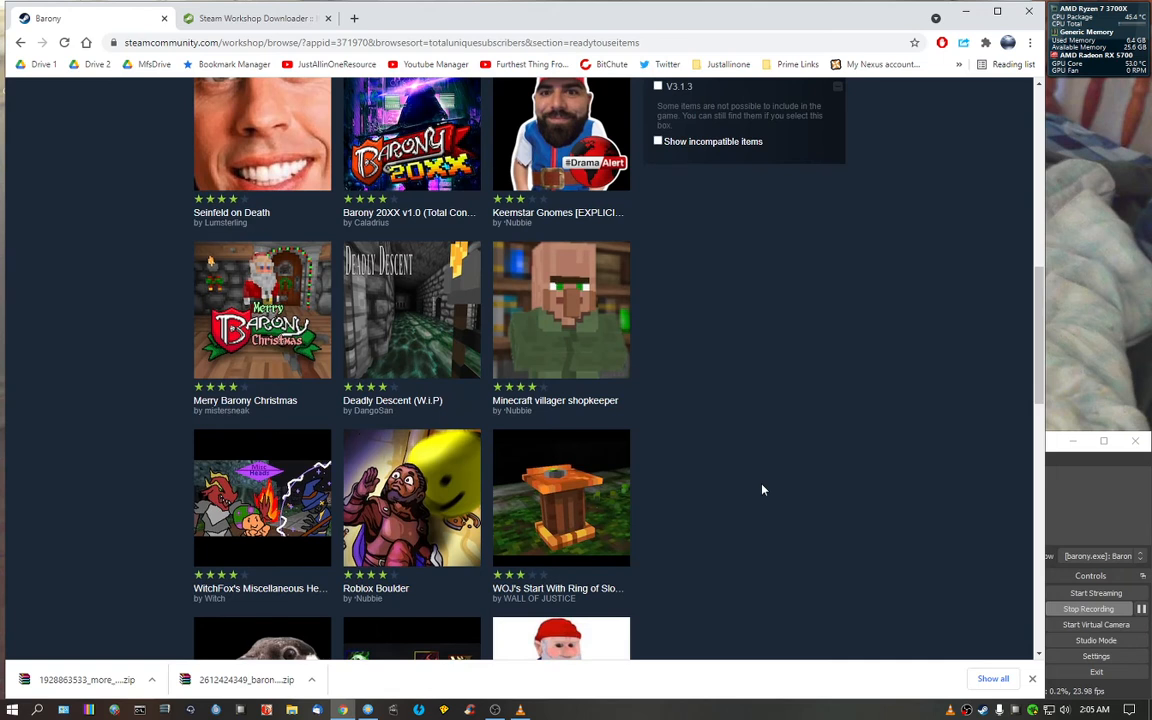
mouse_move(247, 400)
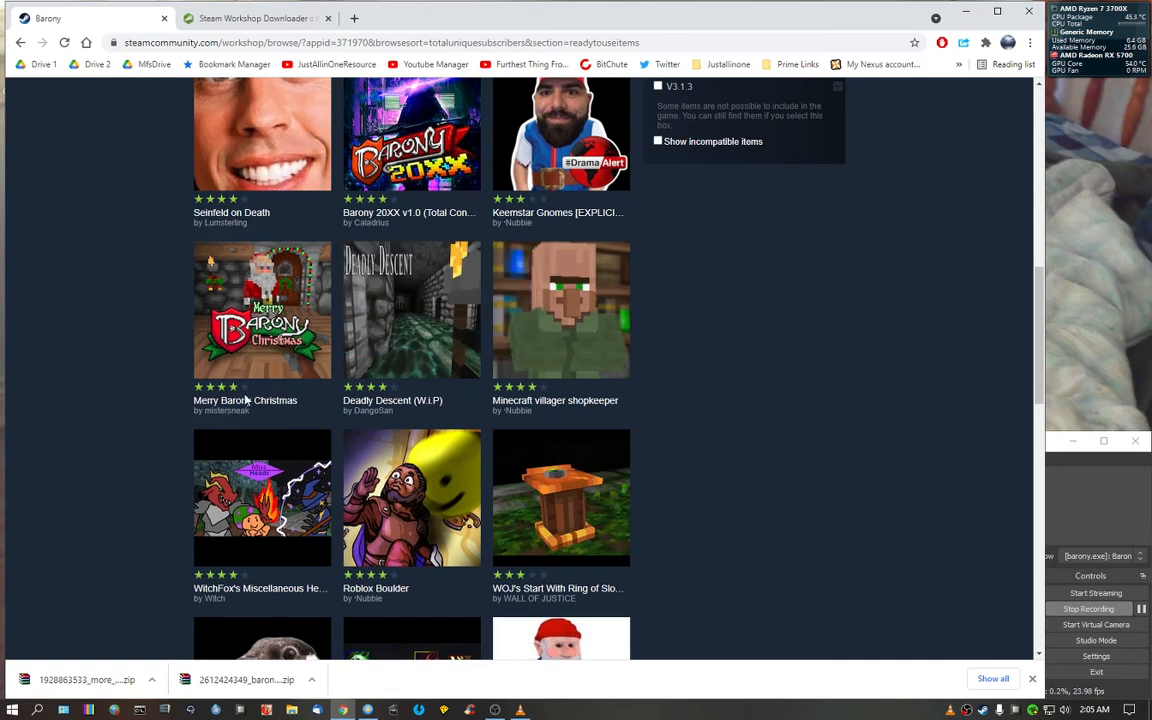
right_click(262, 310)
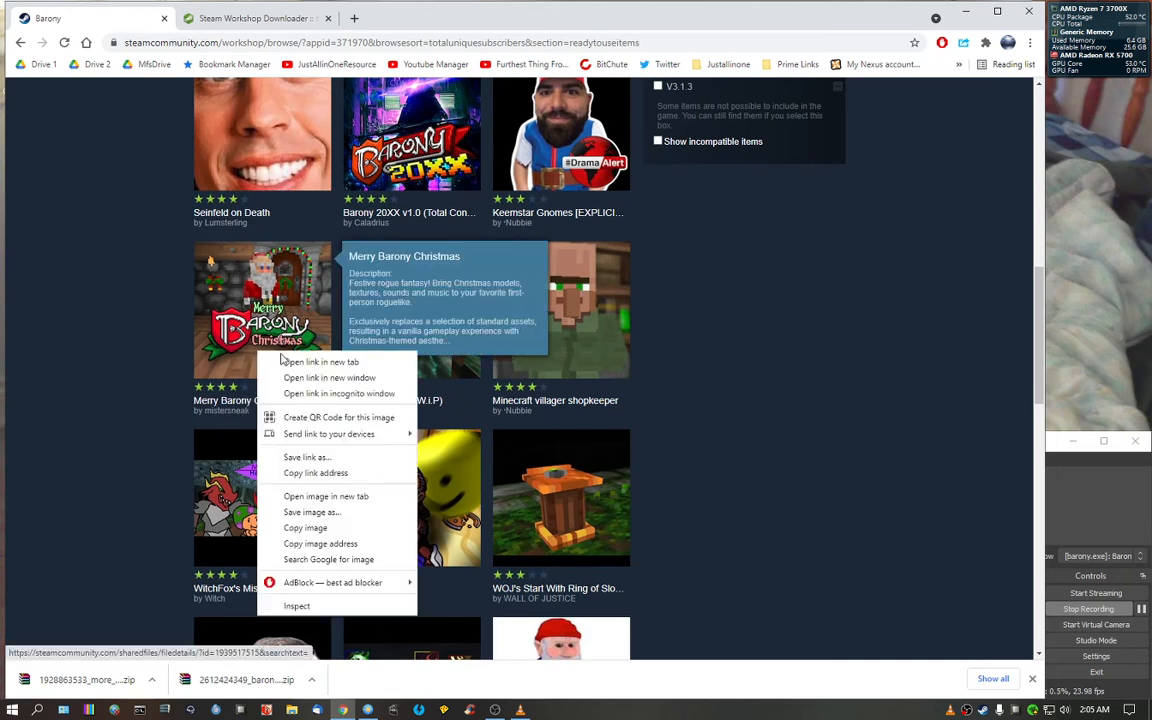
Step: Open Merry Barony Christmas in a new tab past the warning and save its zip
left_click(318, 361)
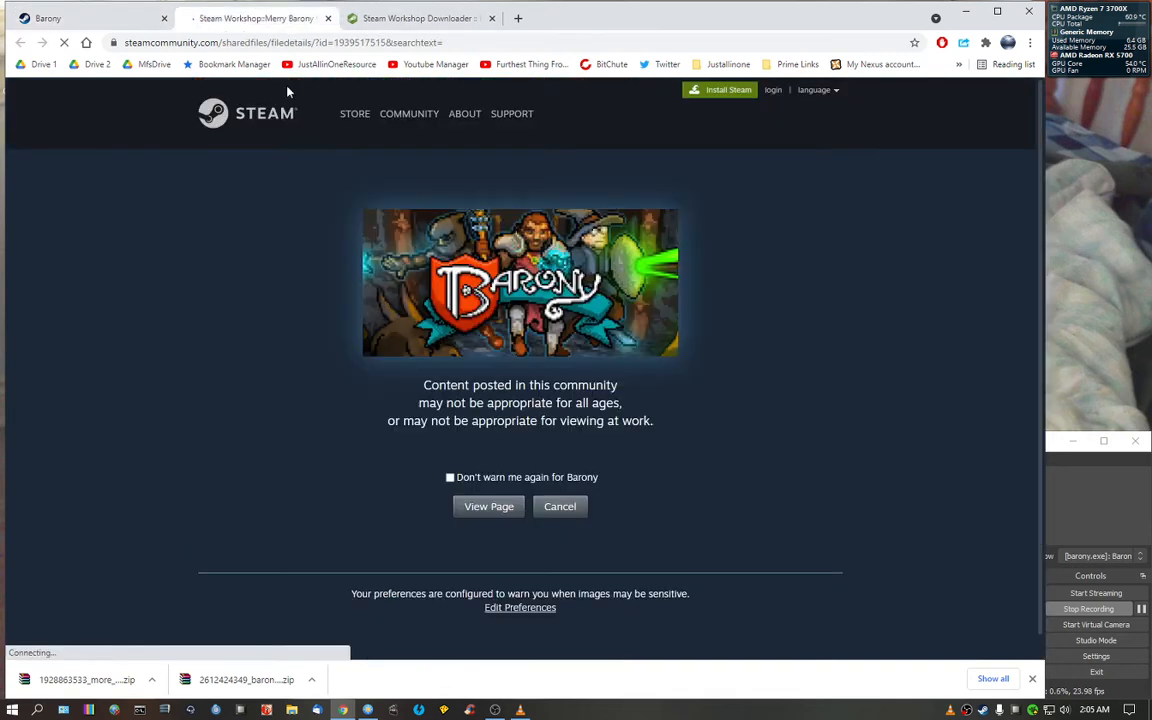
left_click(489, 506)
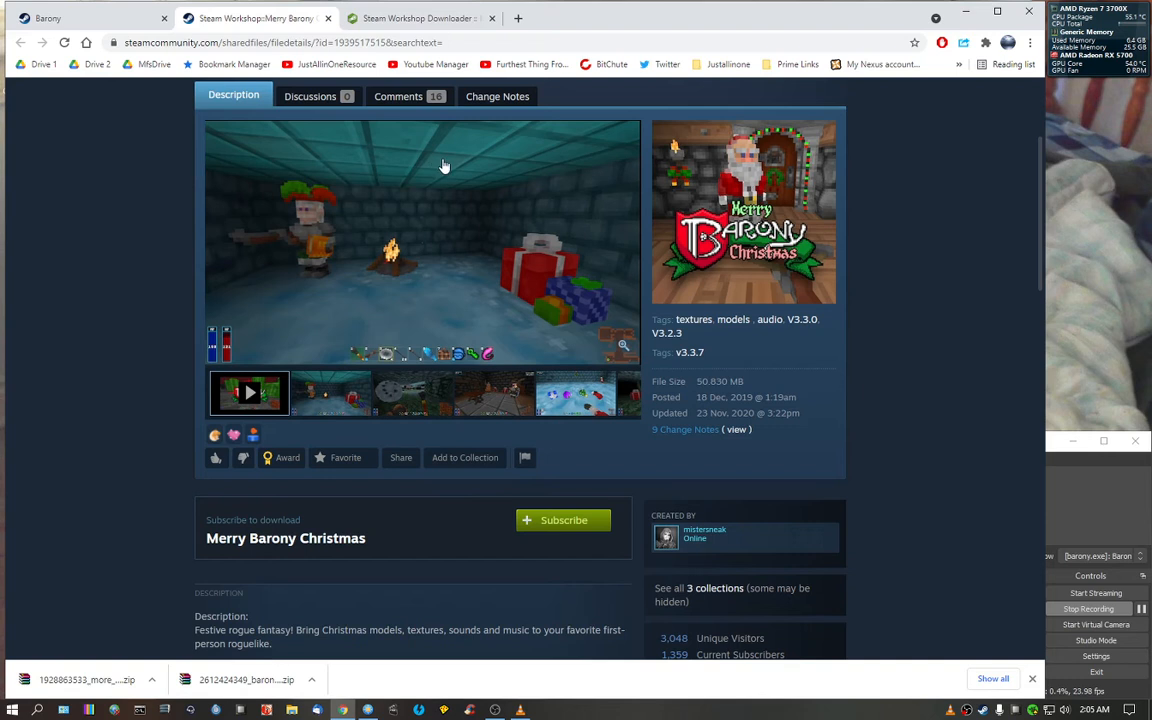
scroll("up", 3)
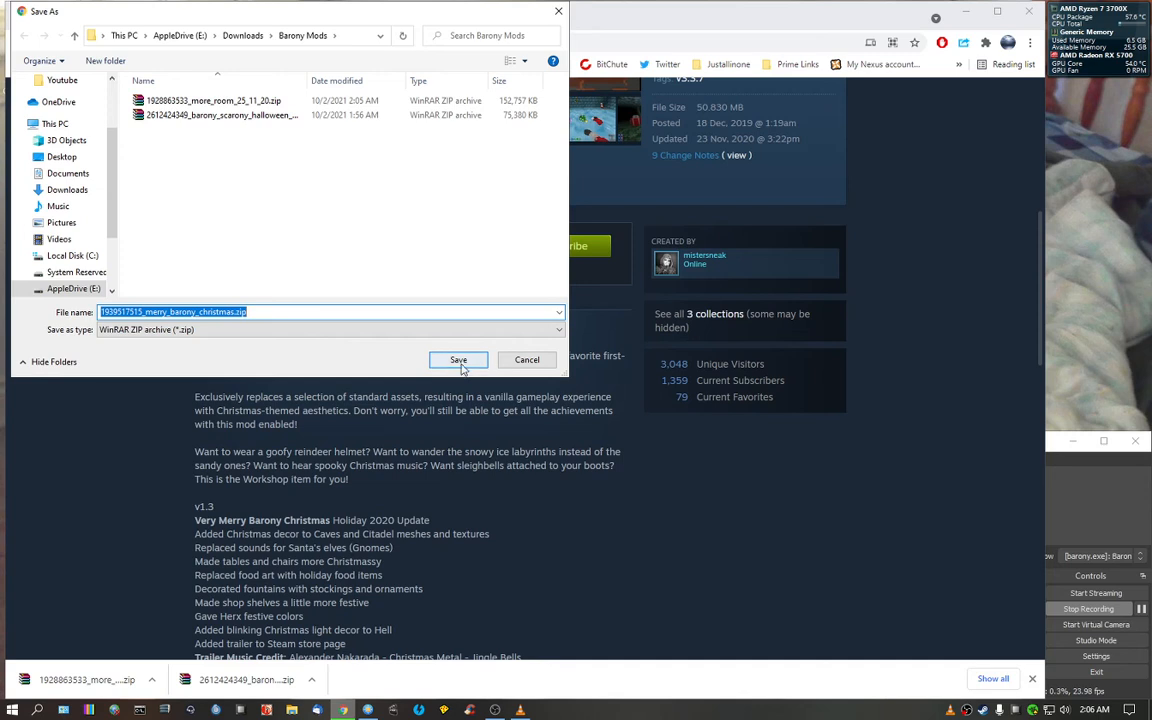
left_click(458, 359)
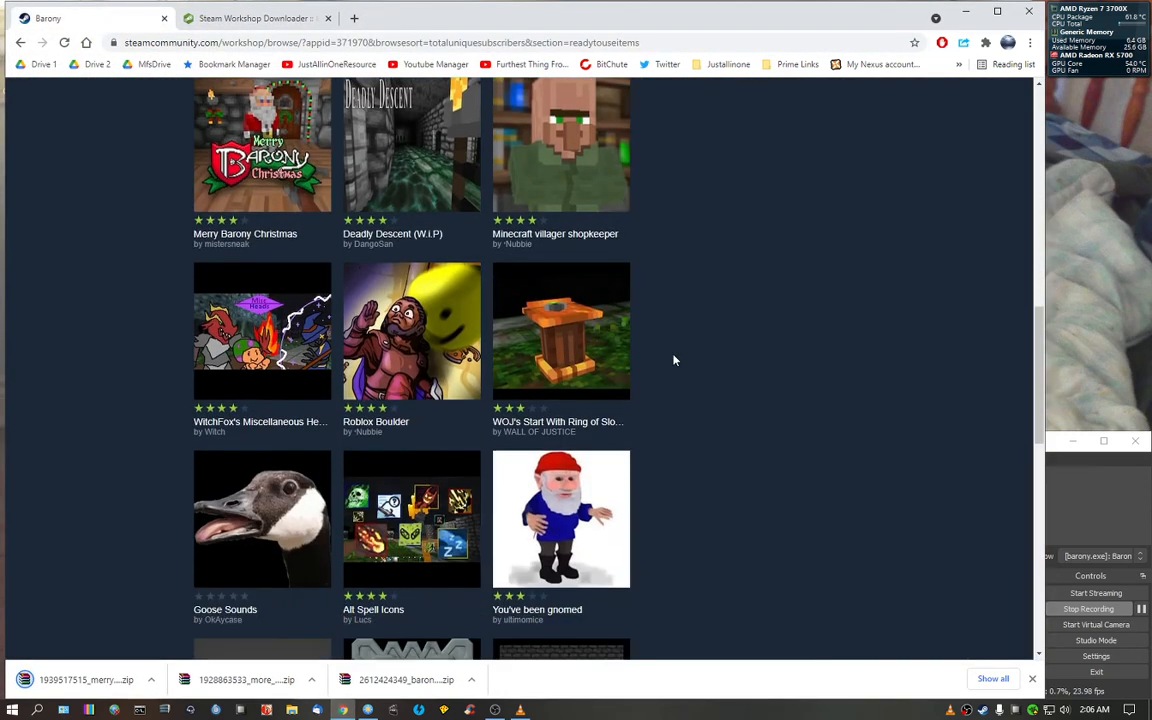
scroll("down", 3)
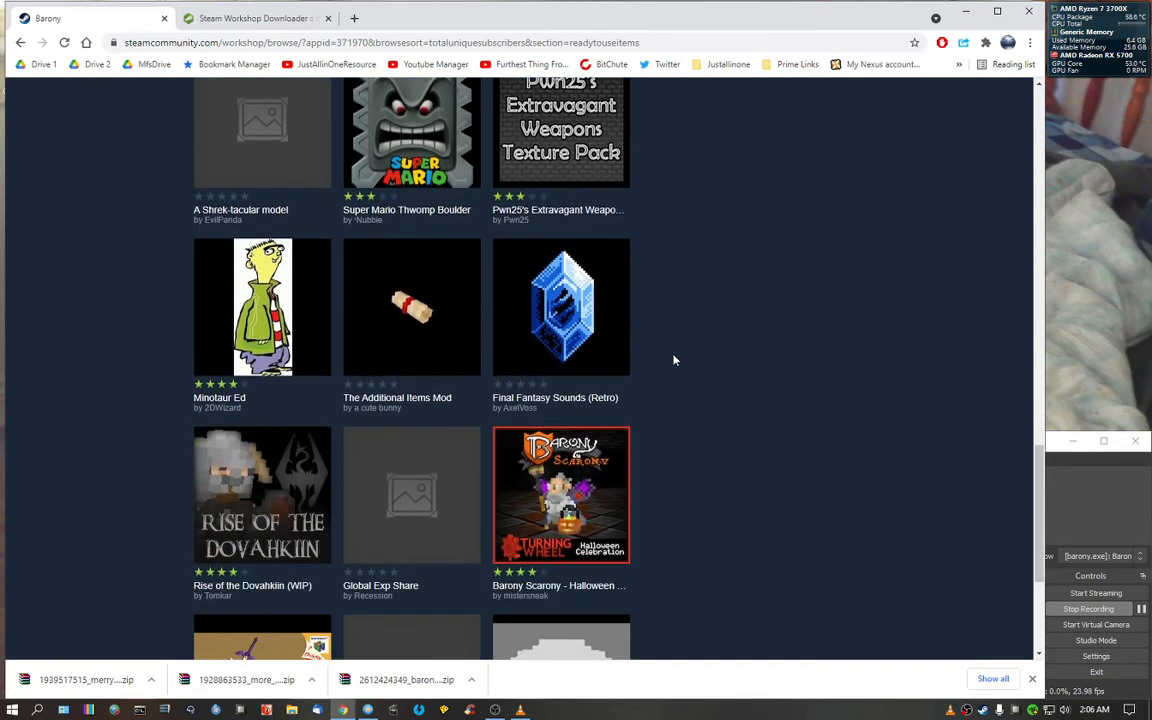
scroll("down", 3)
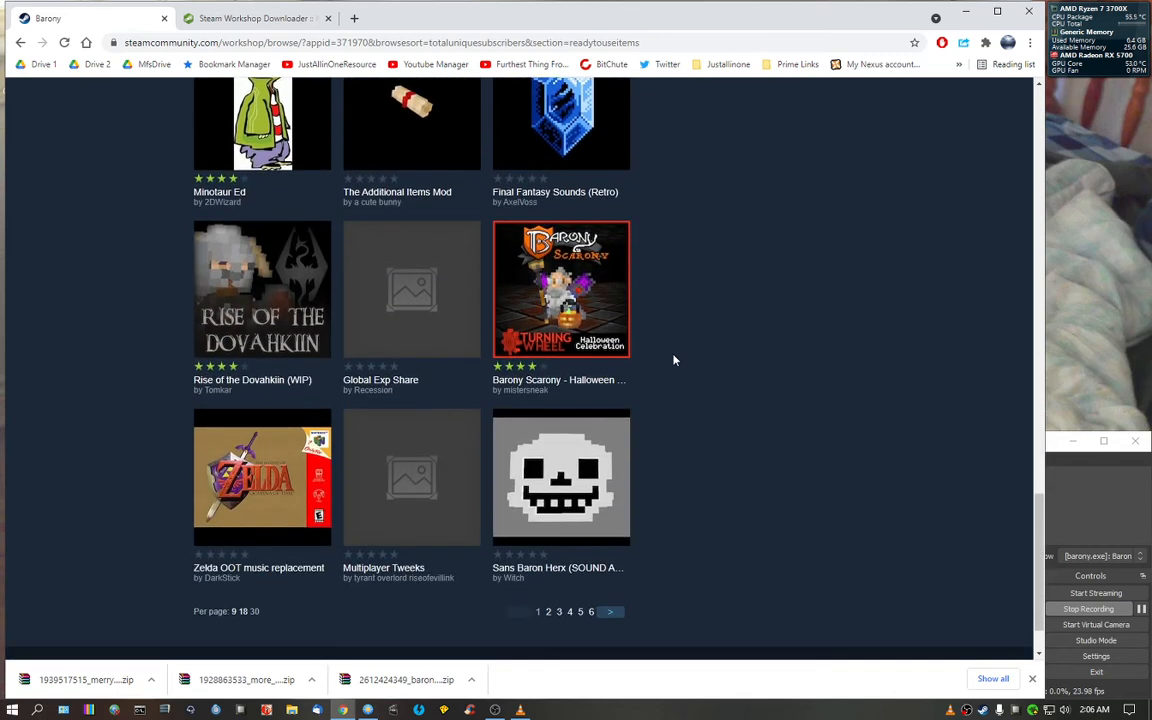
mouse_move(537, 390)
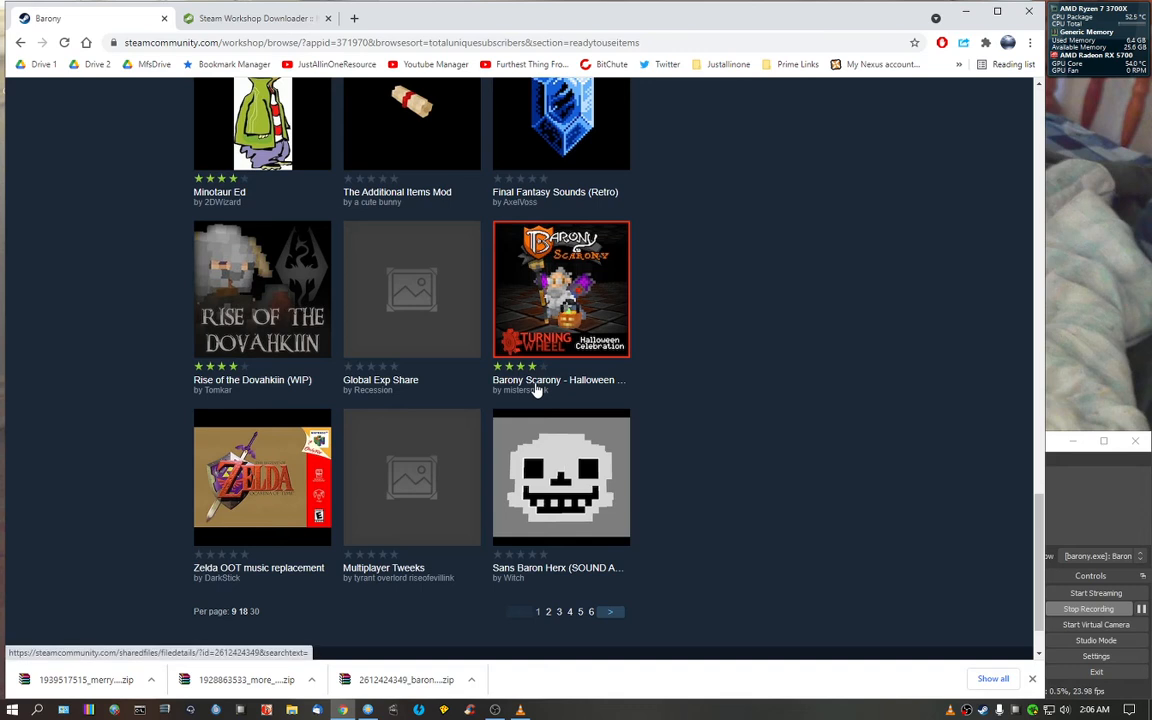
mouse_move(285, 328)
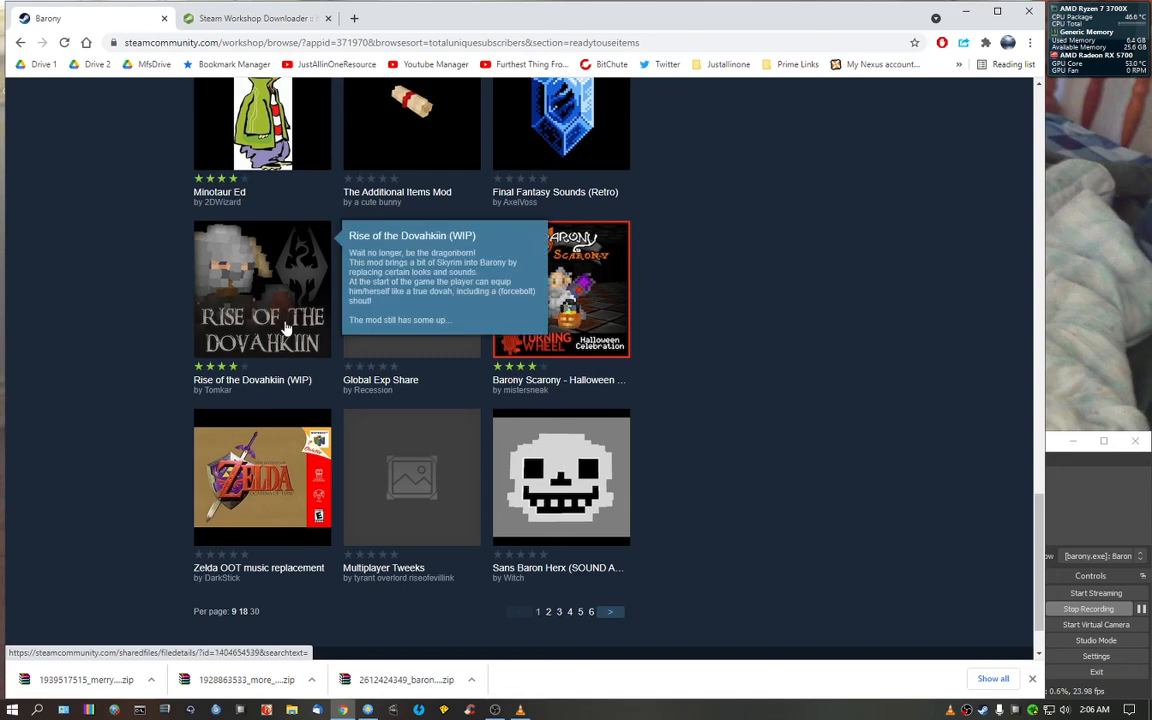
right_click(265, 380)
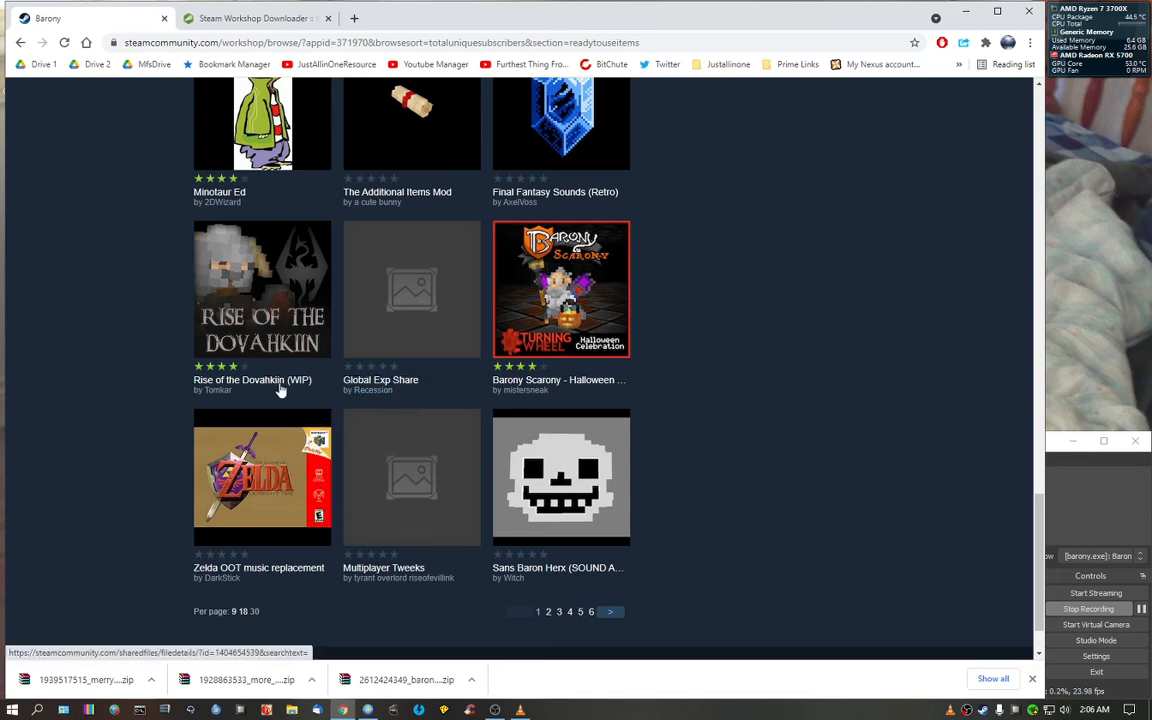
Step: Open Rise of the Dovahkiin (WIP), pass the mature content warning, and browse its description
left_click(262, 288)
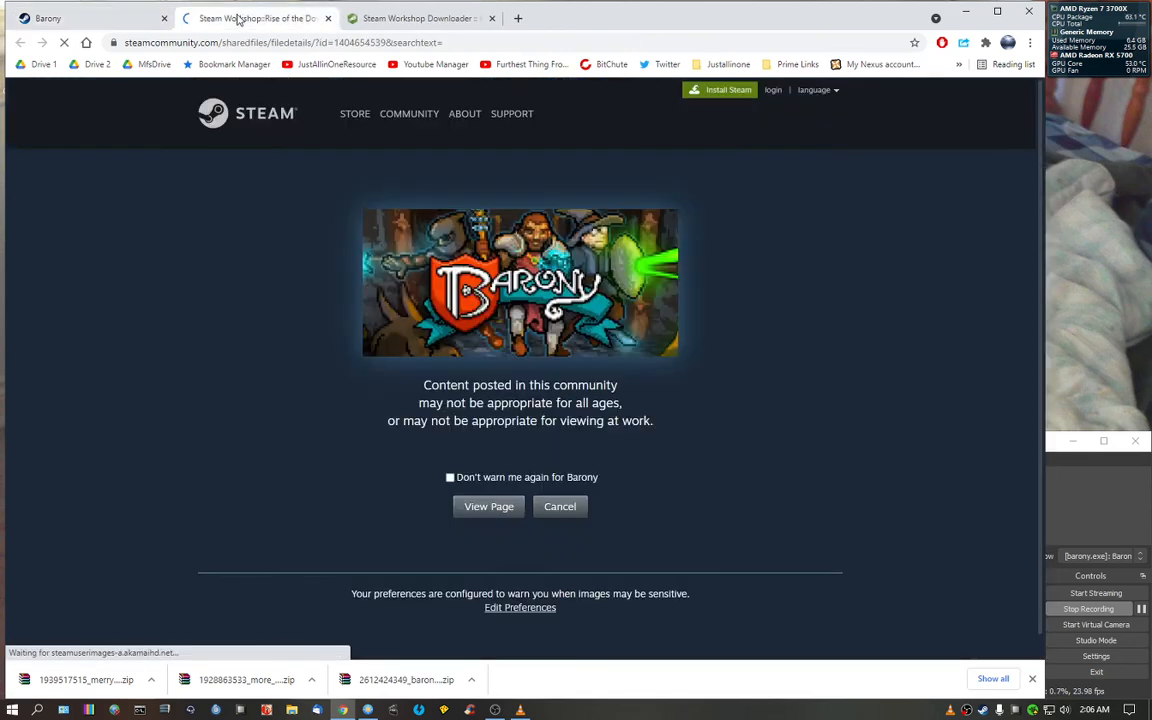
left_click(489, 506)
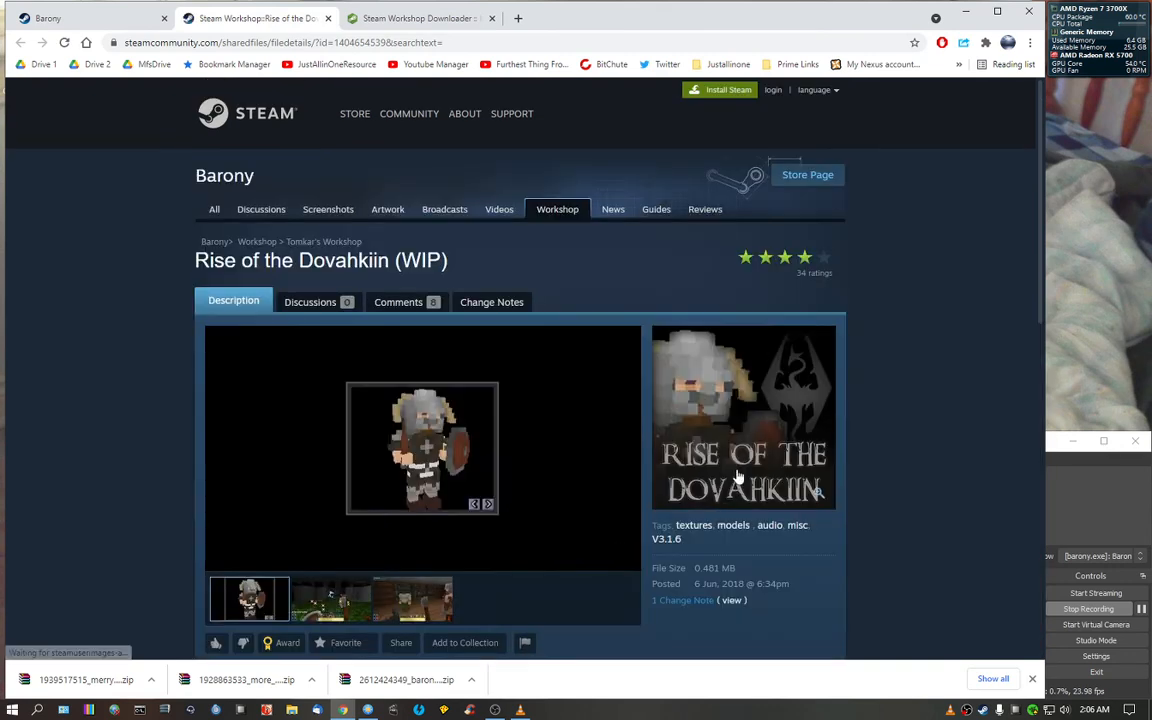
scroll("down", 3)
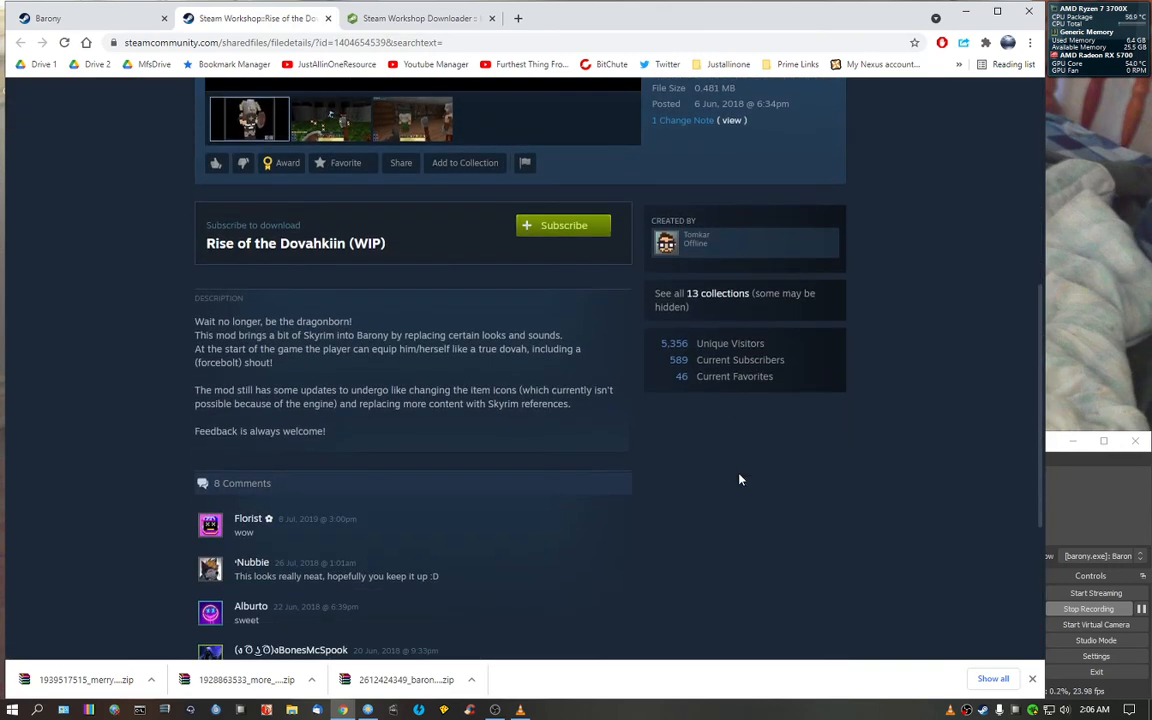
scroll("down", 3)
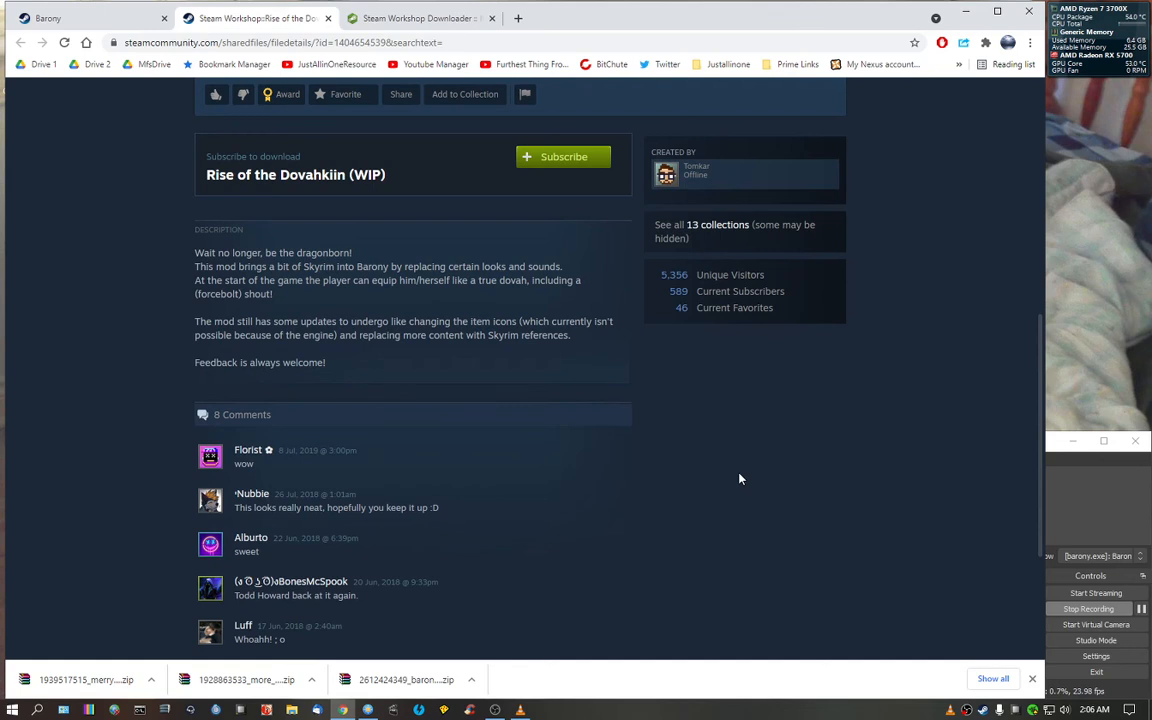
scroll("up", 3)
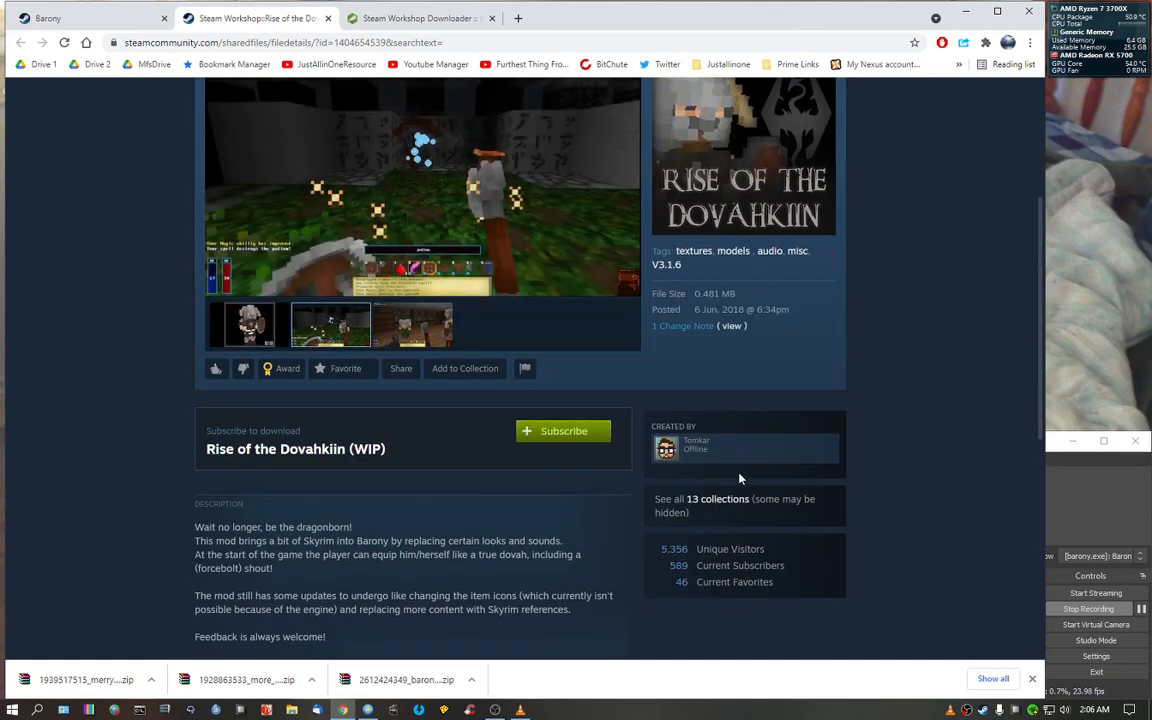
scroll("up", 3)
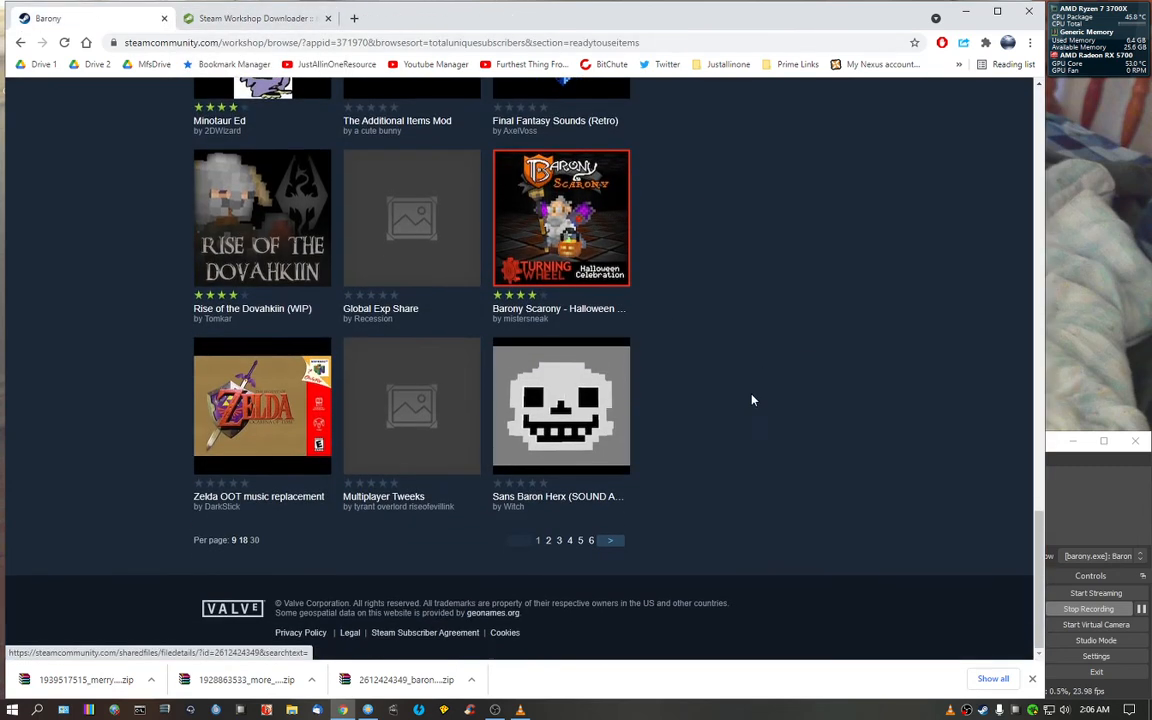
Step: Advance to page 2 of Barony workshop items (31–60 of 152) and browse its entries
left_click(548, 540)
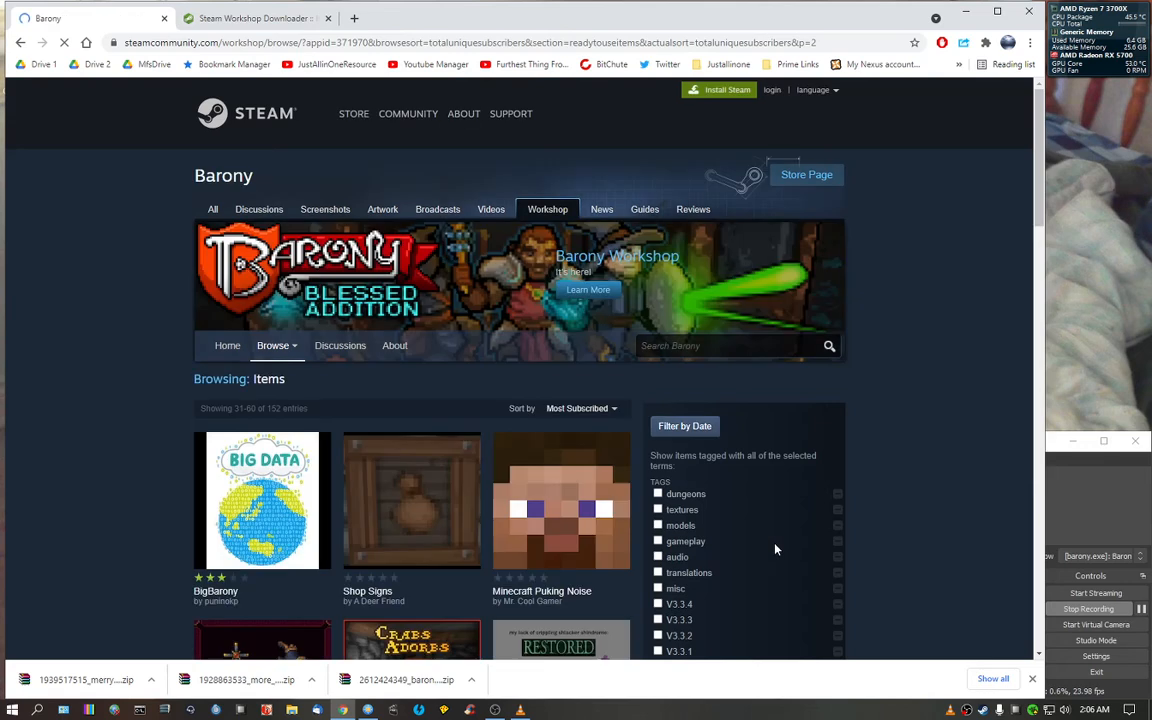
scroll("down", 3)
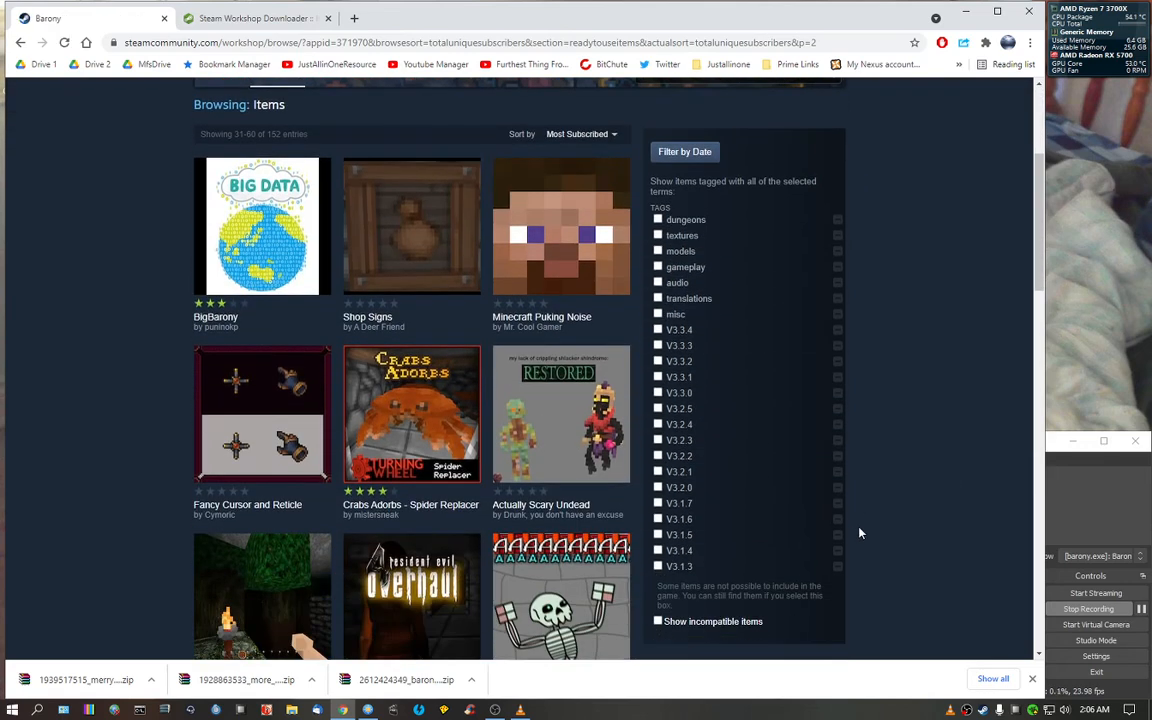
scroll("up", 3)
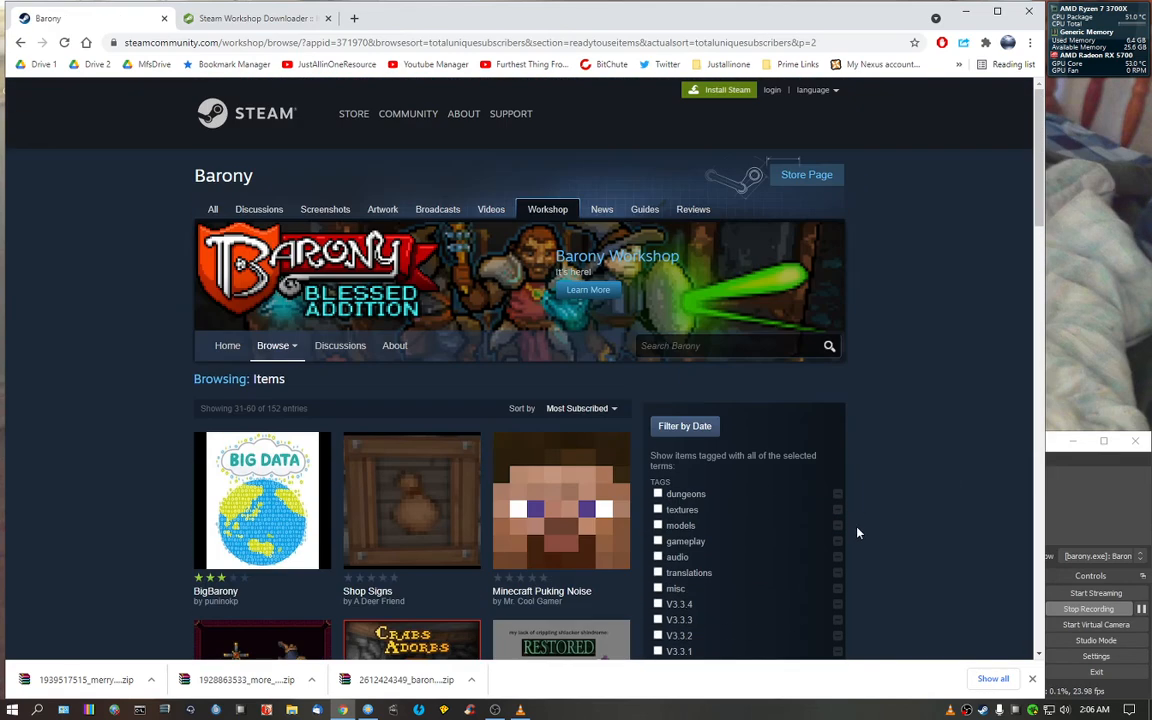
scroll("down", 3)
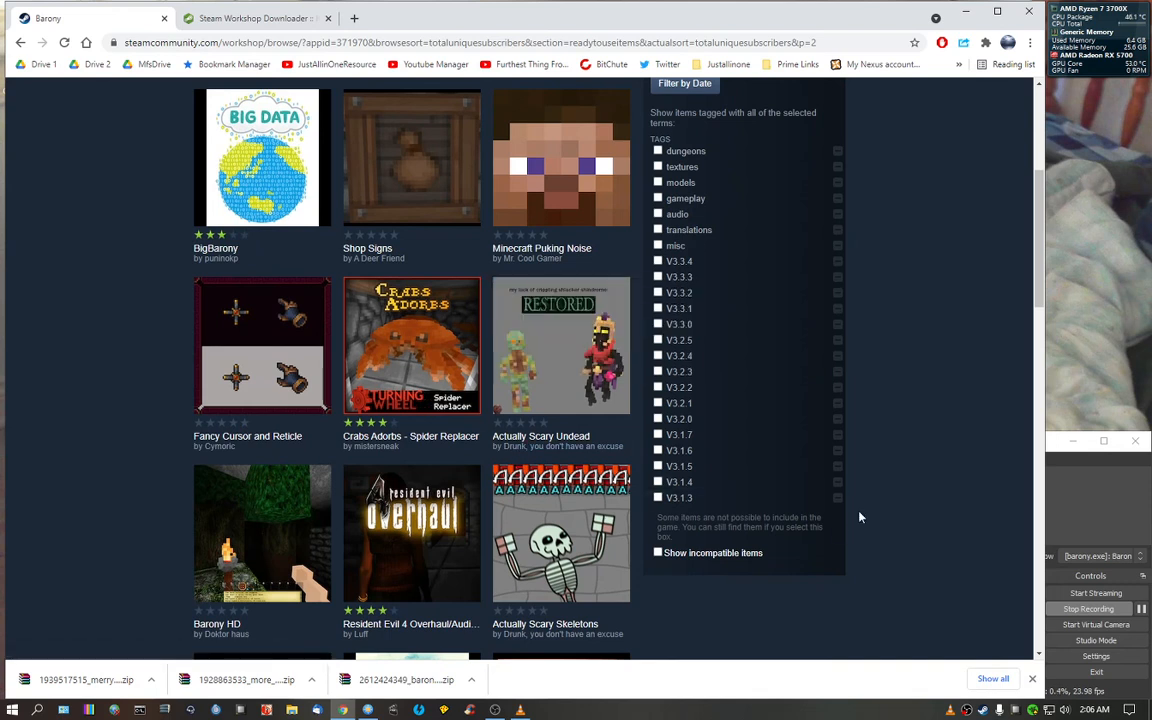
scroll("down", 3)
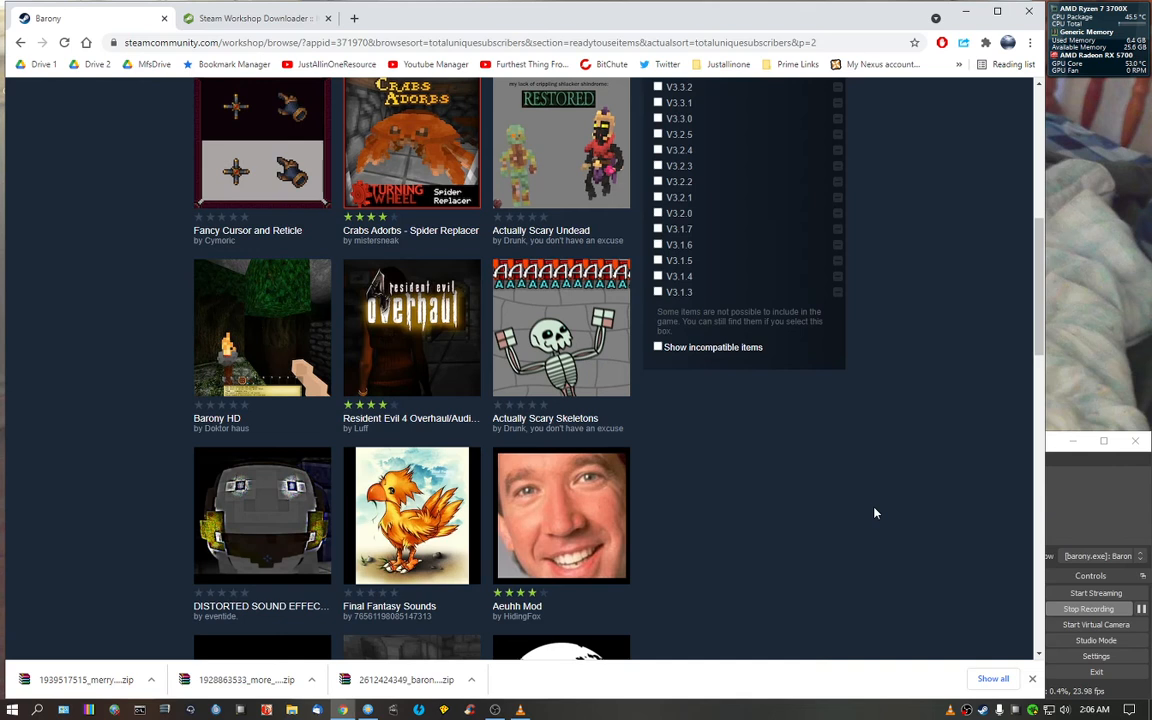
scroll("up", 3)
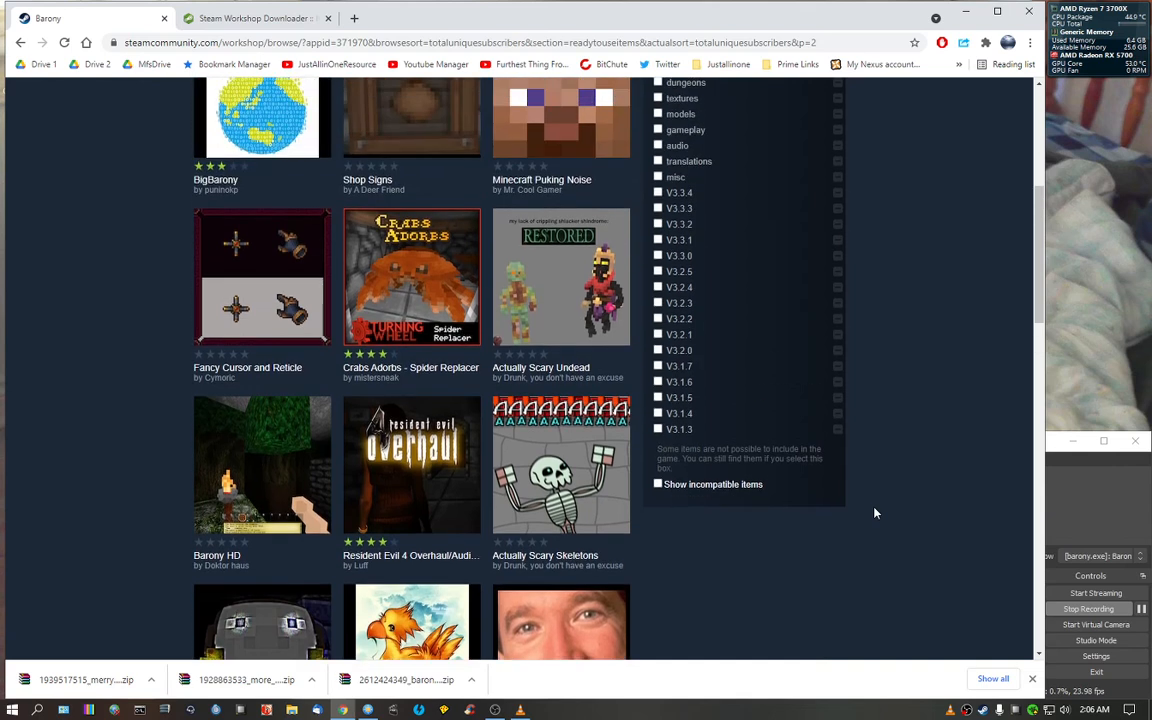
scroll("up", 3)
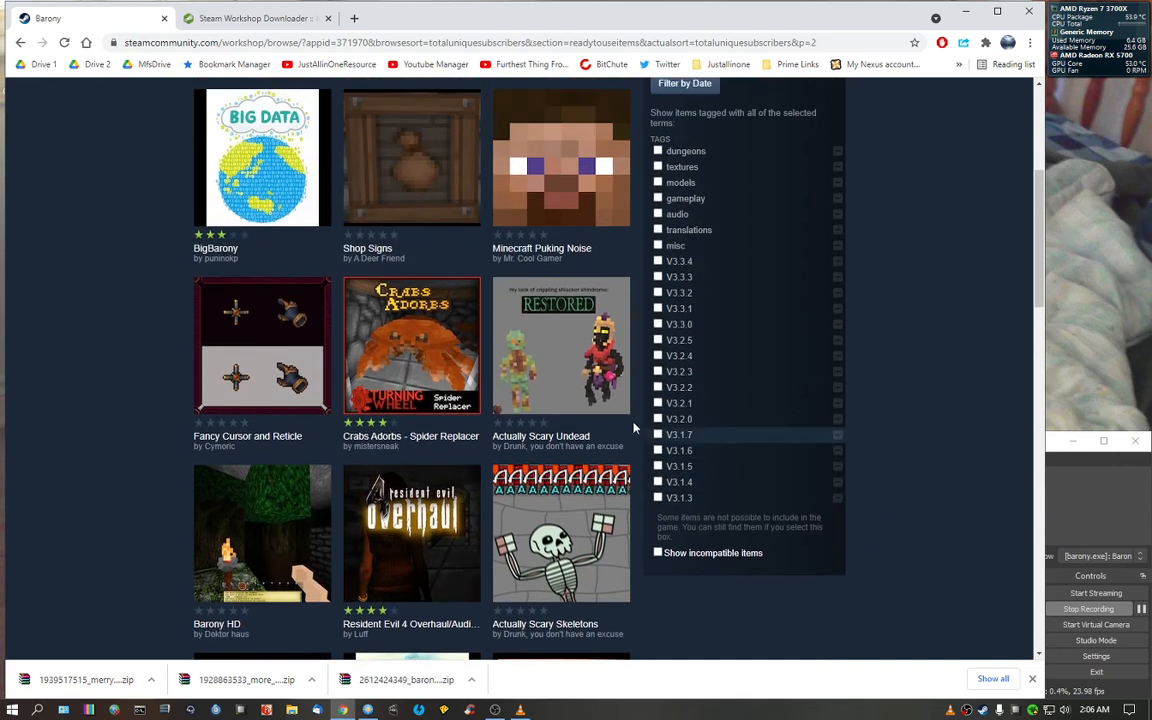
mouse_move(560, 441)
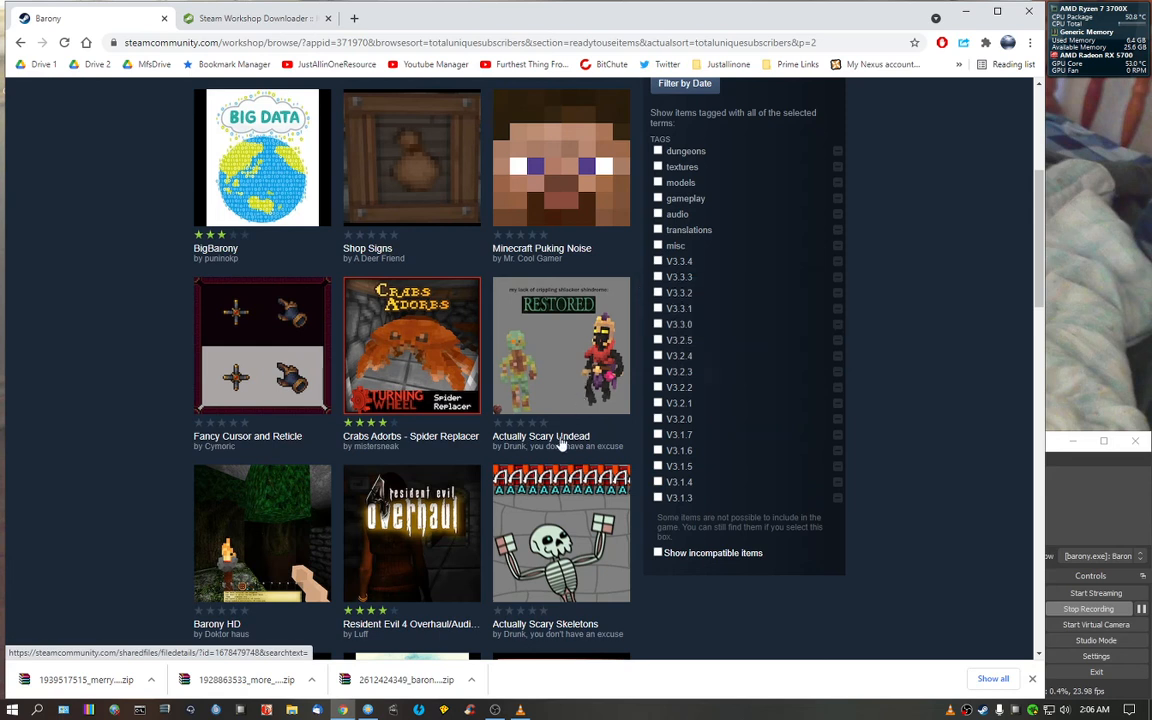
left_click(560, 345)
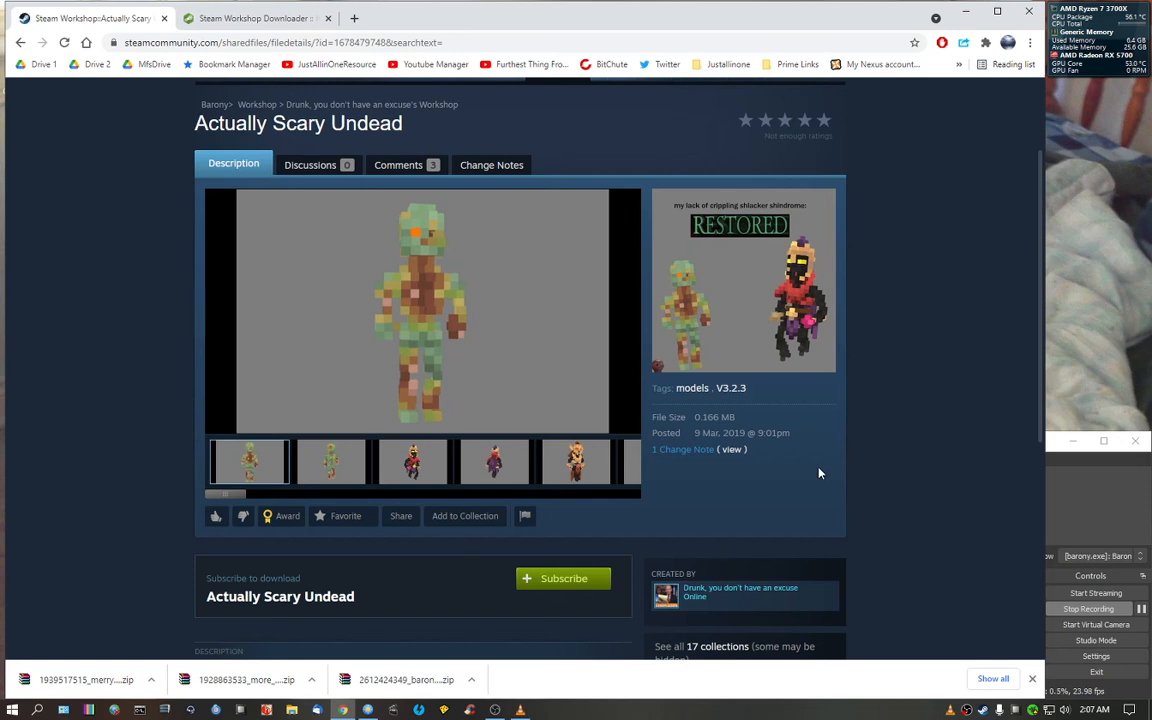
left_click(412, 461)
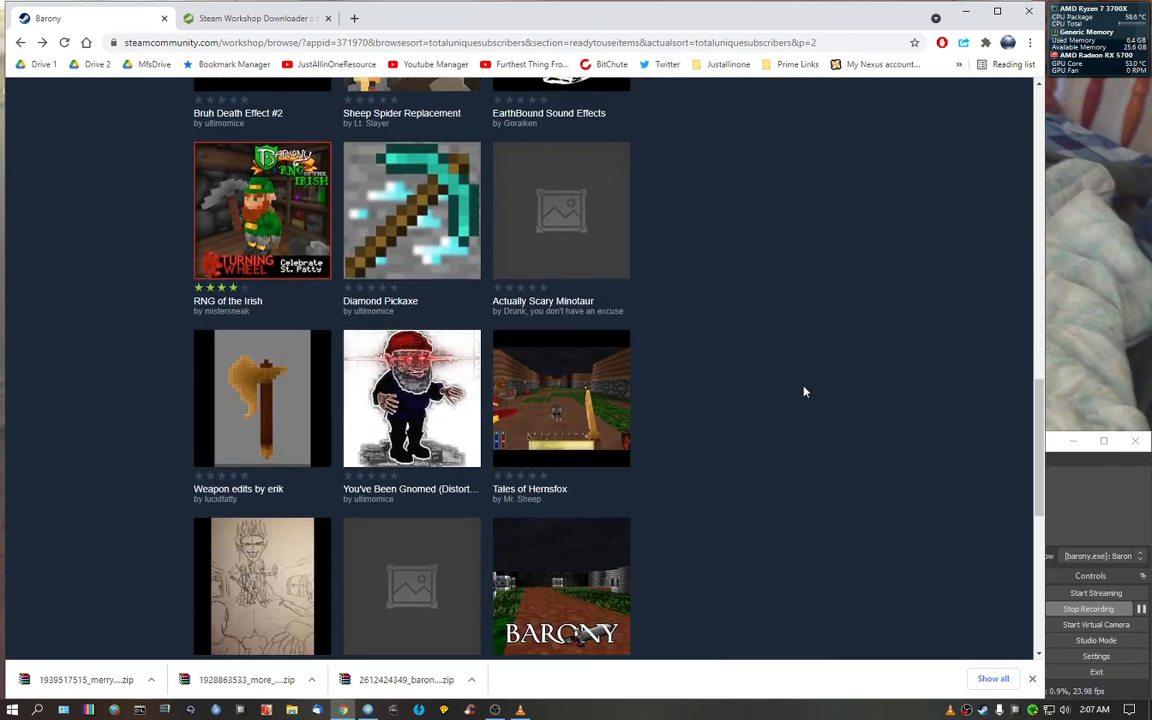
scroll("down", 3)
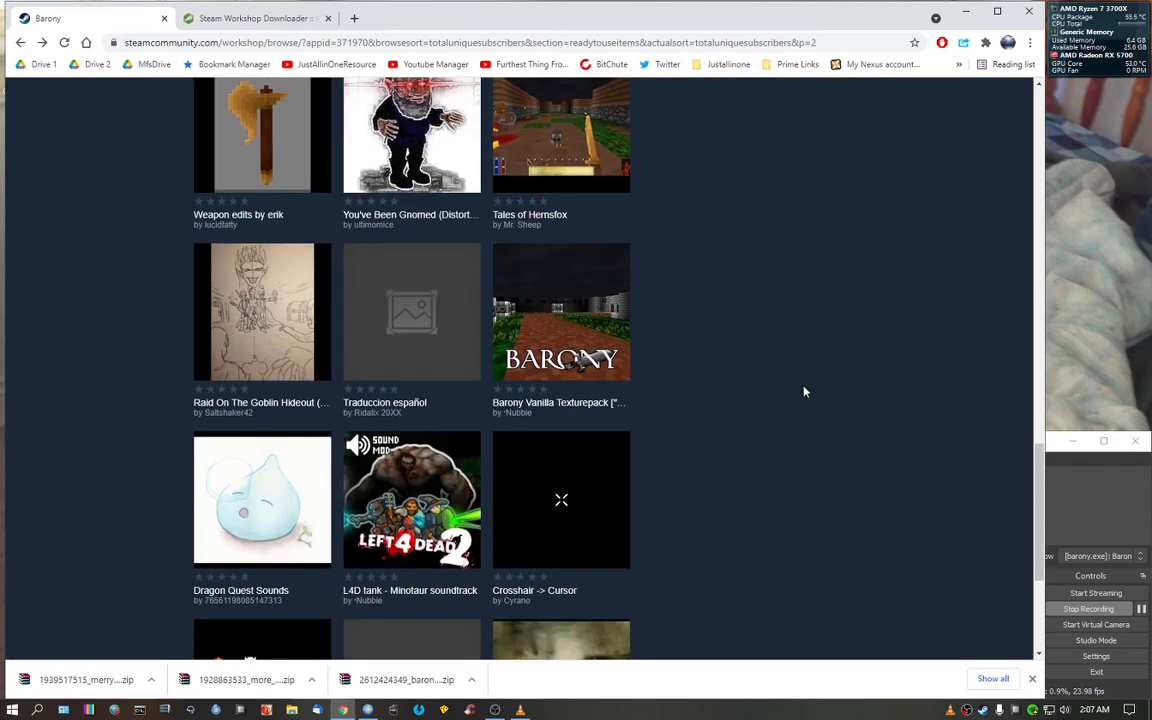
scroll("down", 3)
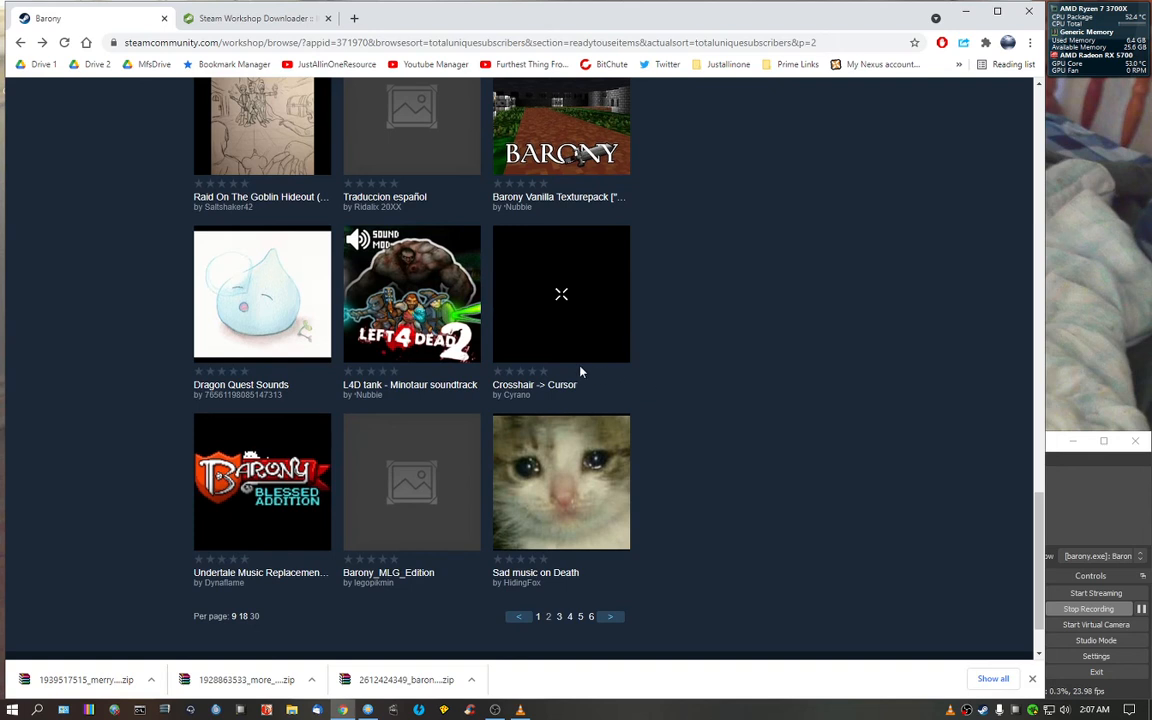
scroll("down", 3)
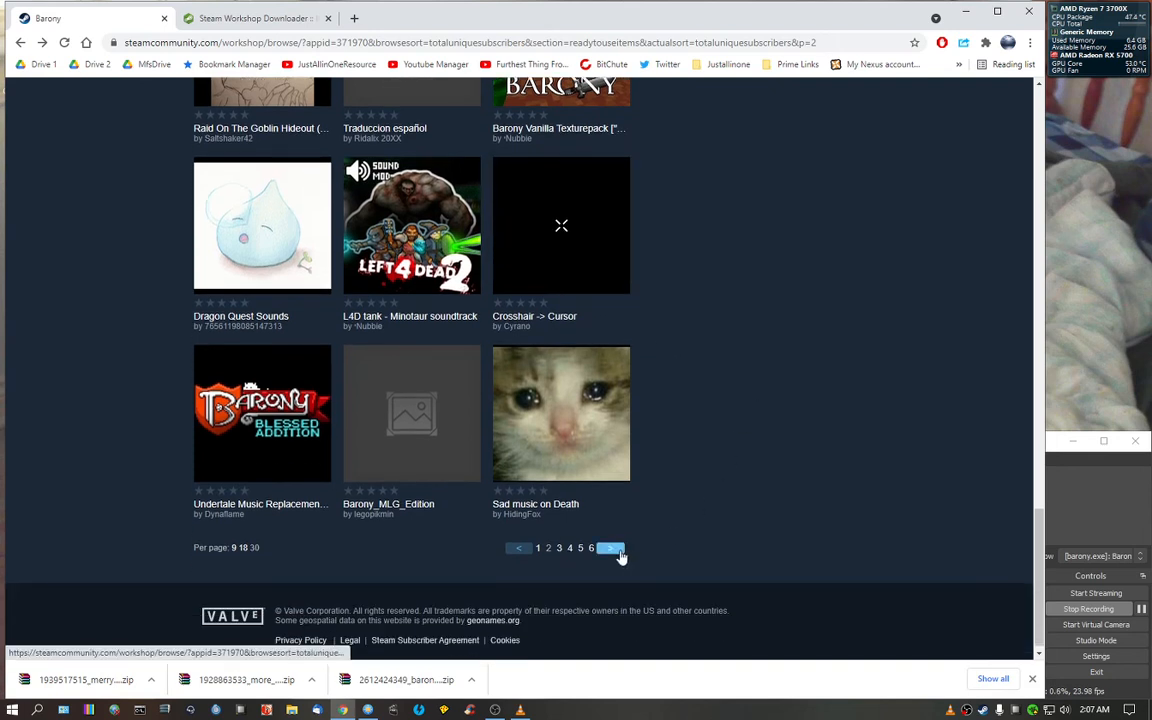
Step: Advance to page 3 of Barony workshop items (61–90 of 152) and browse its entries
left_click(609, 547)
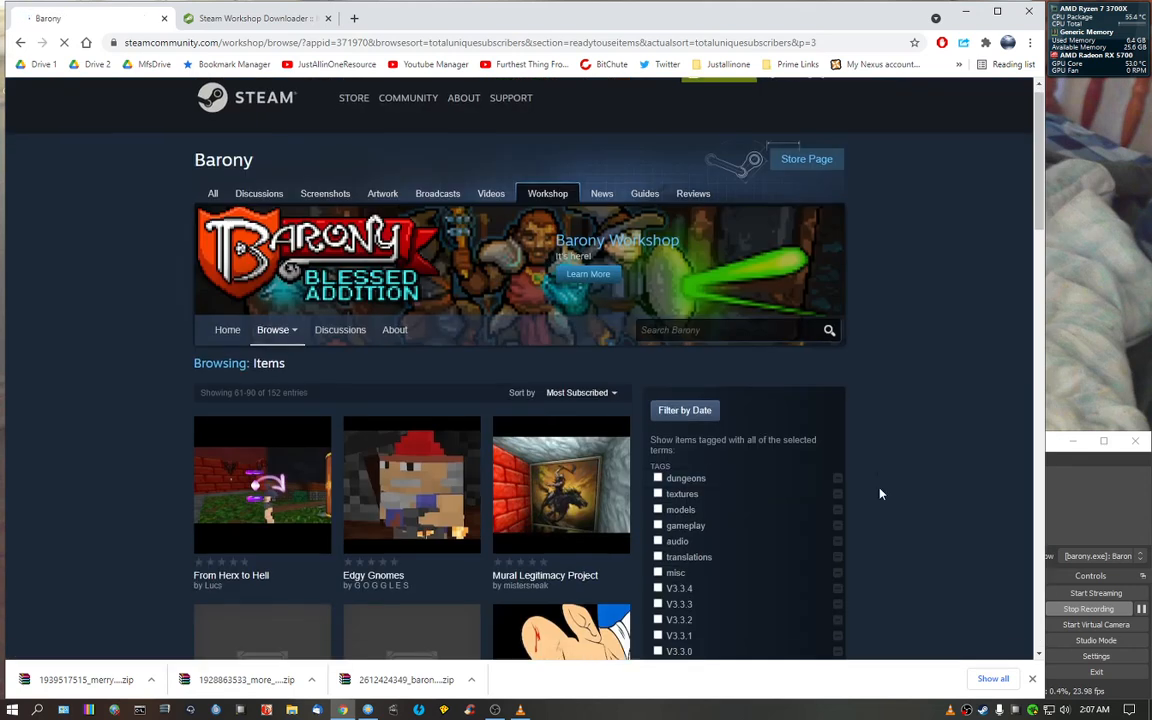
scroll("down", 3)
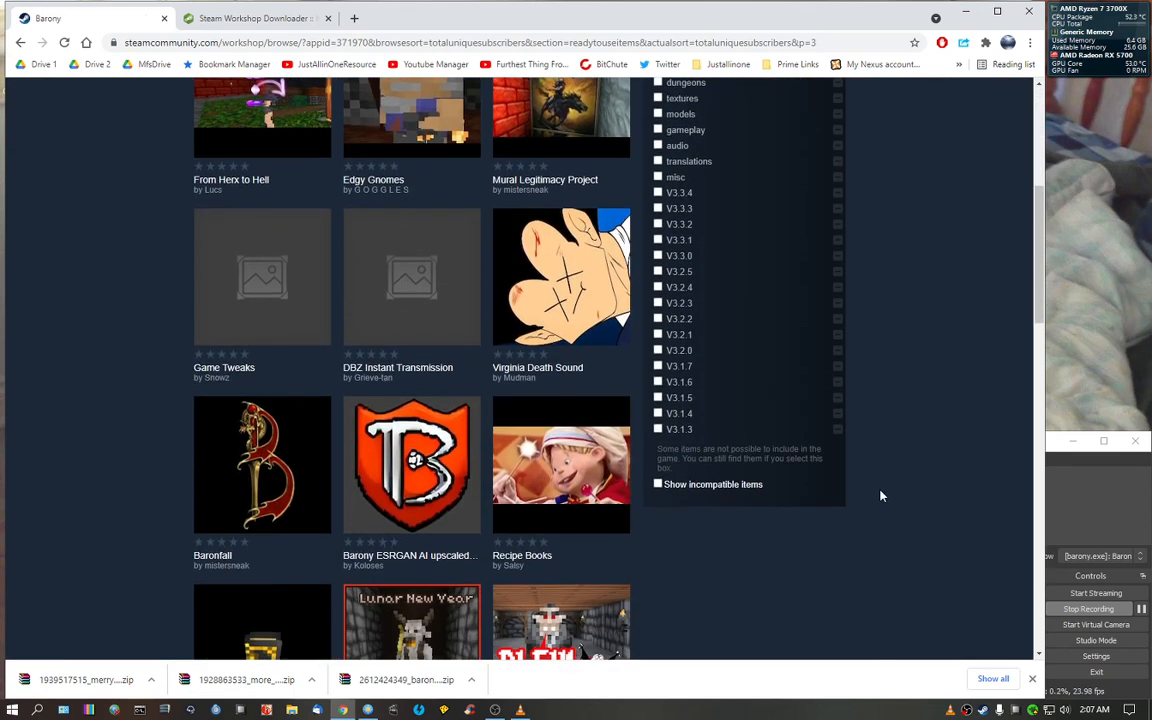
scroll("down", 3)
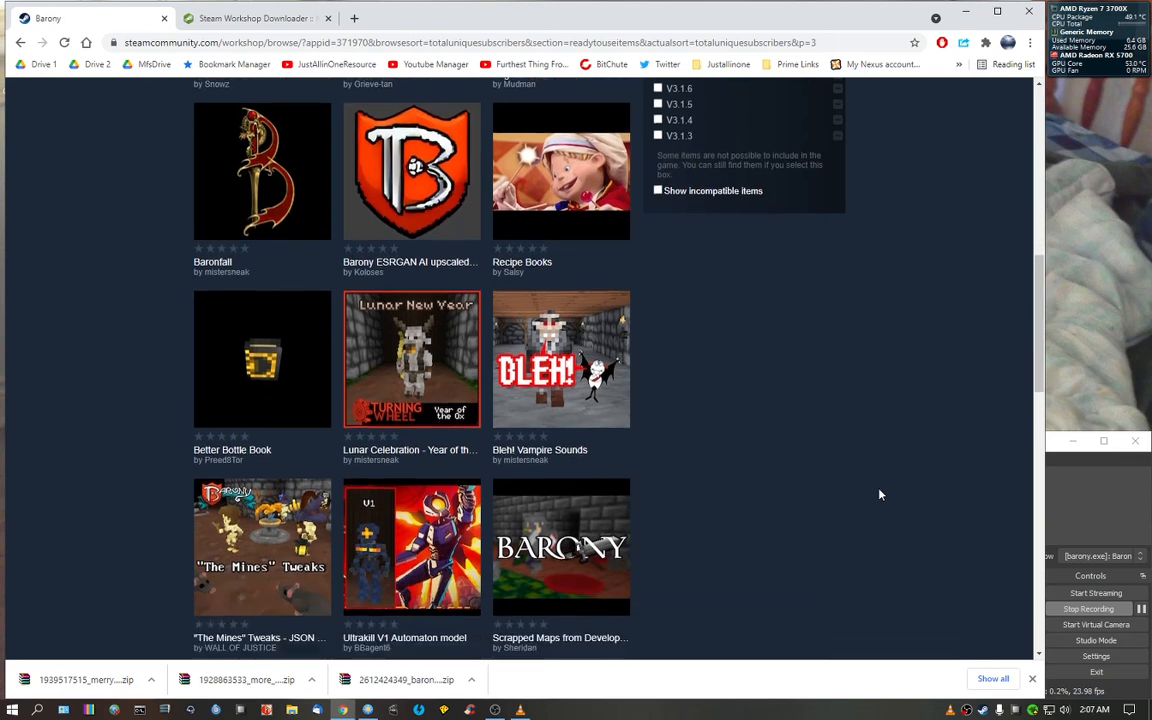
scroll("down", 3)
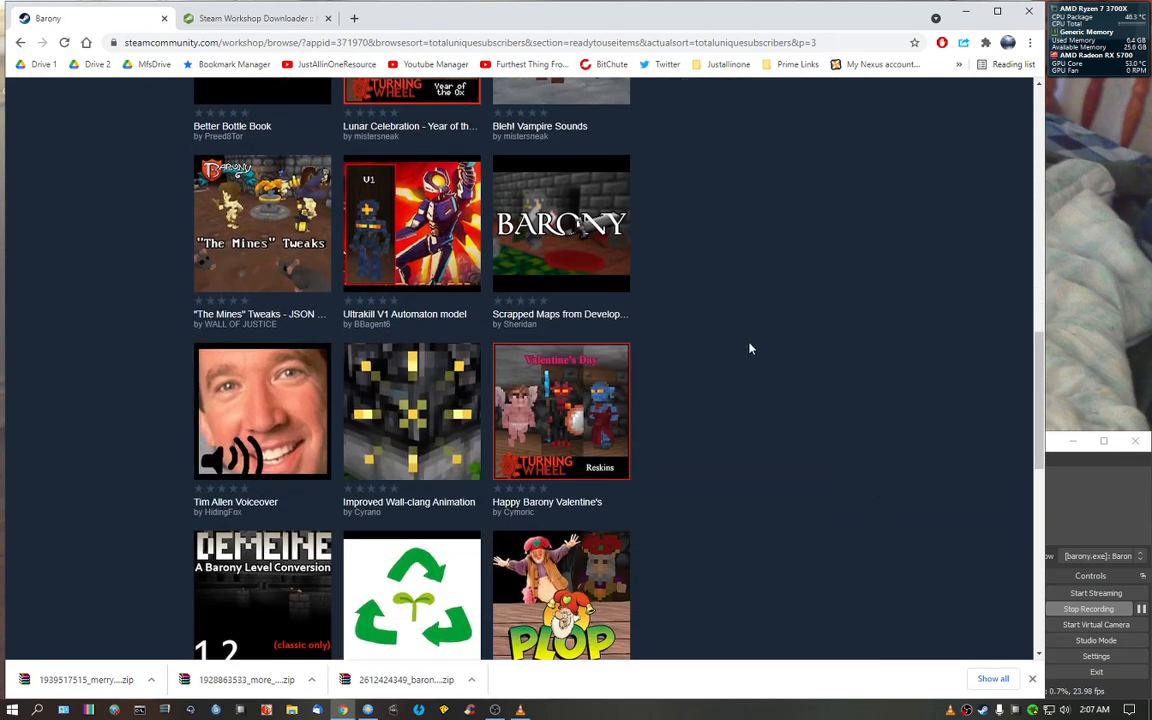
scroll("up", 3)
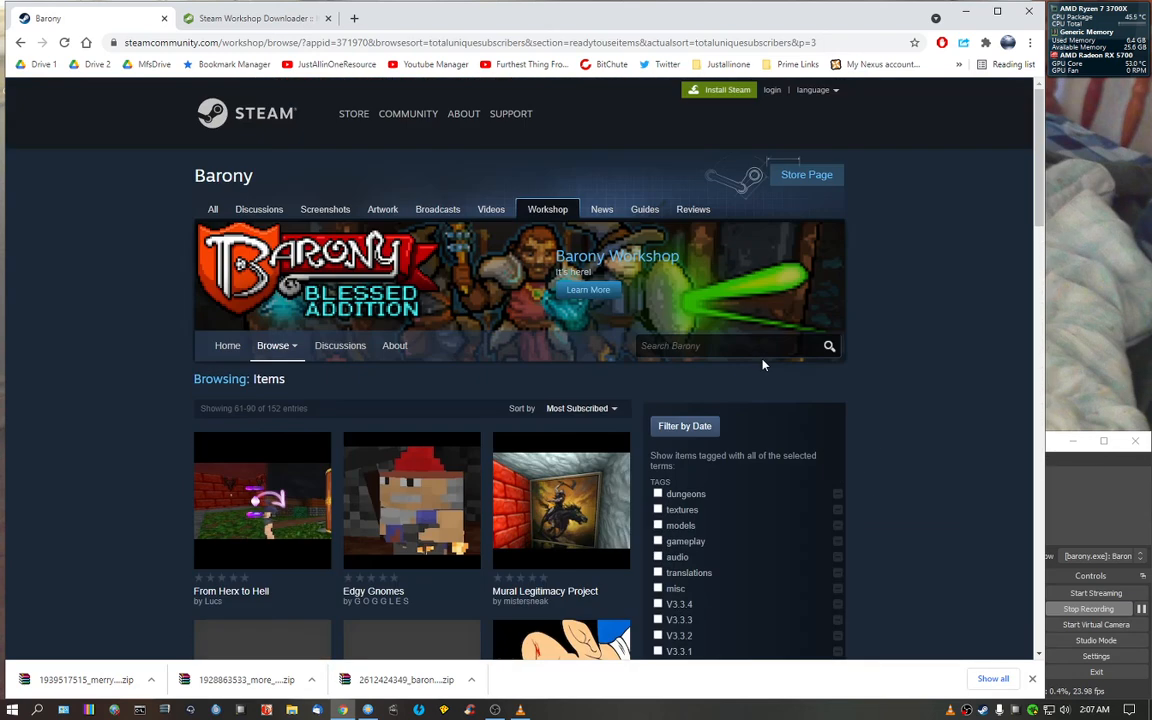
mouse_move(813, 233)
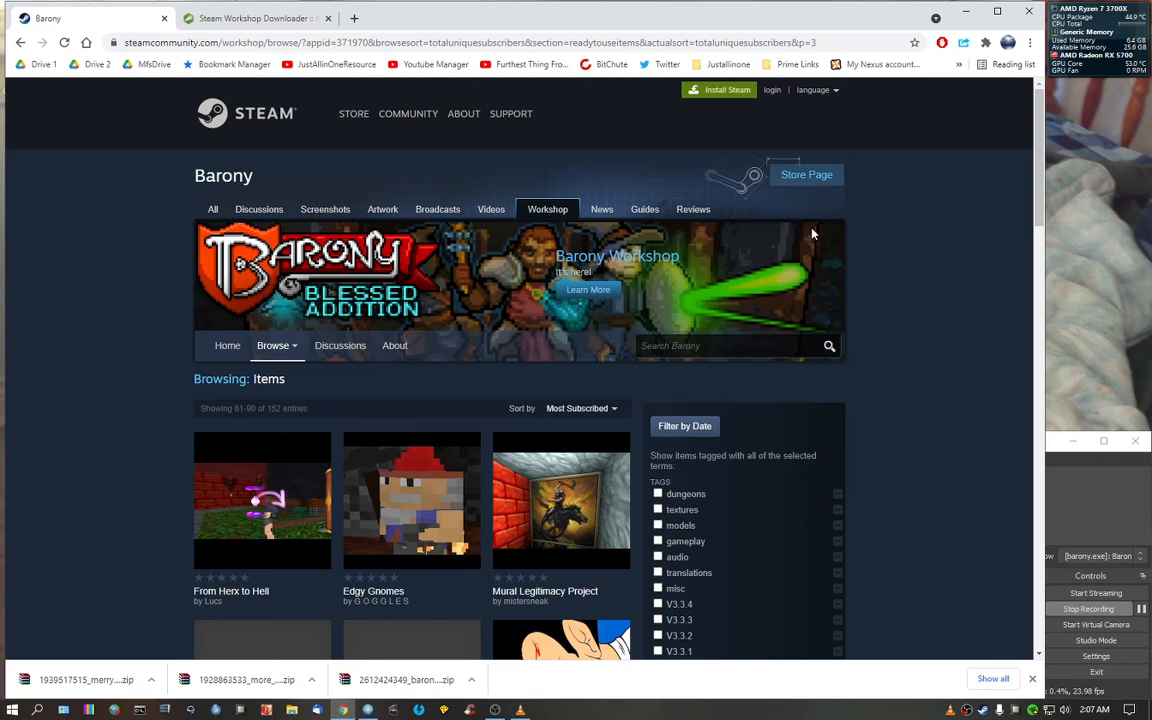